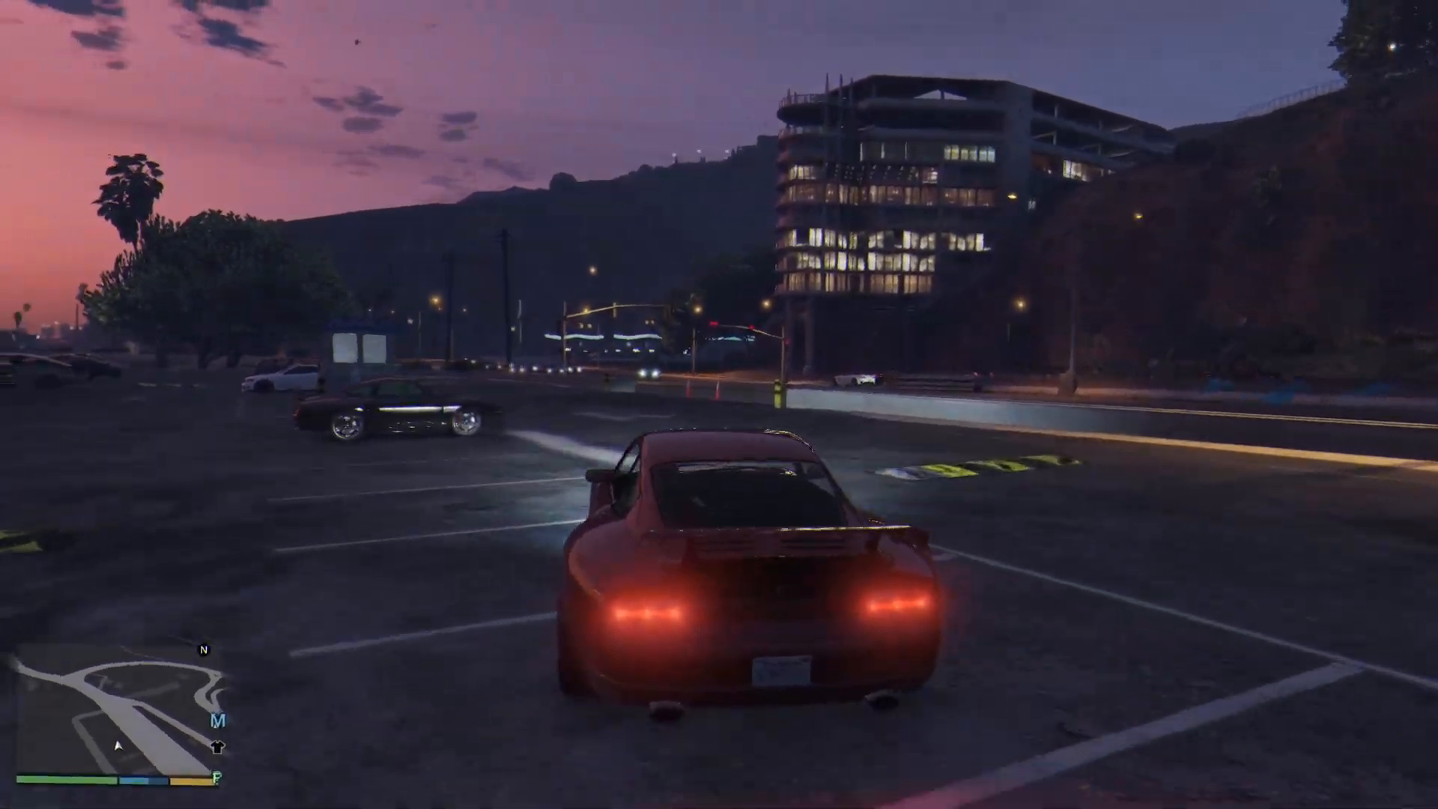
Reach Grand Theft Auto V's install folder from Steam via Properties > Local Files > Browse.
key(w)
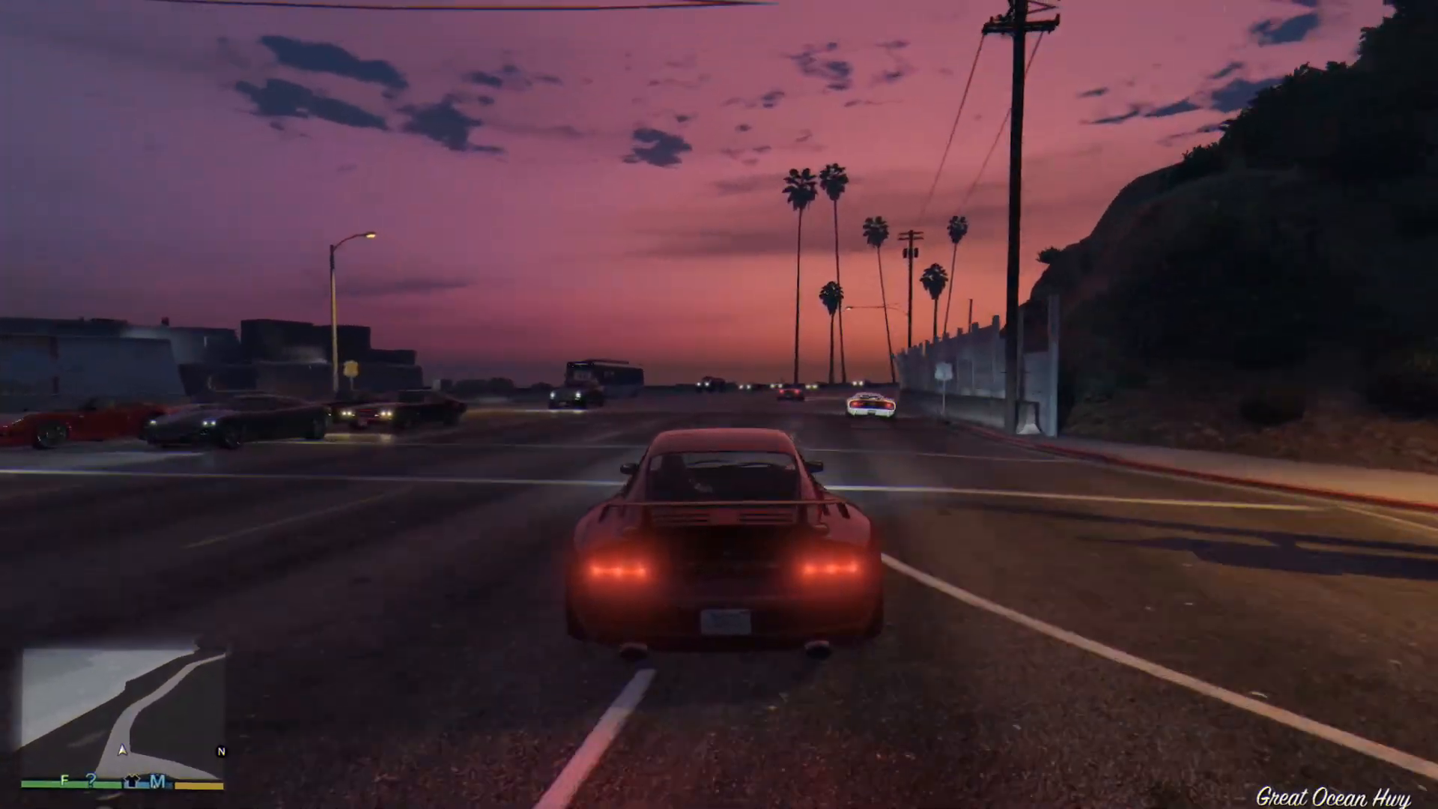
key(w)
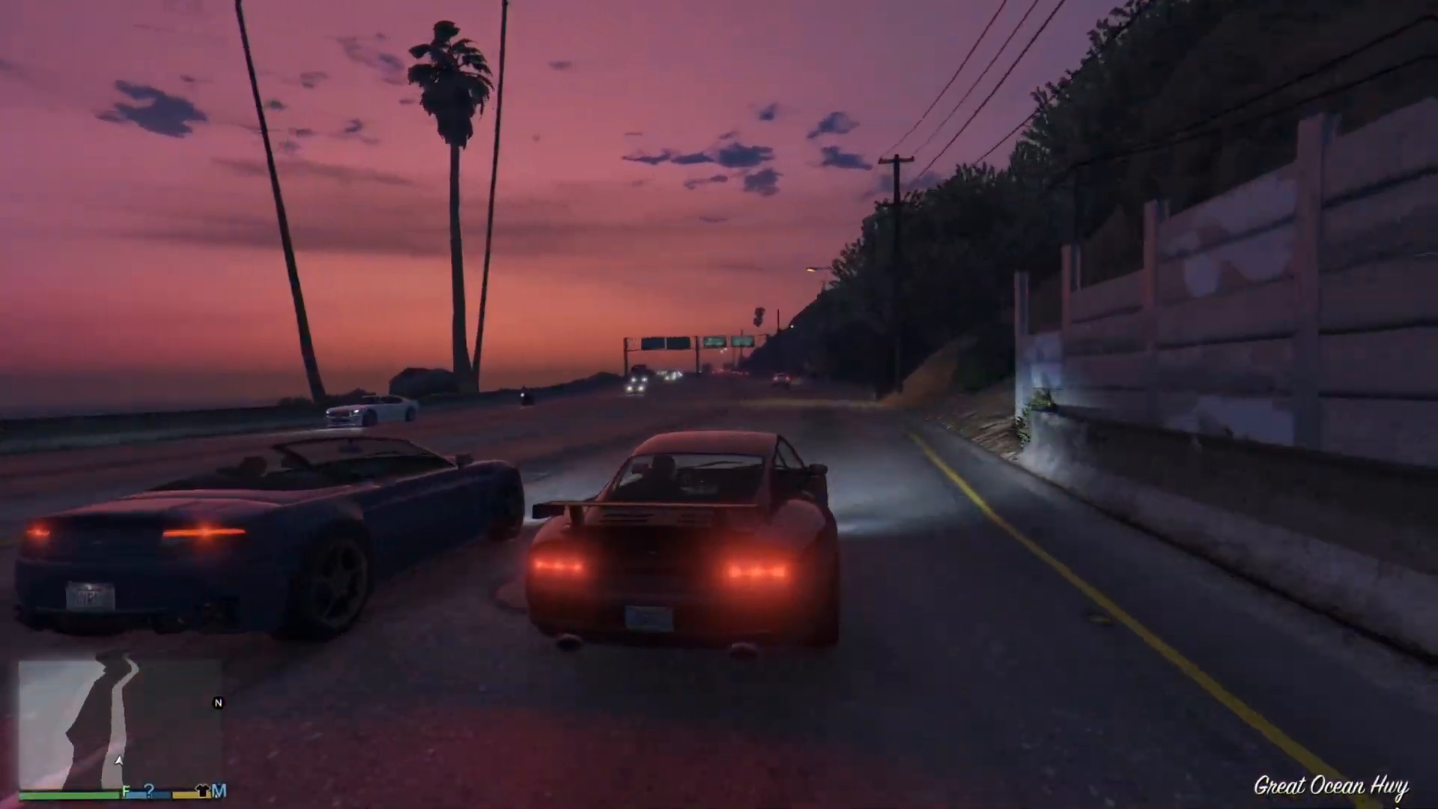
key(w)
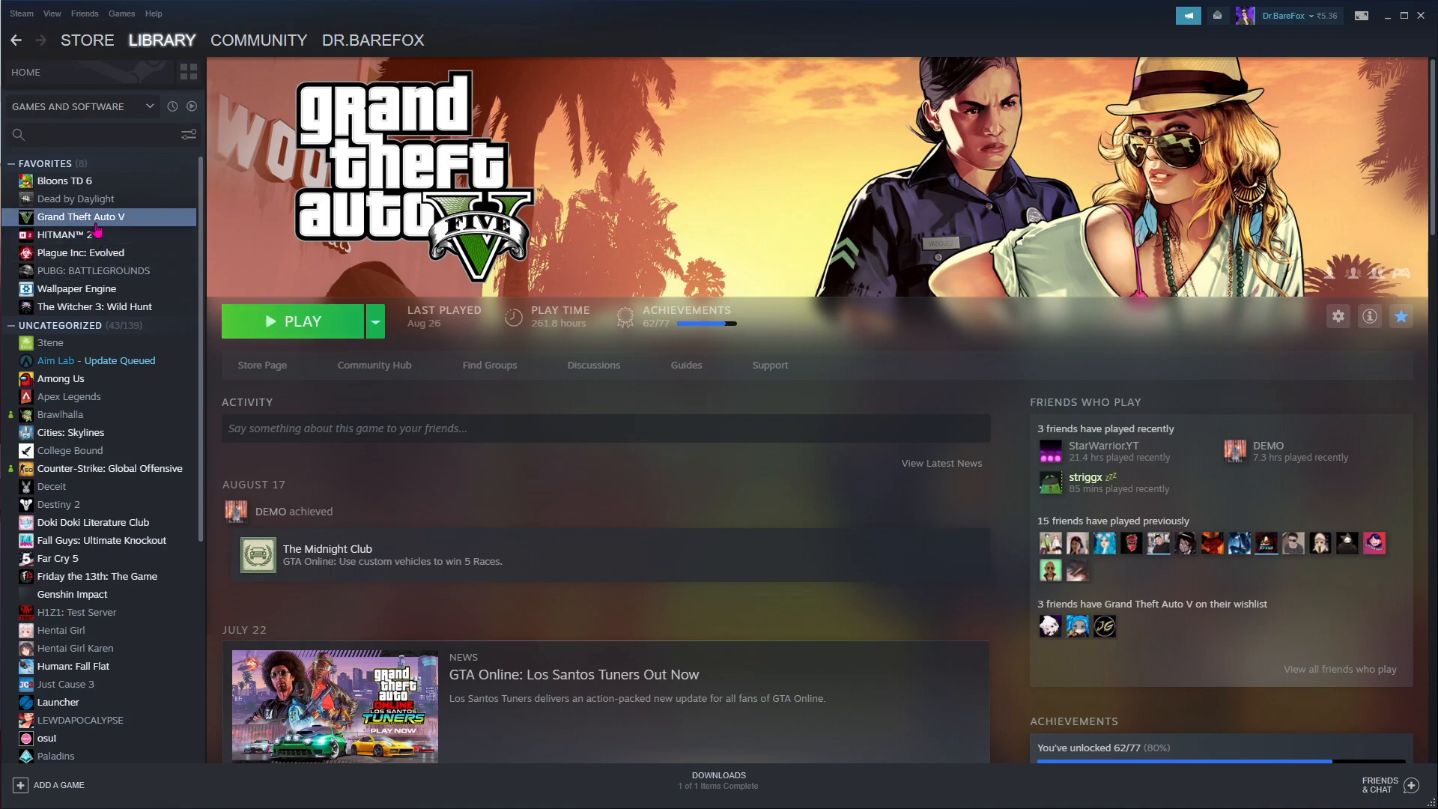
right_click(81, 216)
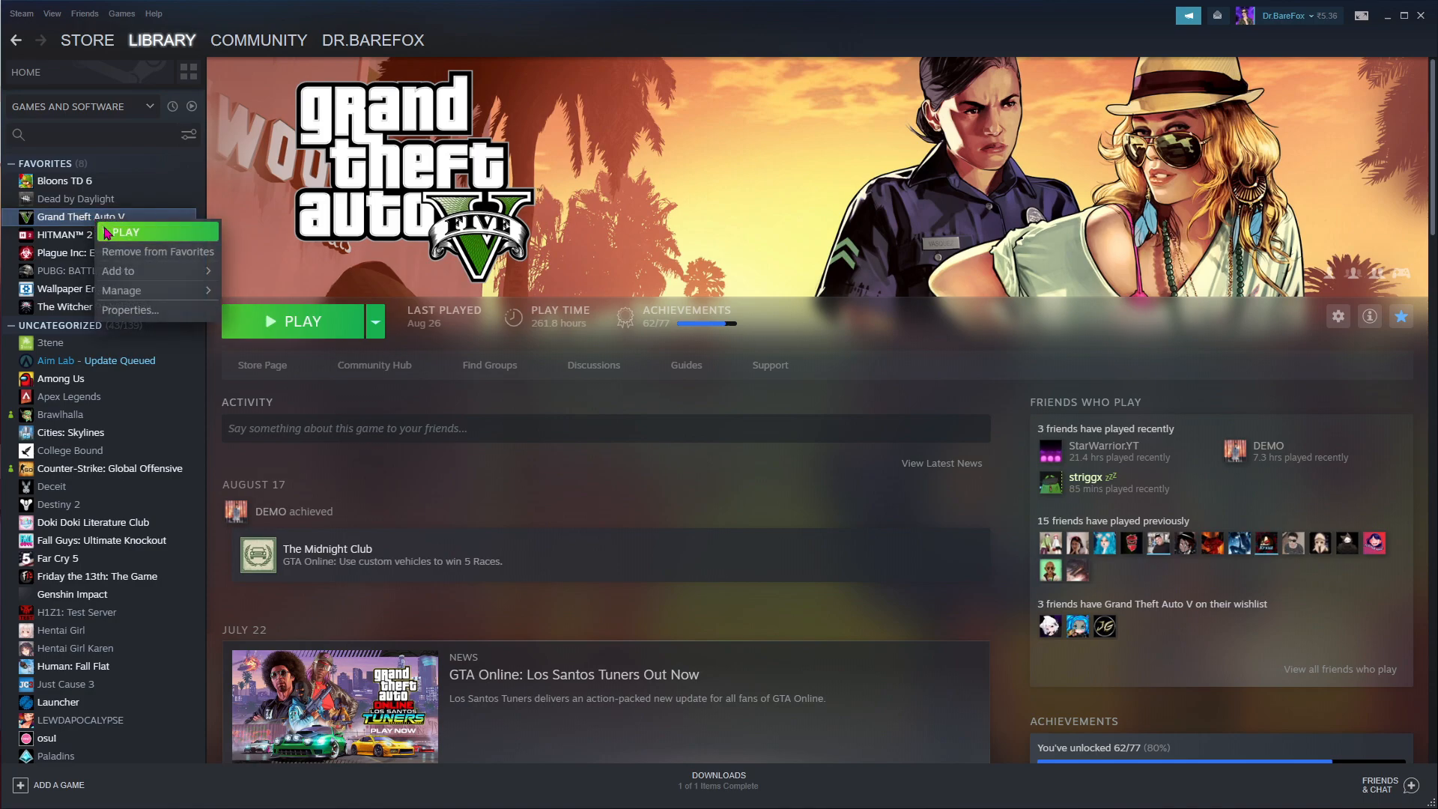
click(129, 309)
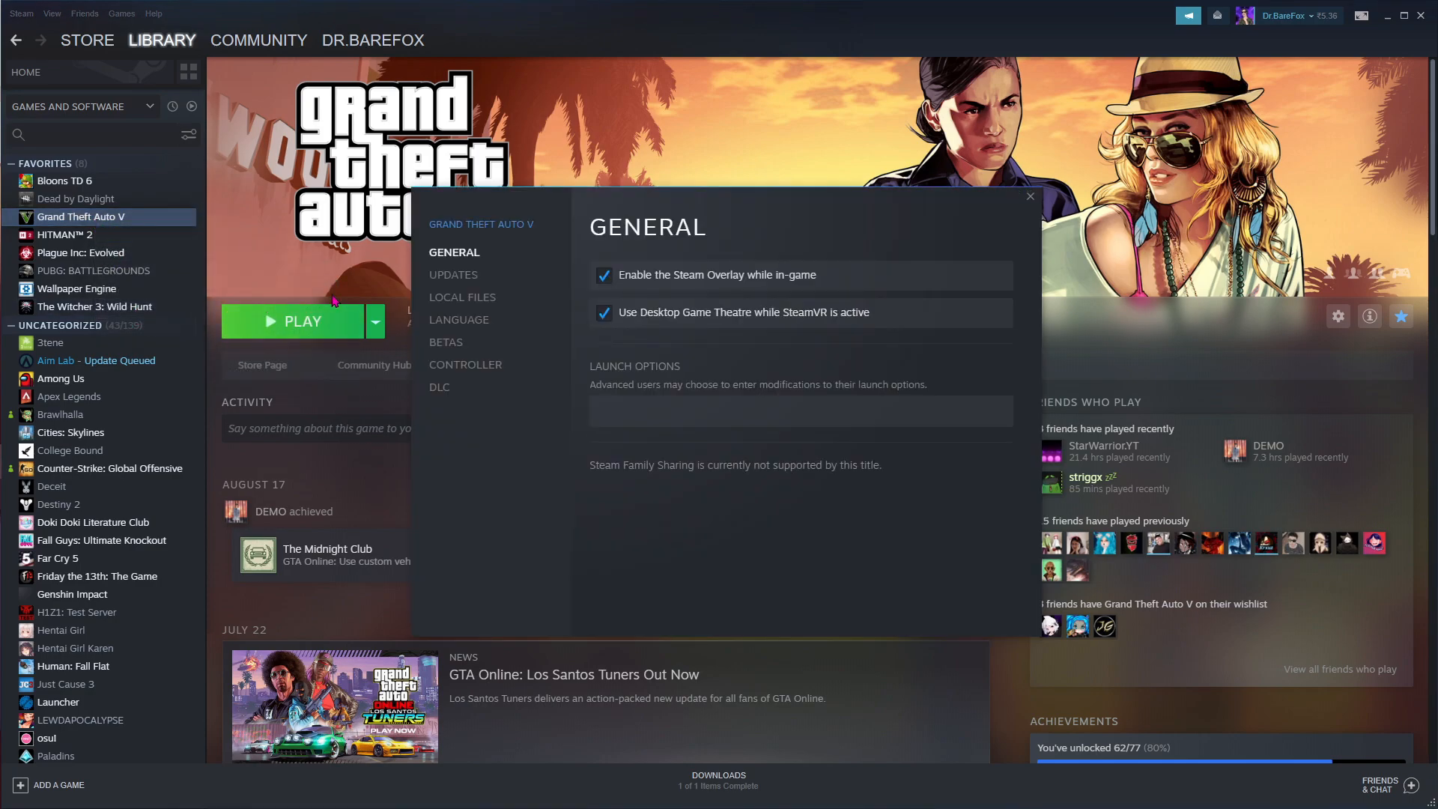
click(463, 297)
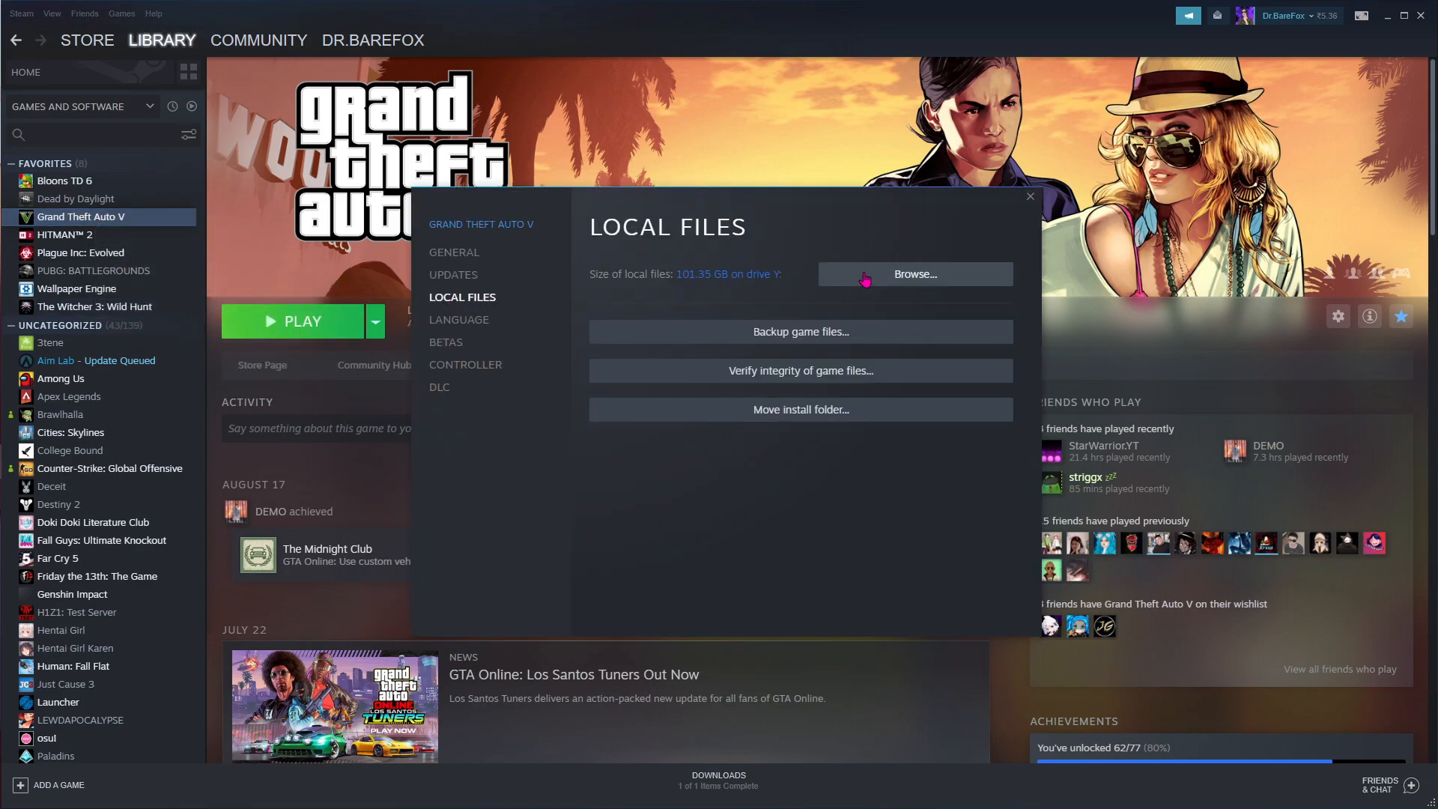
click(914, 272)
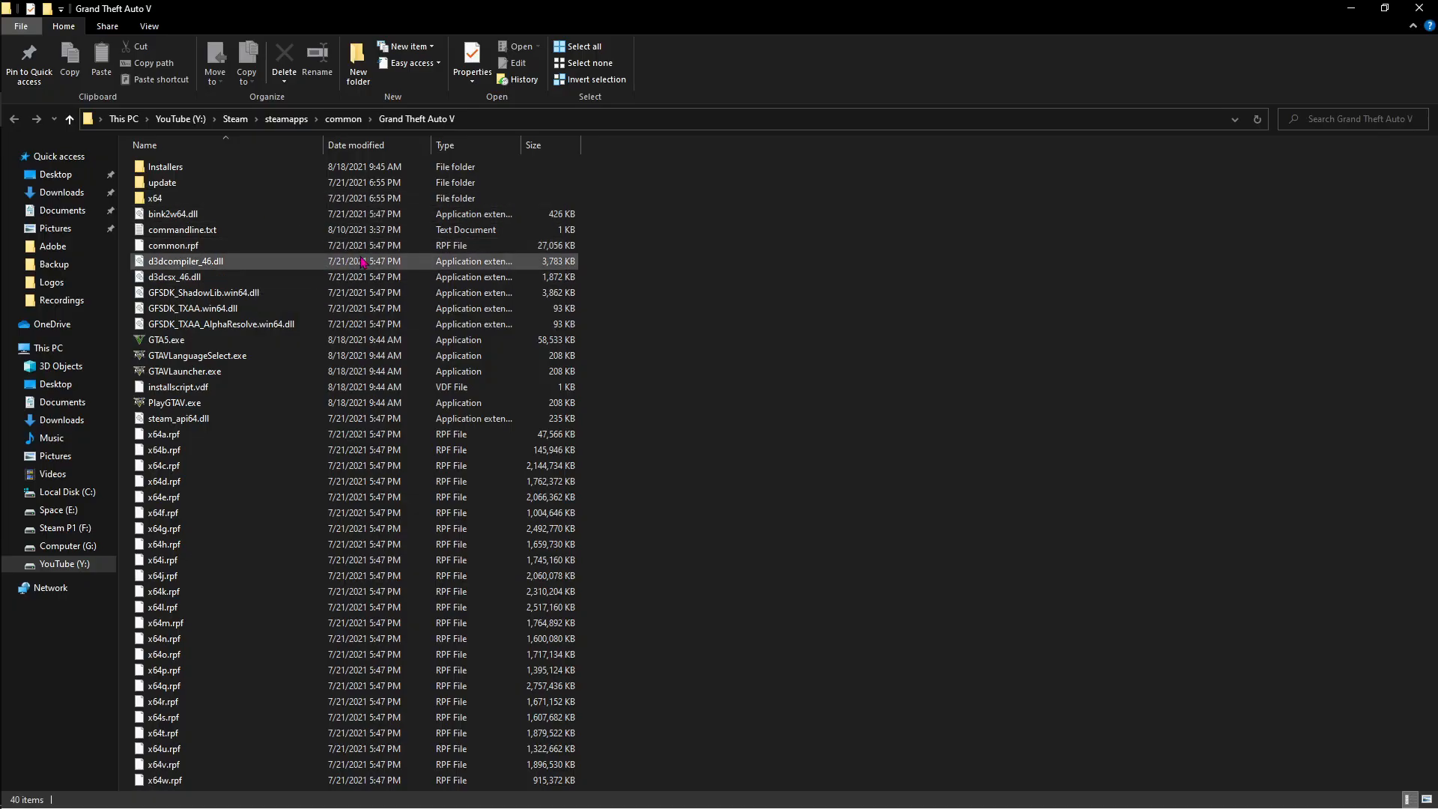
click(166, 340)
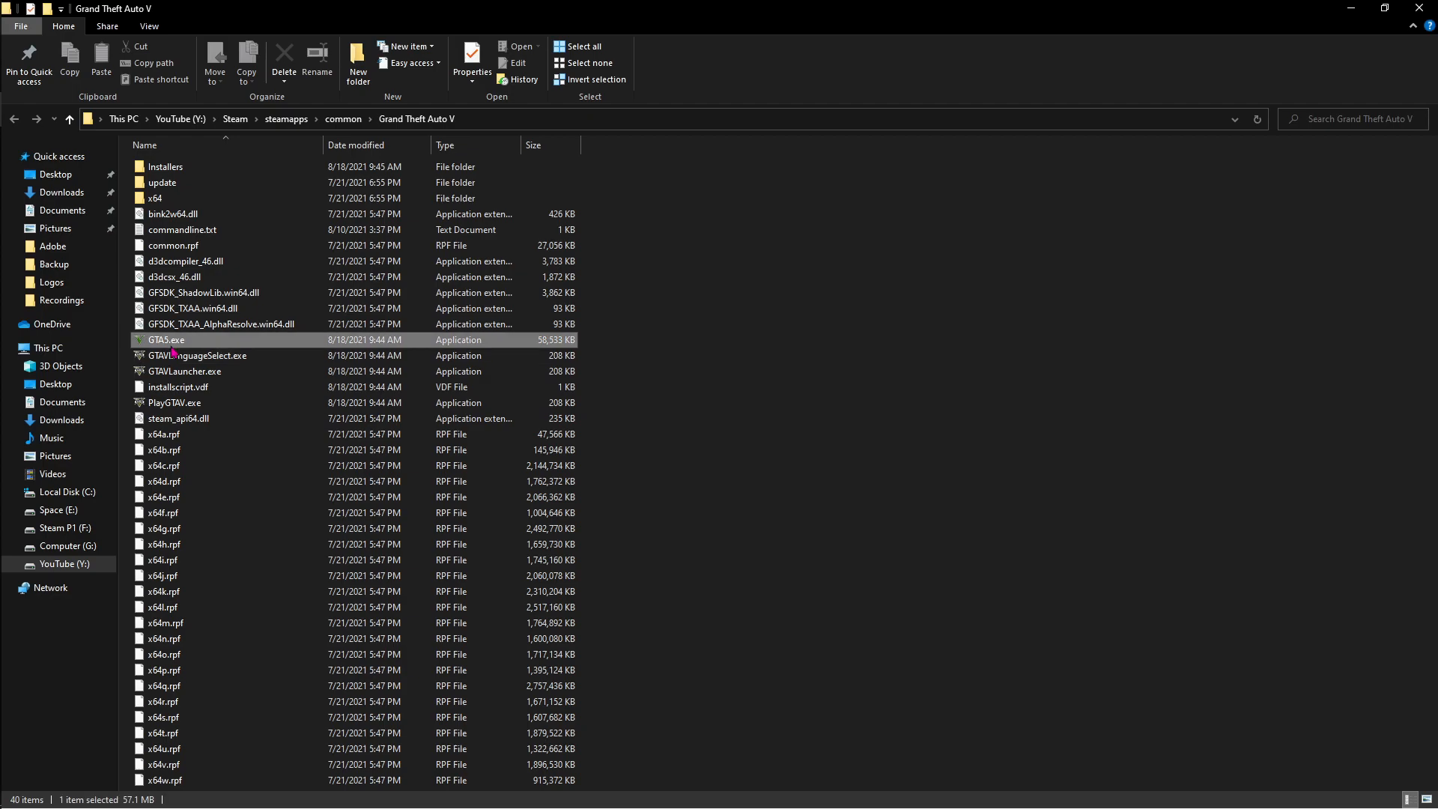
right_click(165, 340)
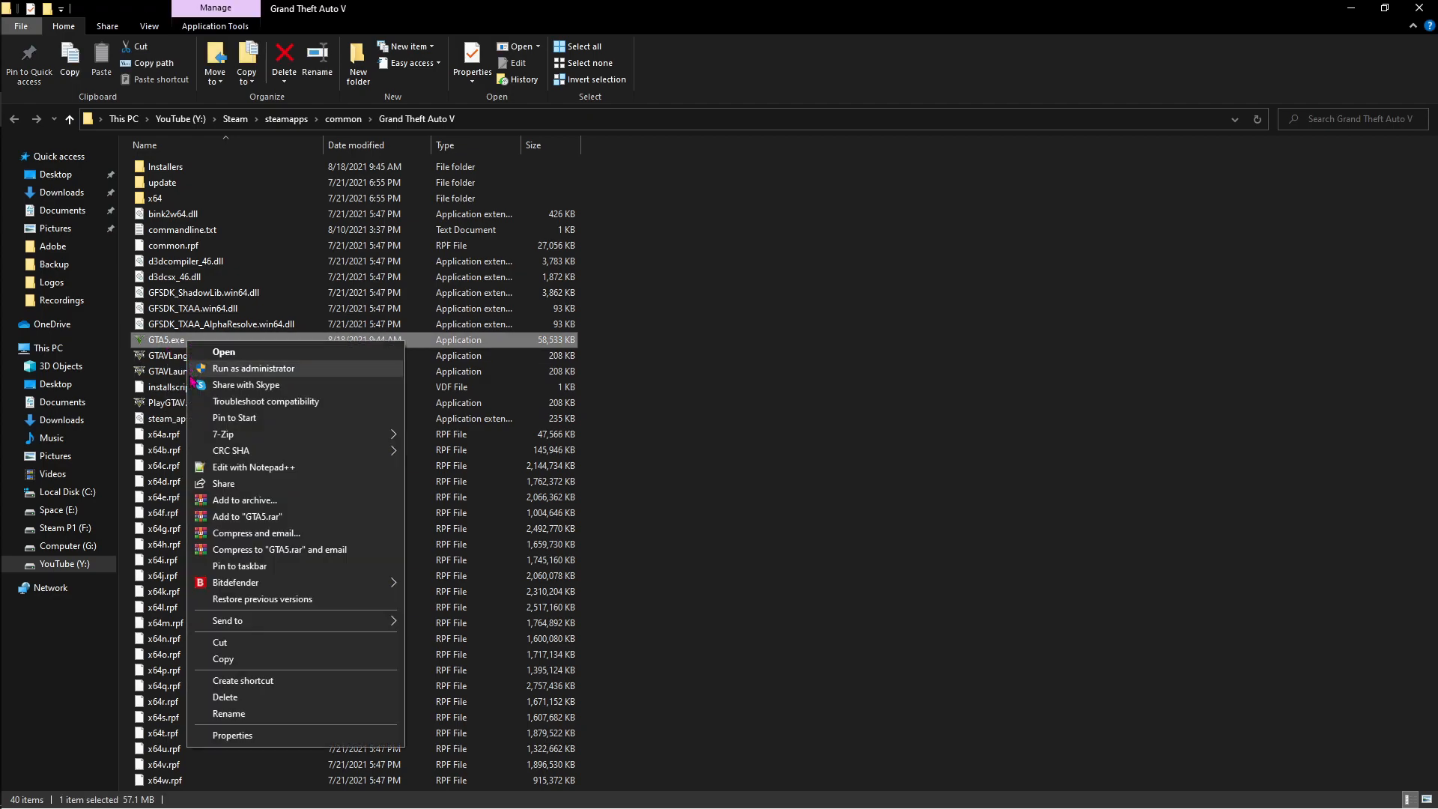
click(232, 734)
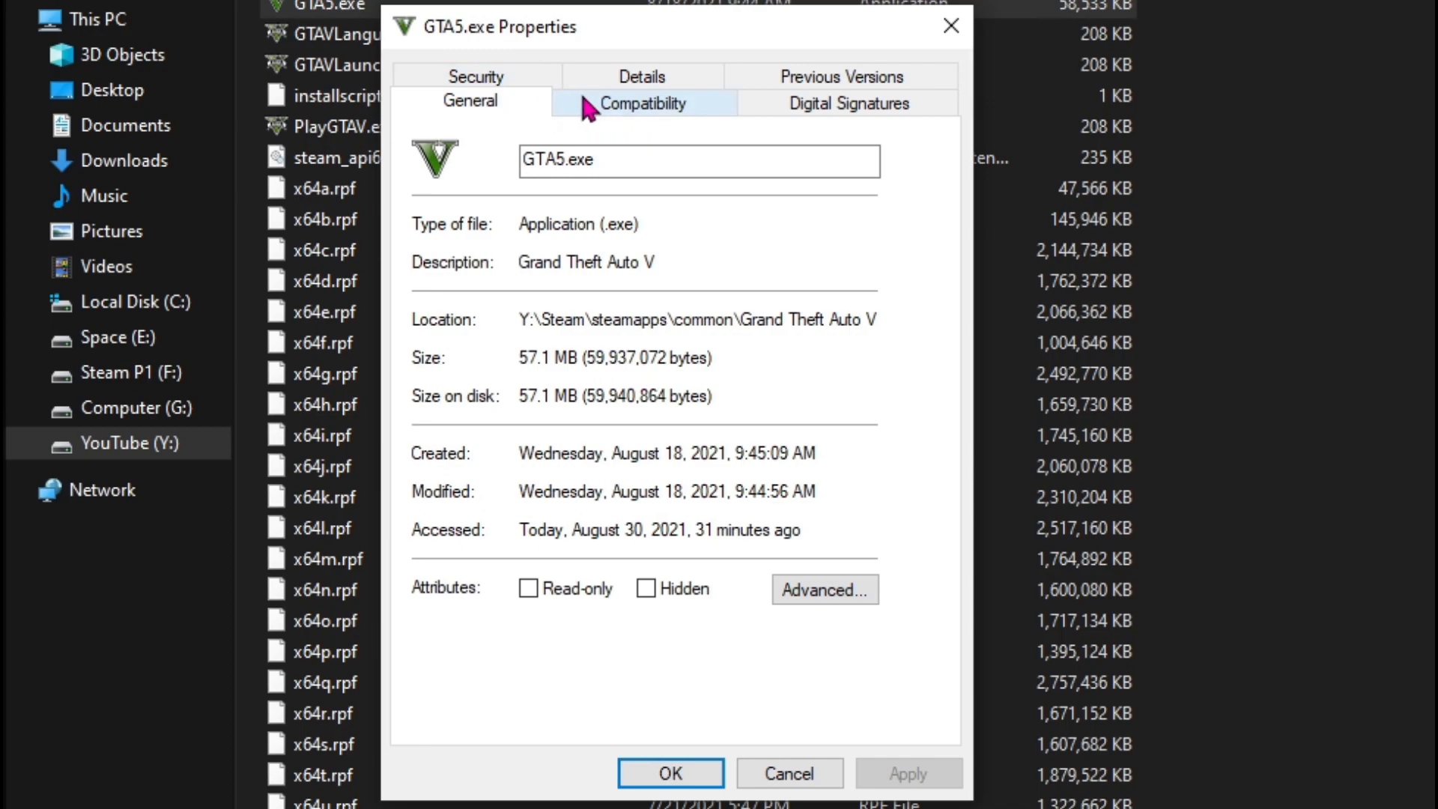
click(643, 104)
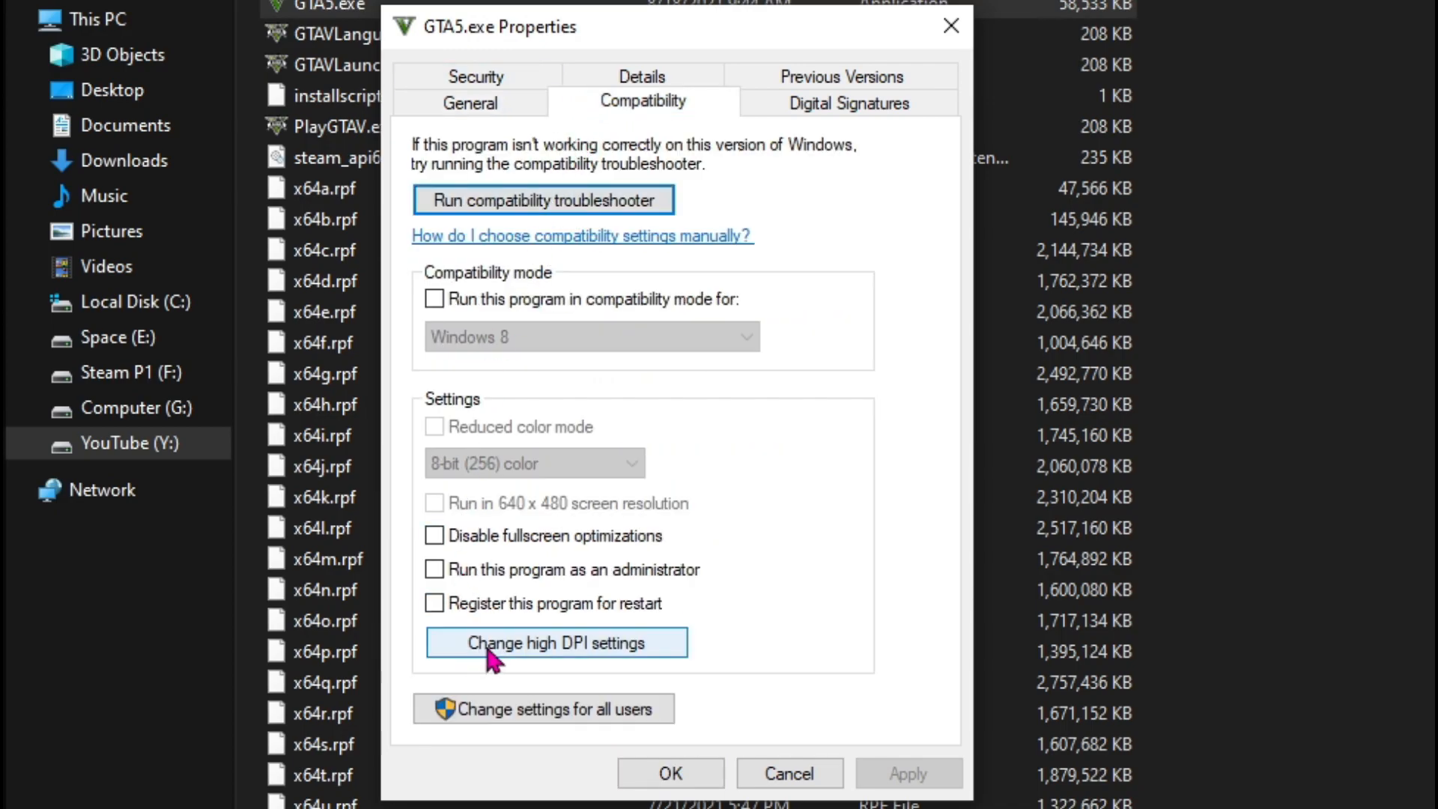
click(554, 642)
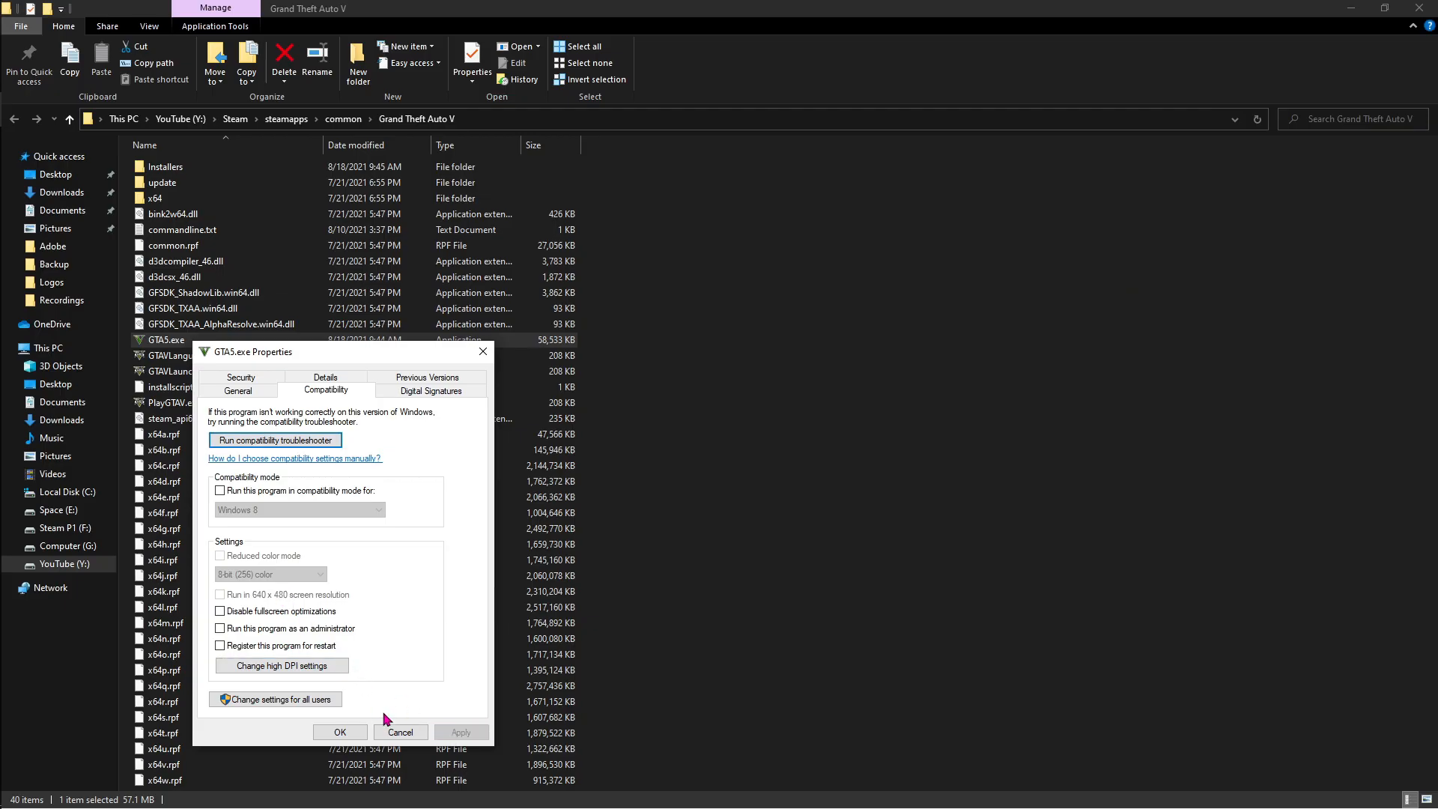
click(400, 733)
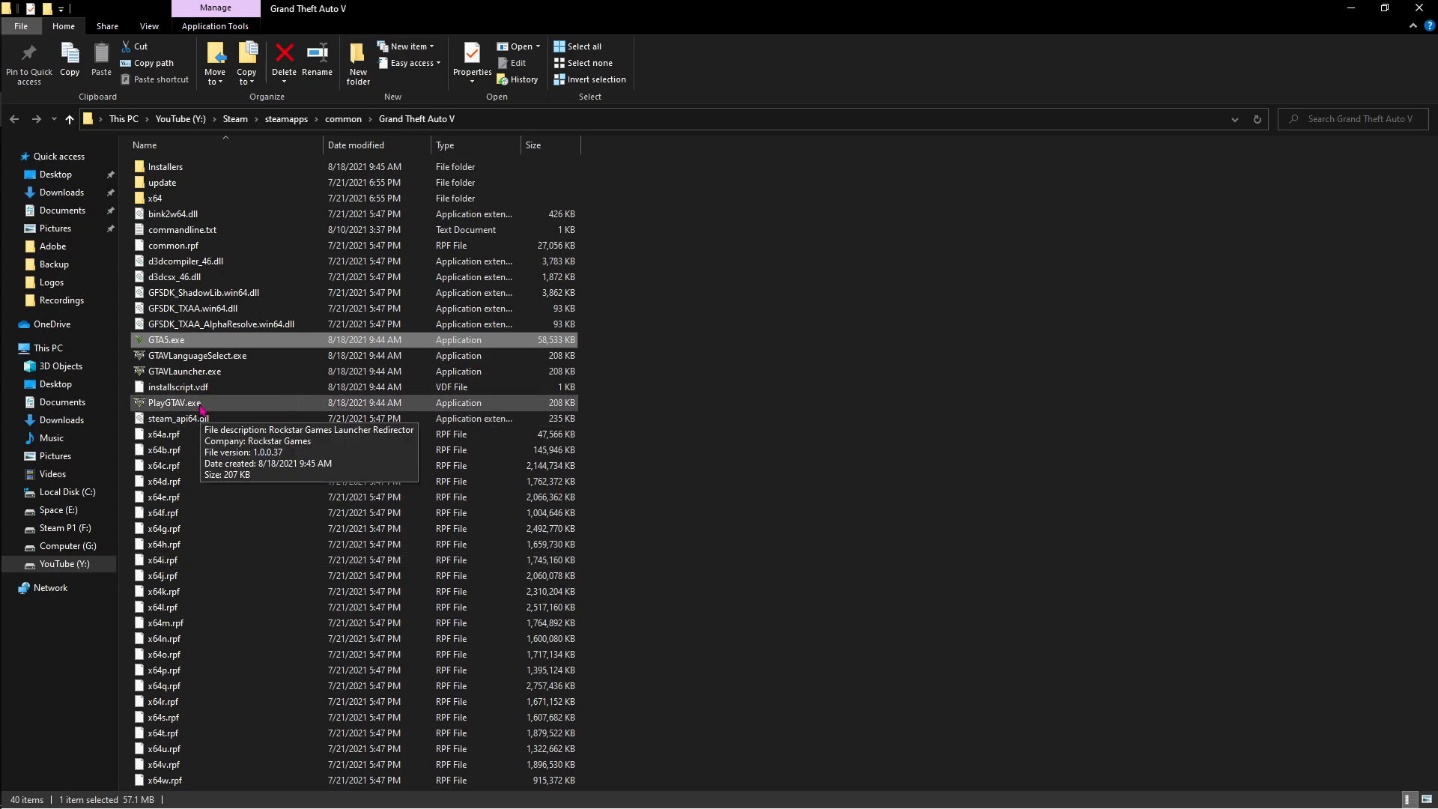
right_click(170, 403)
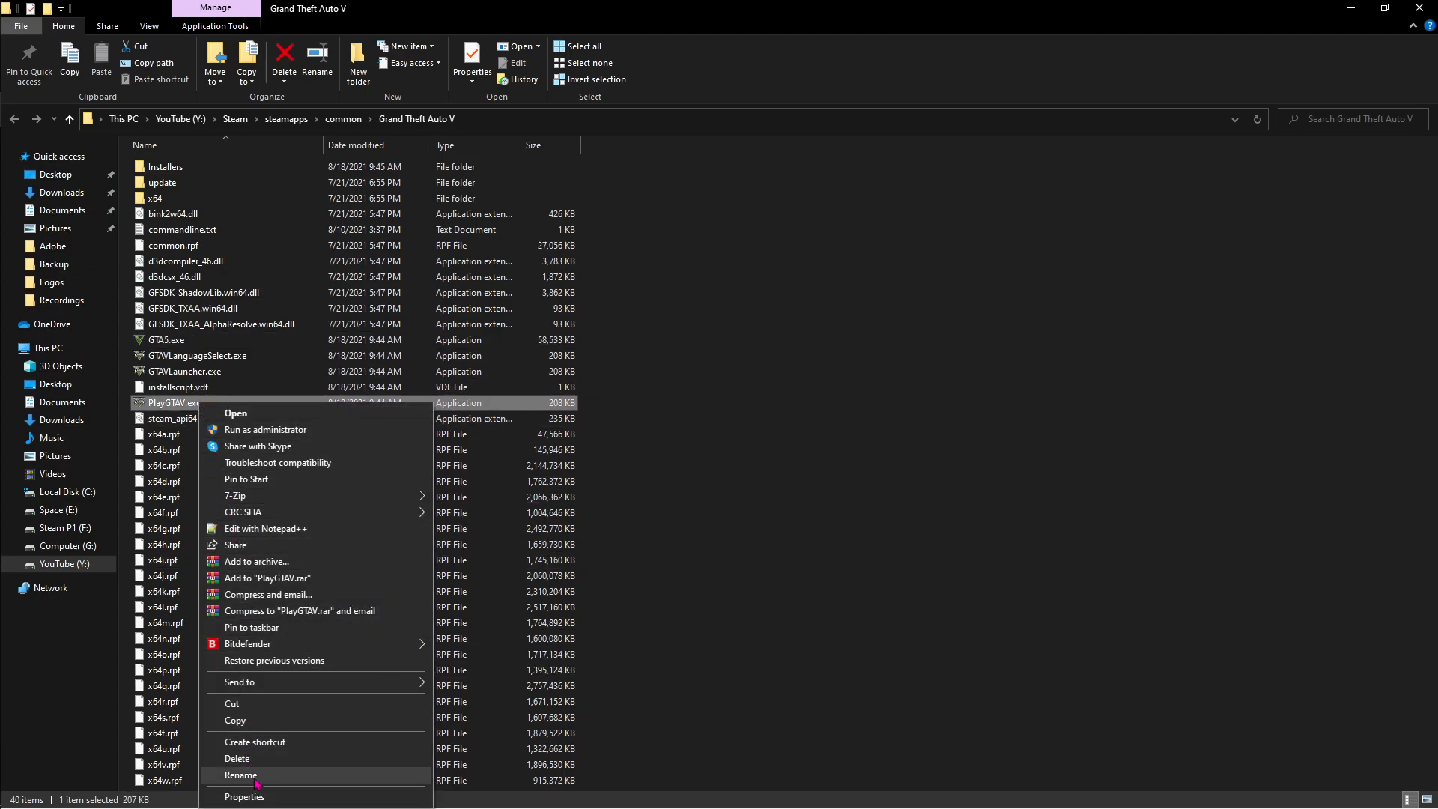
click(244, 795)
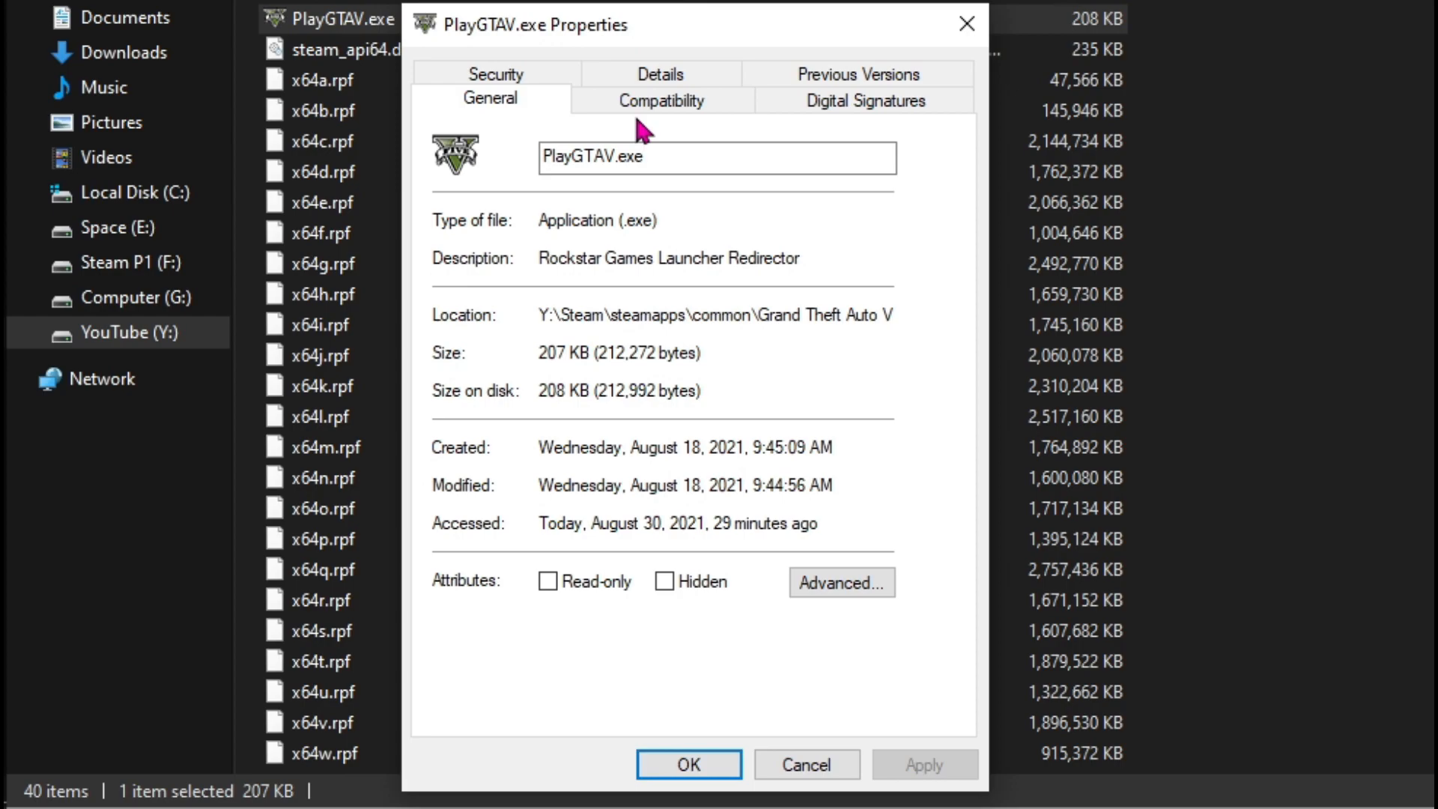
click(660, 100)
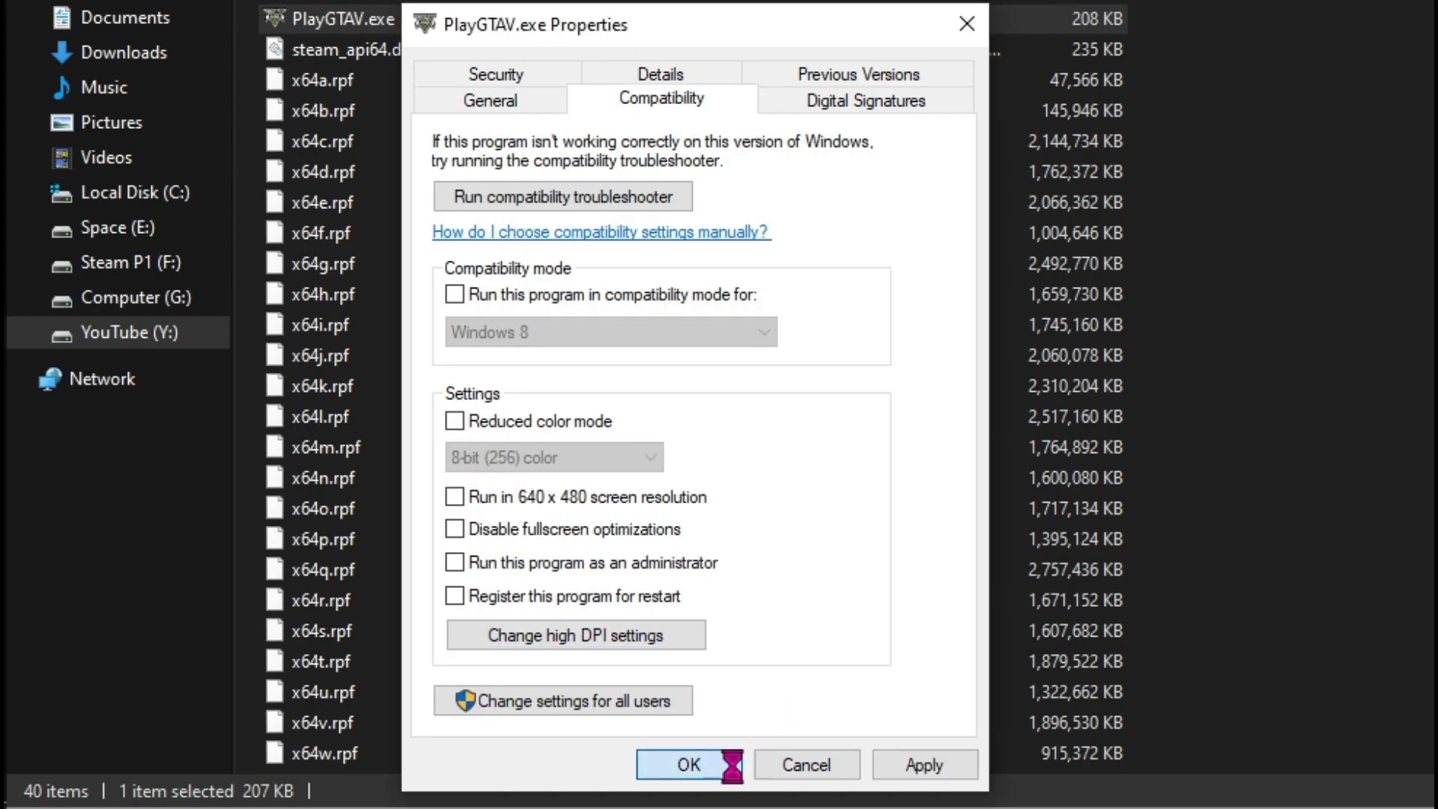
click(687, 763)
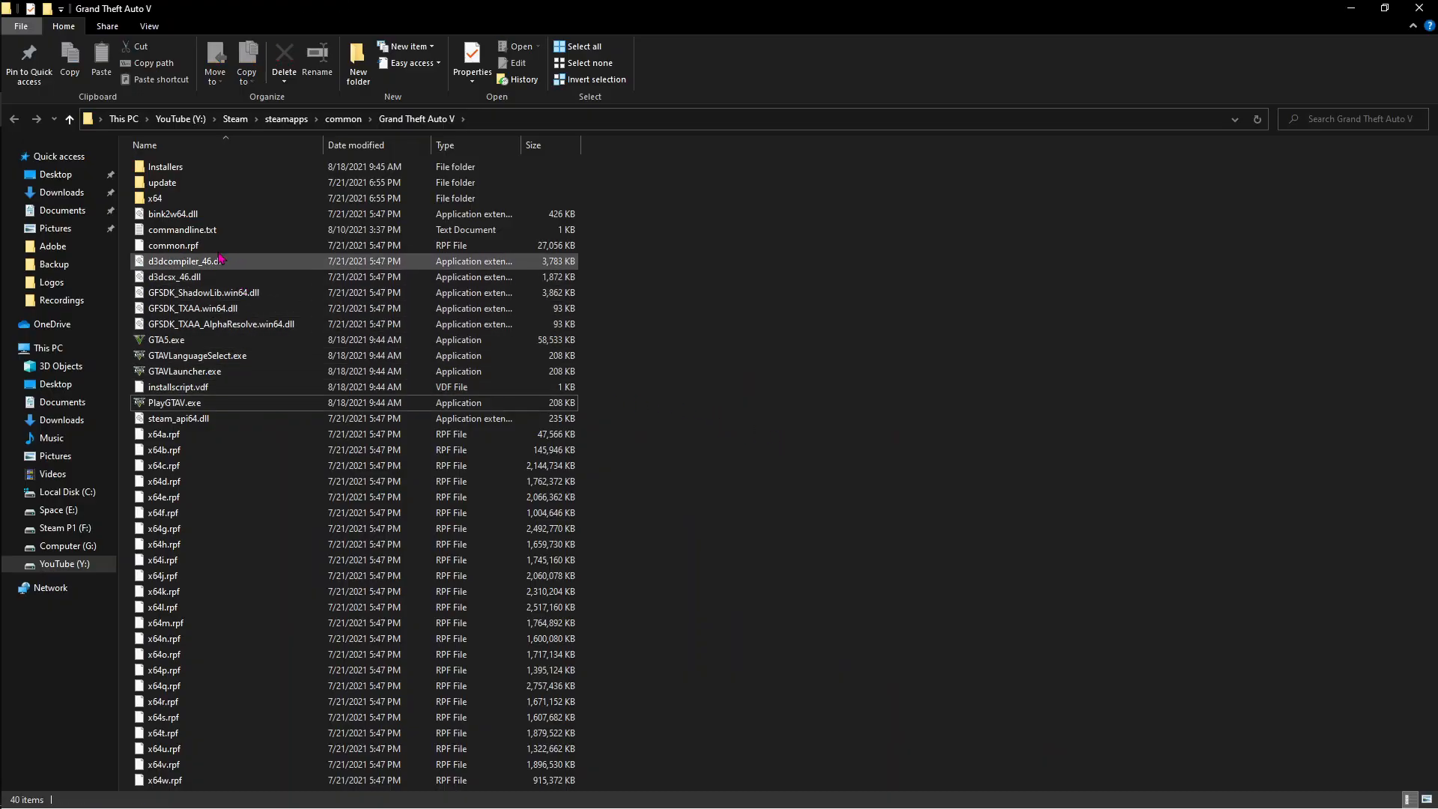
Edit commandline.txt in Notepad, adding -disableHyperthreading, -hdr, -Noquattransform and -FrameQueueLimit0 below -ignoreDifferentVideoCard.
click(182, 229)
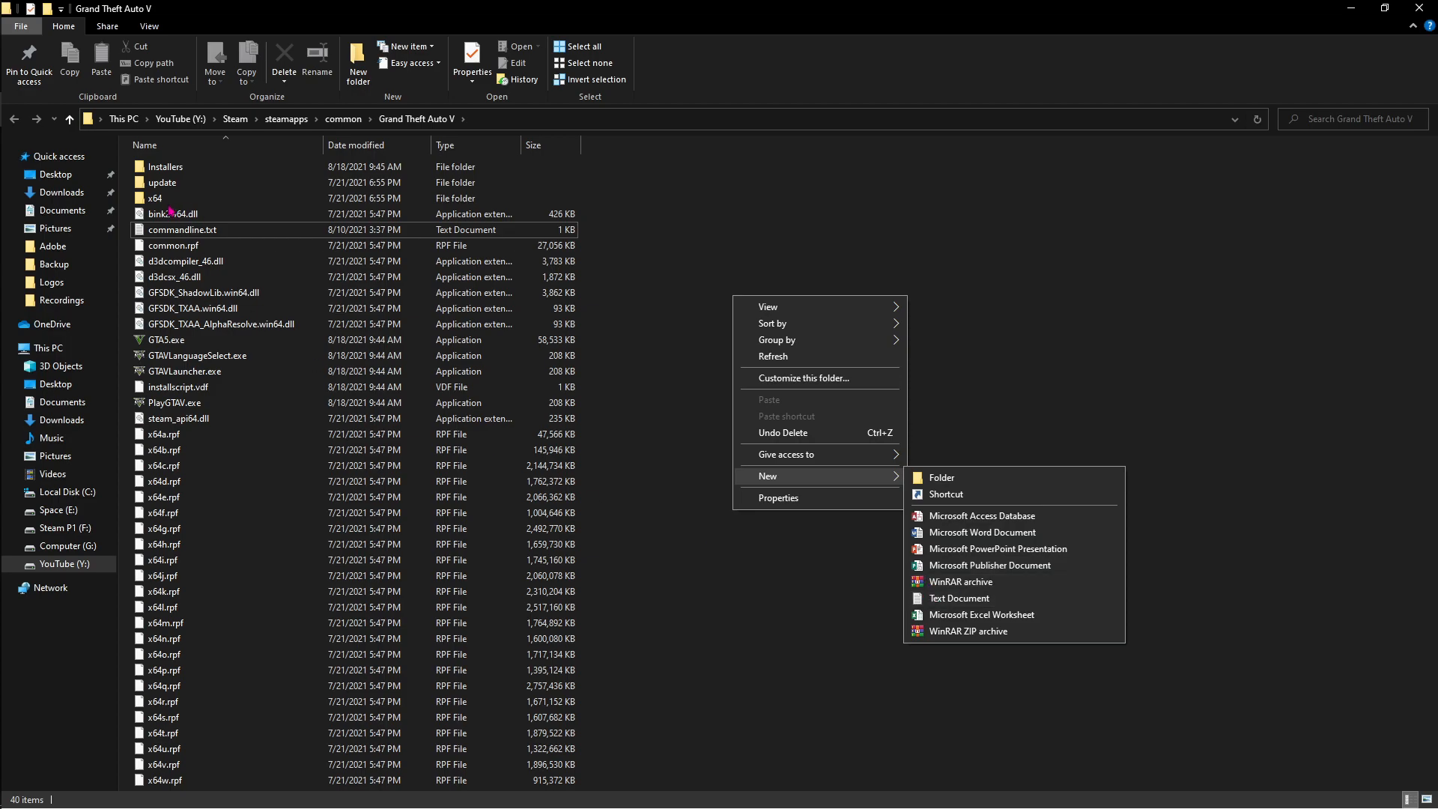
click(182, 229)
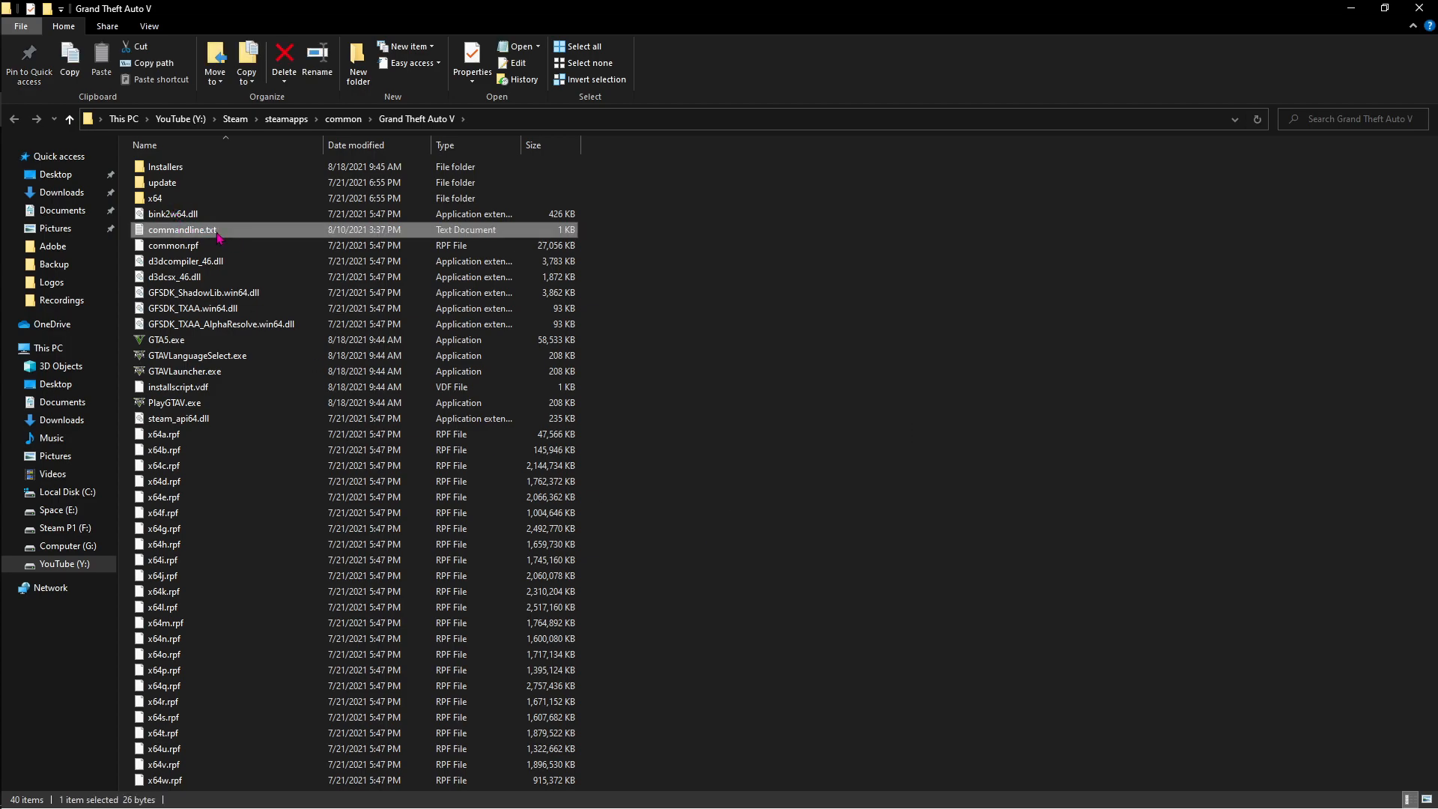
double_click(181, 229)
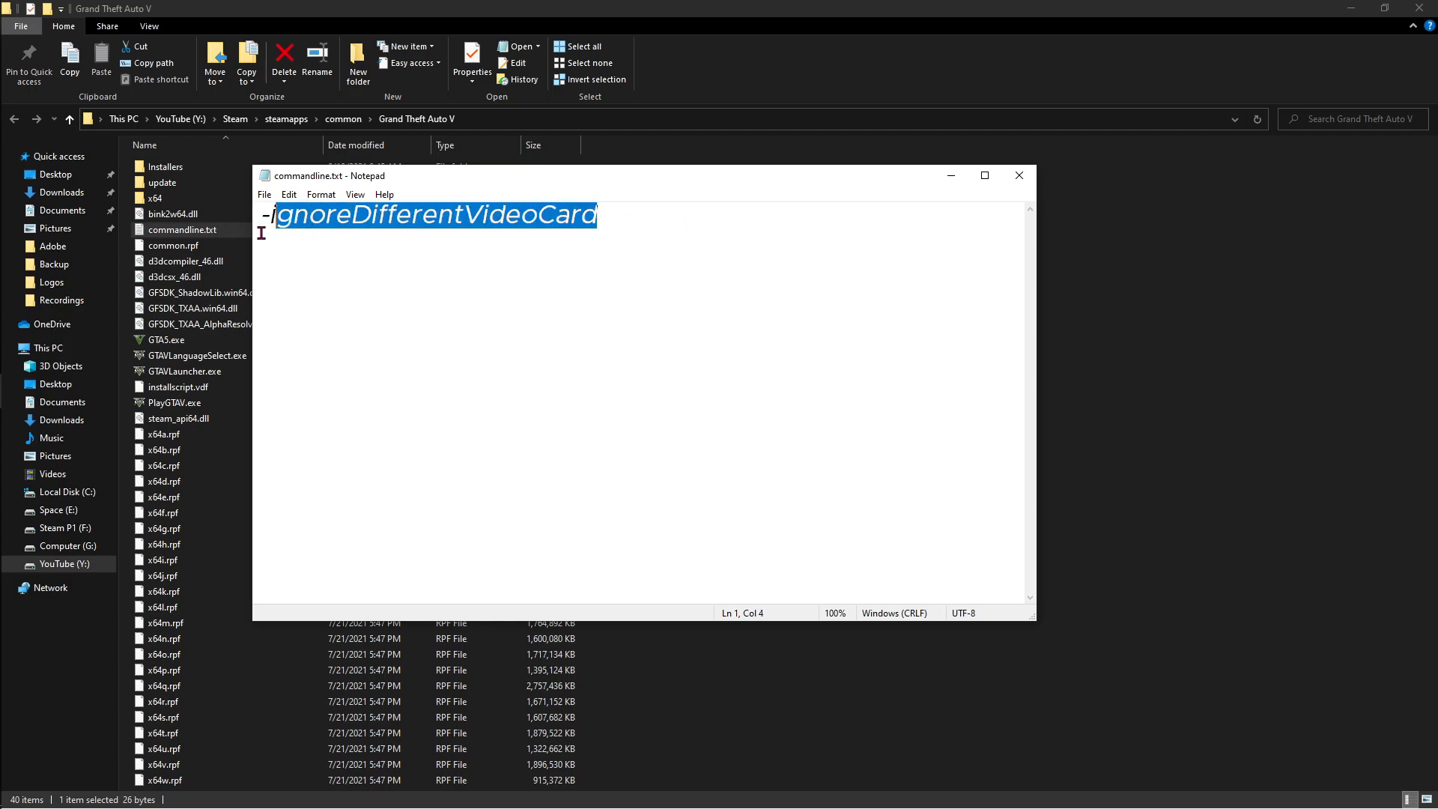
click(599, 216)
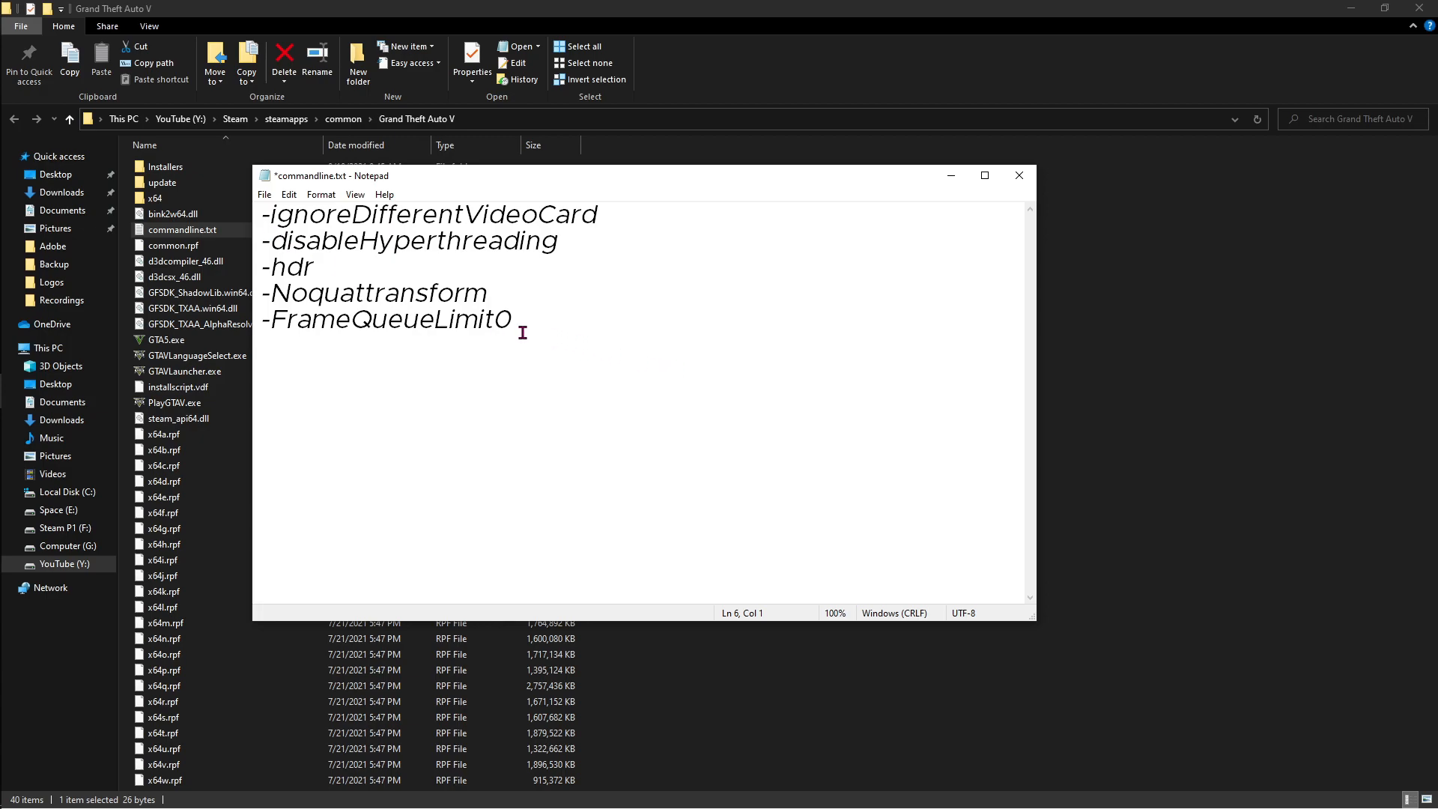
click(358, 223)
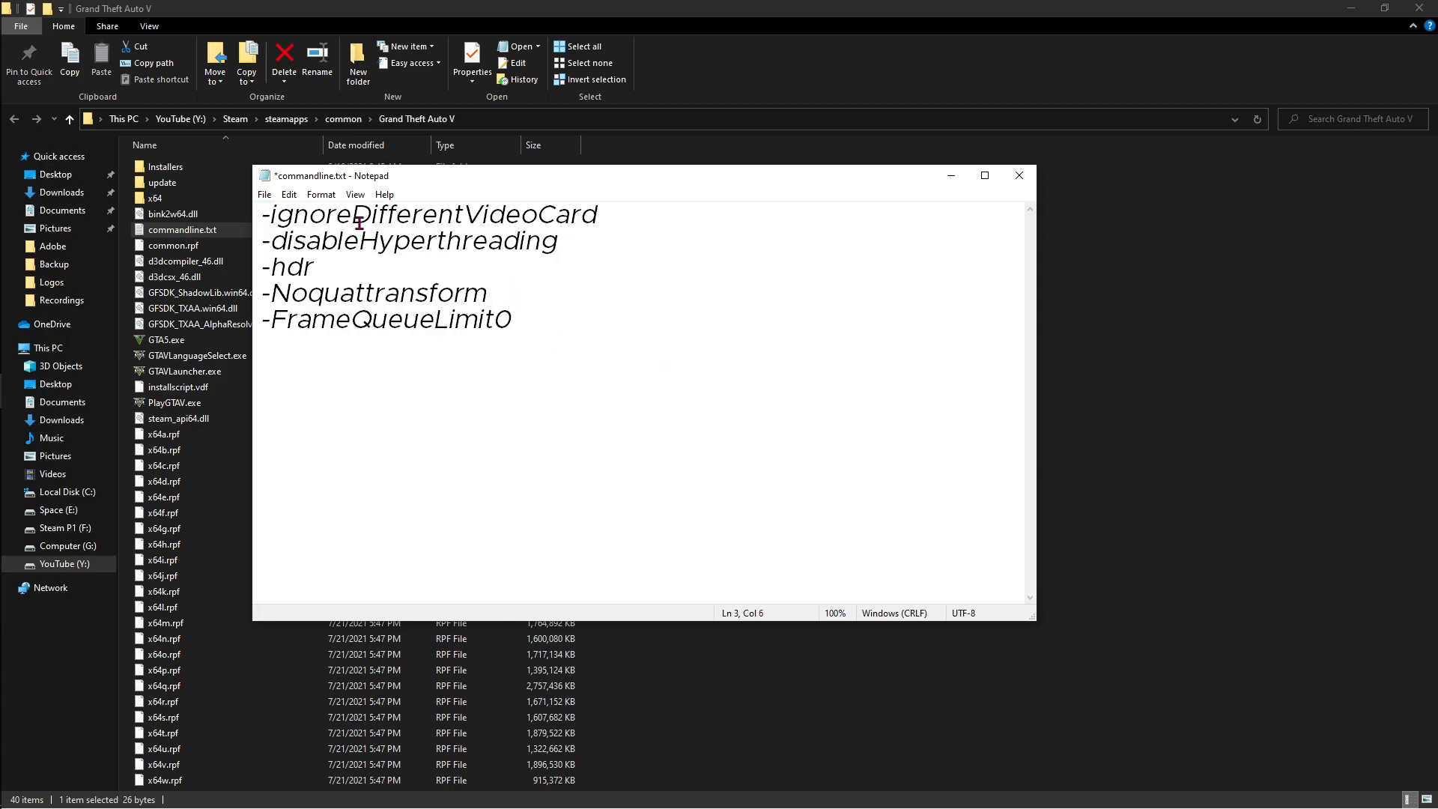
mouse_move(415, 268)
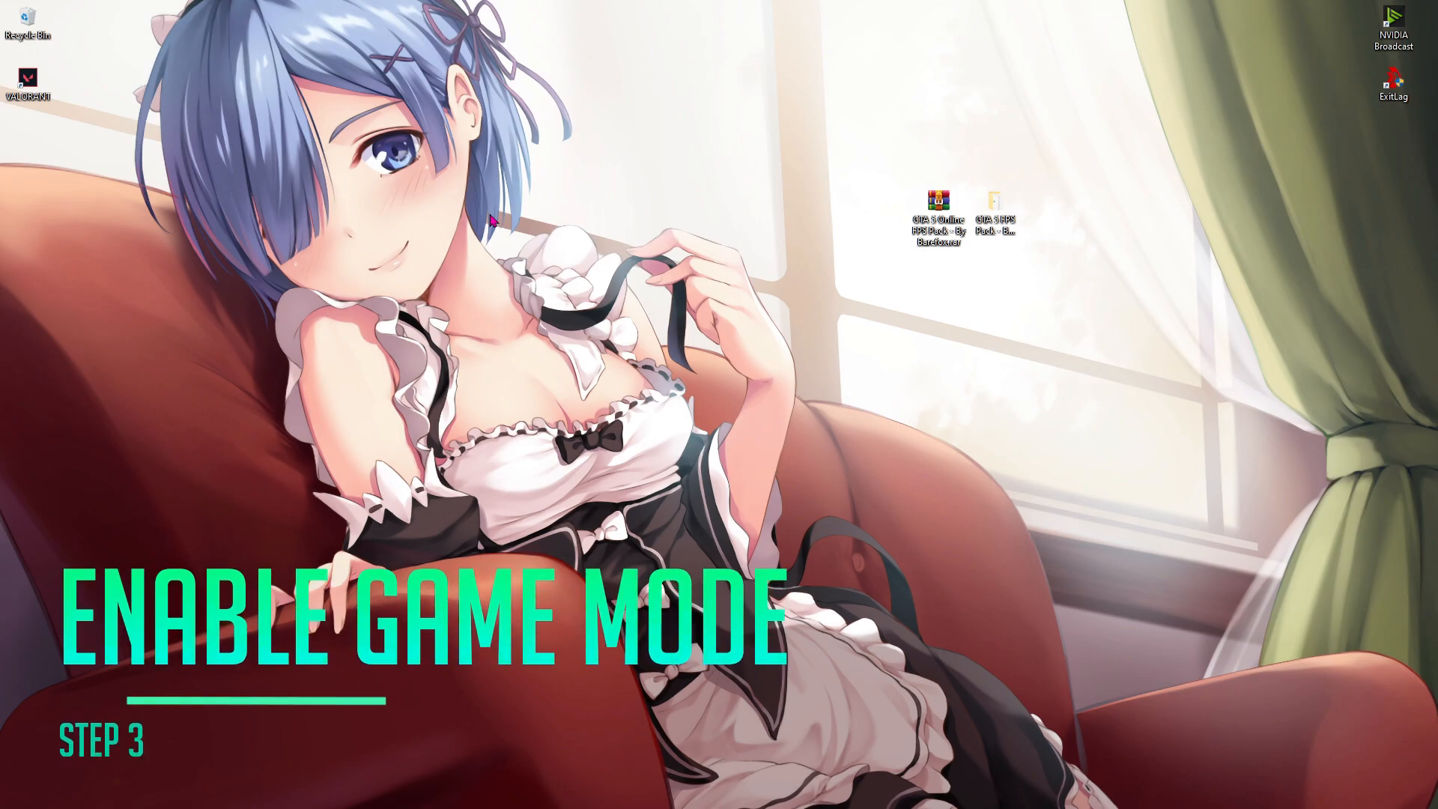
Search Windows for 'game' and show the Game Mode settings page with Game Mode on.
text(game)
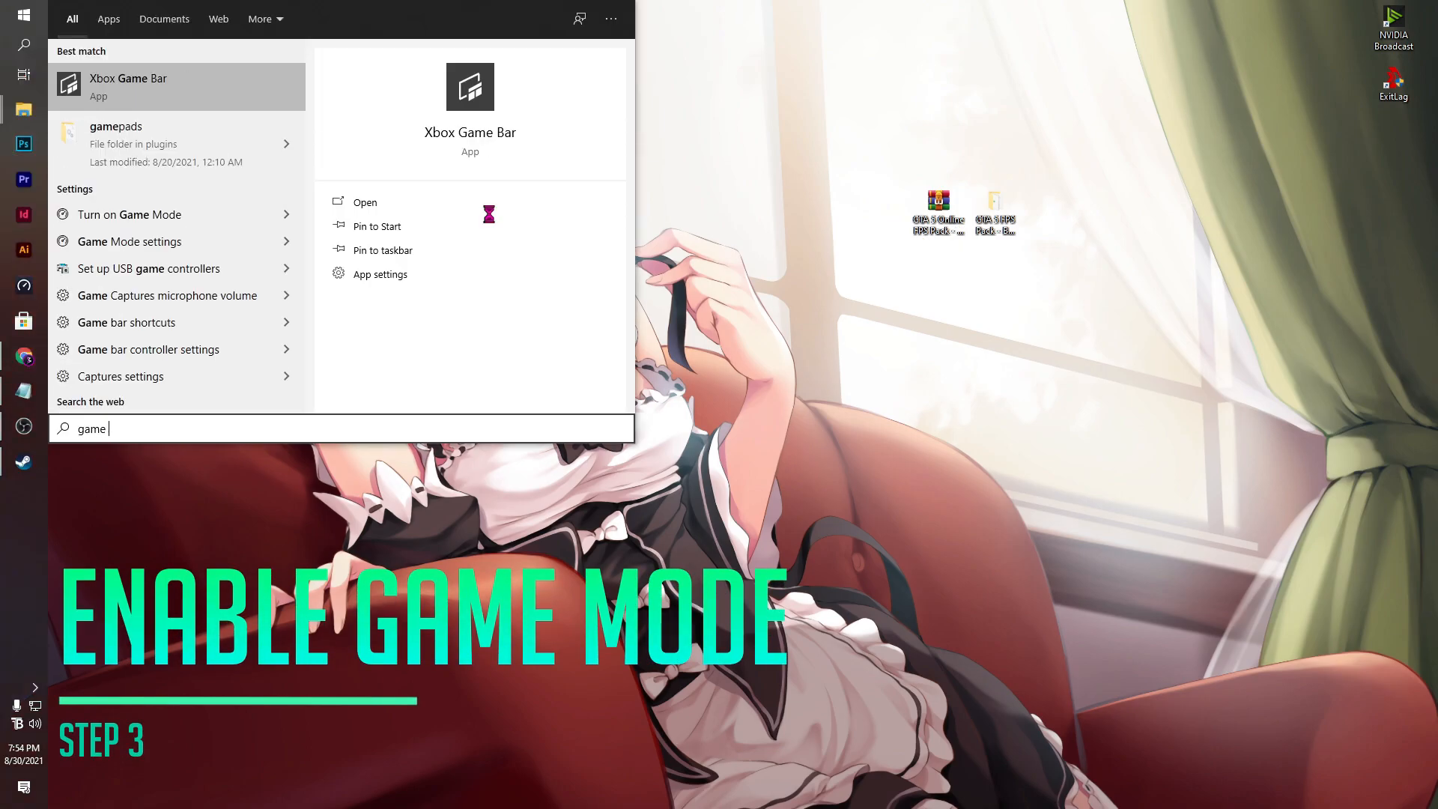
click(131, 241)
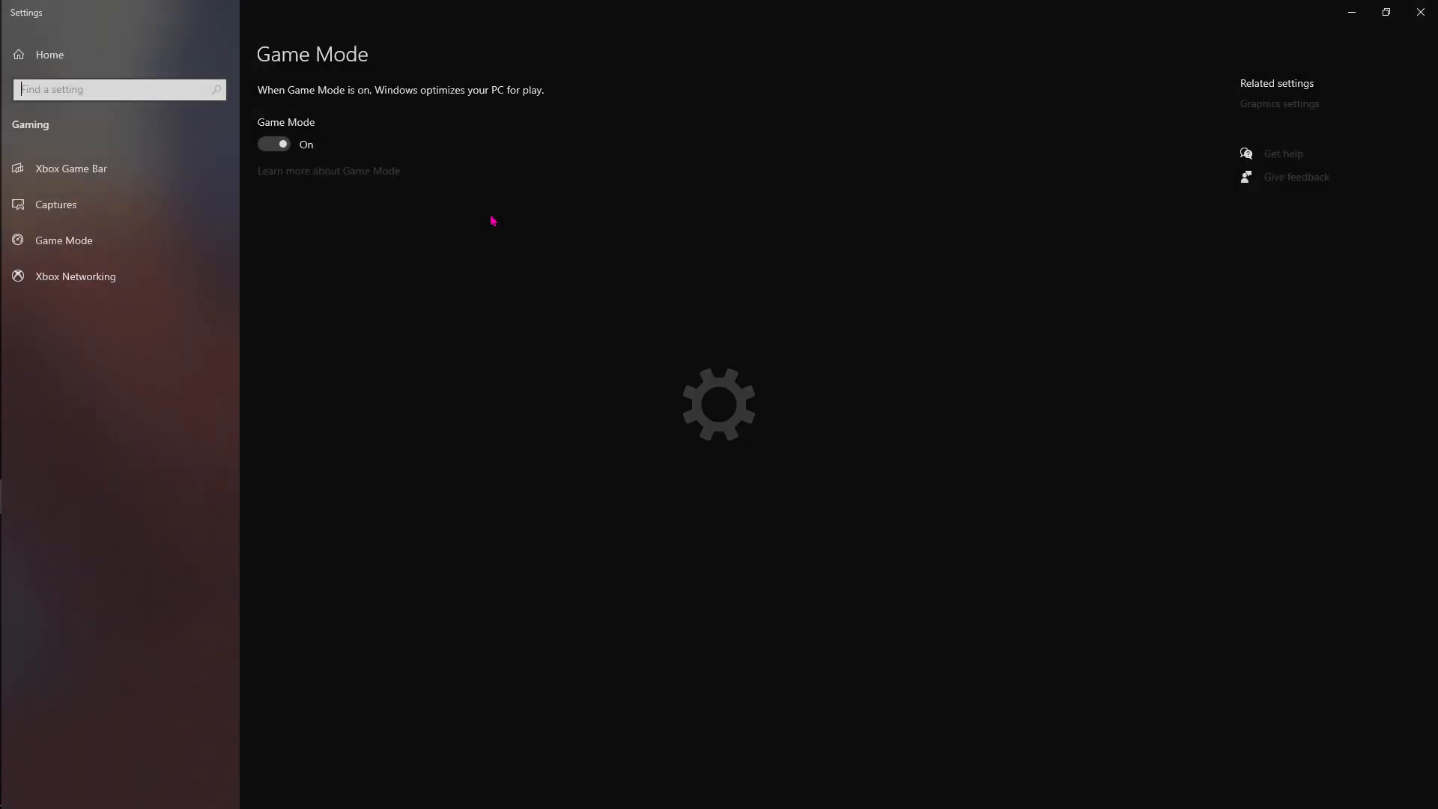
mouse_move(292, 285)
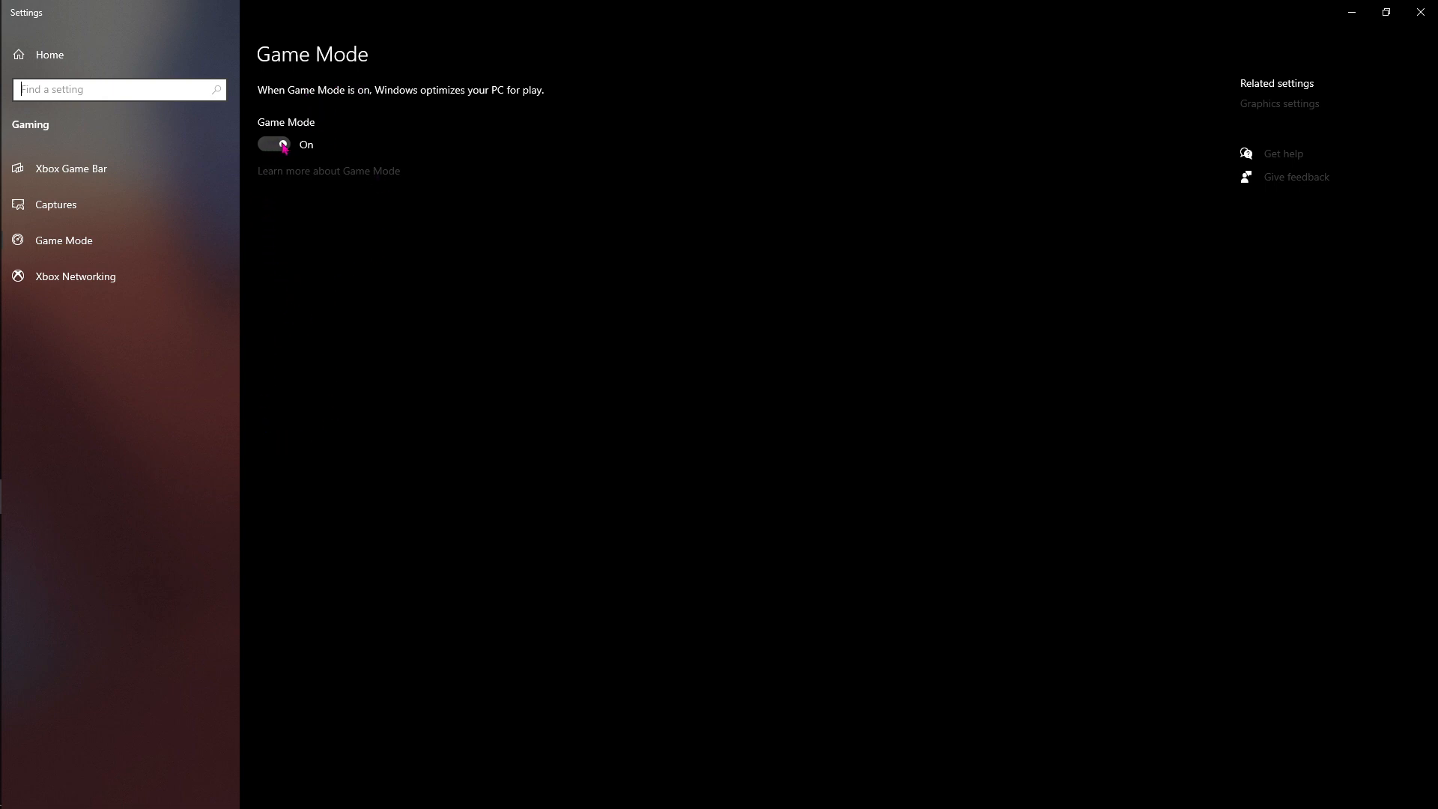
mouse_move(1300, 117)
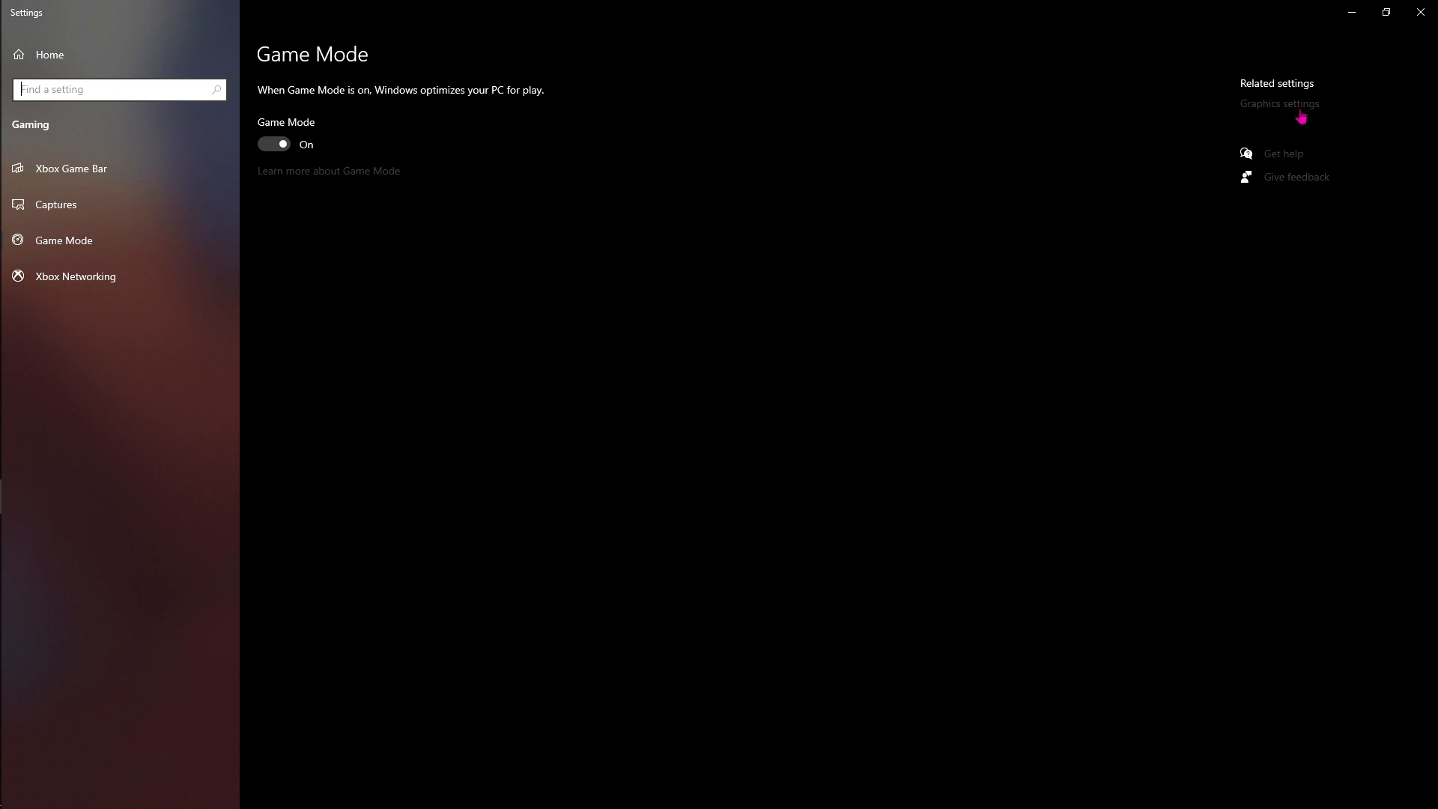
Add Y:\Steam\...\GTA5.exe to Graphics settings and give it the High performance preference.
click(1278, 104)
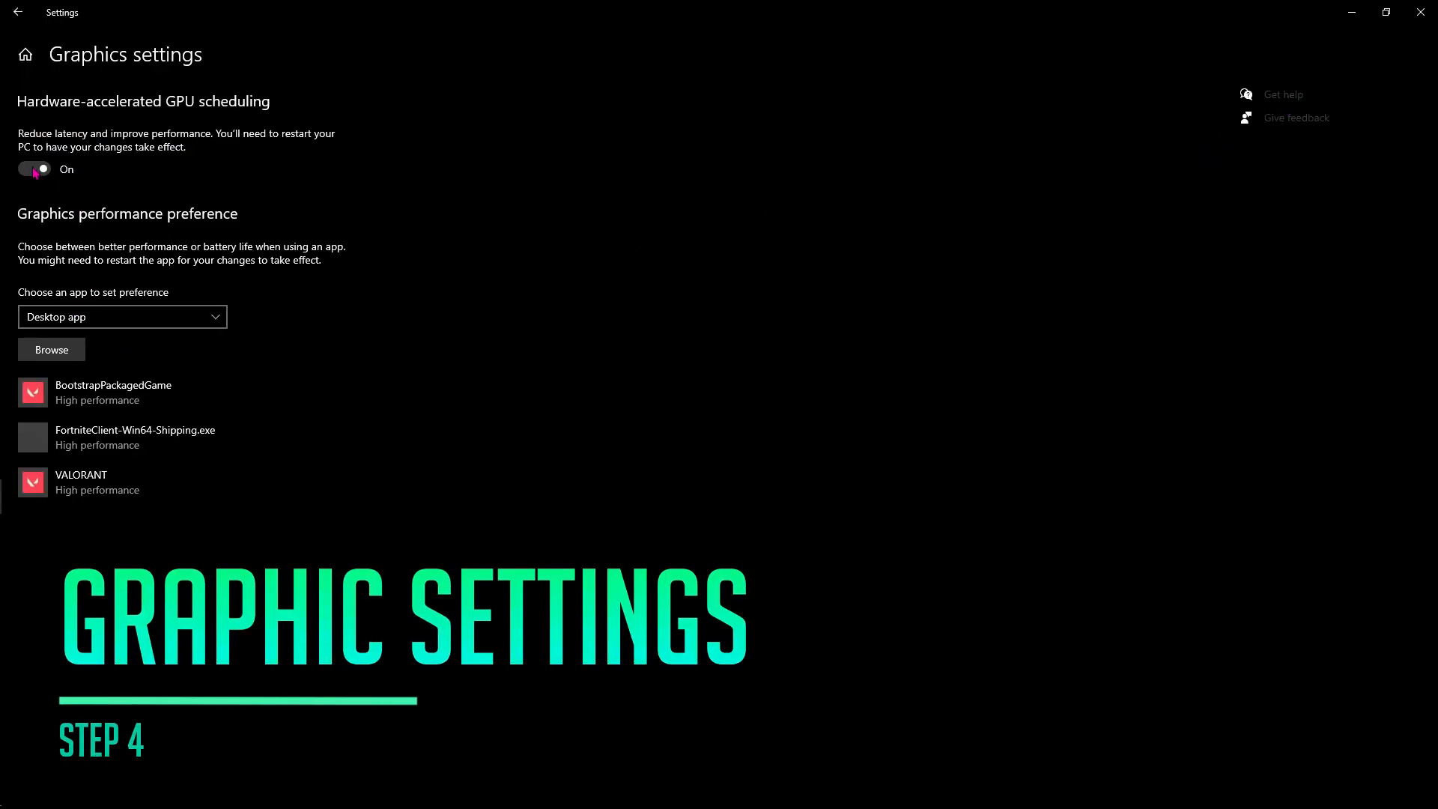
click(51, 349)
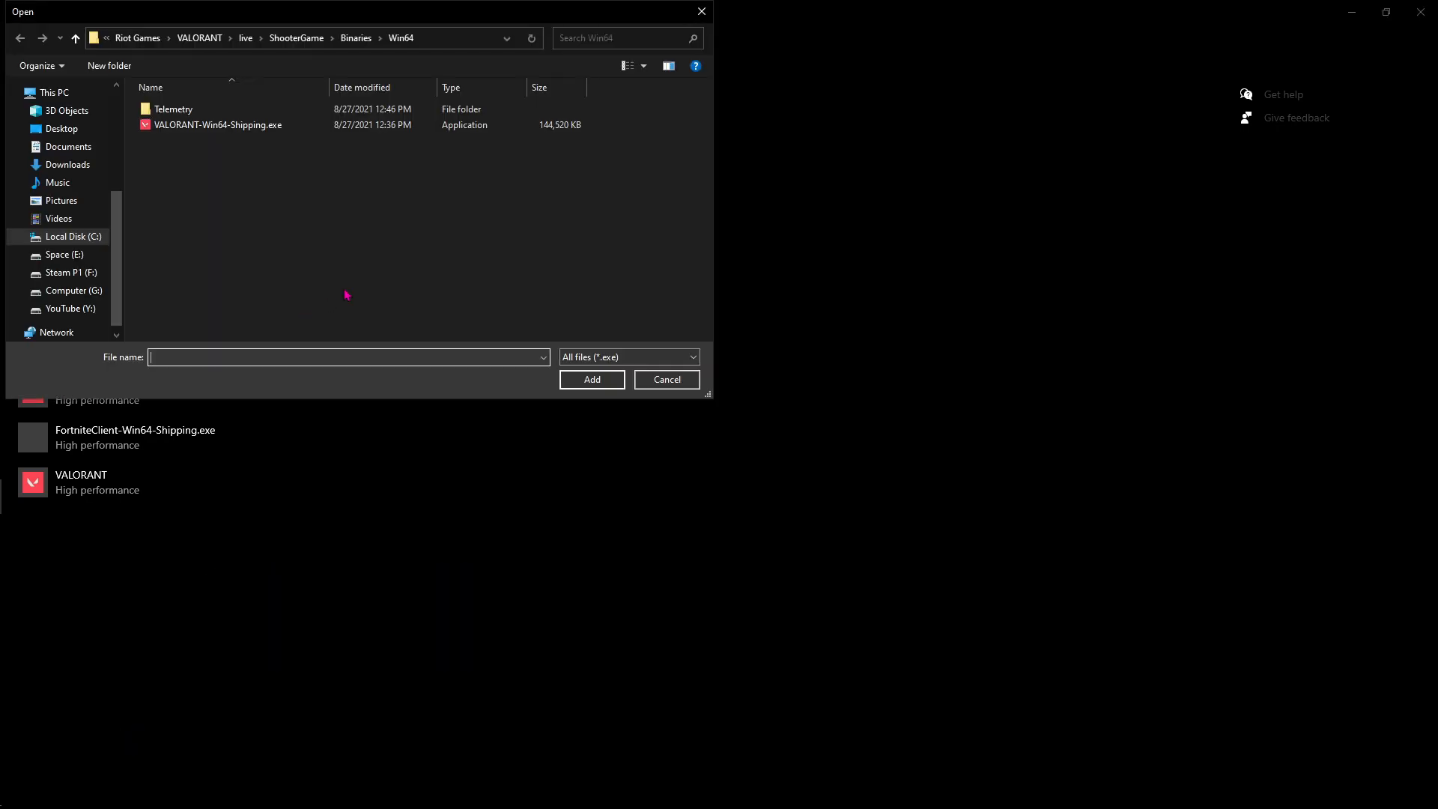
click(69, 309)
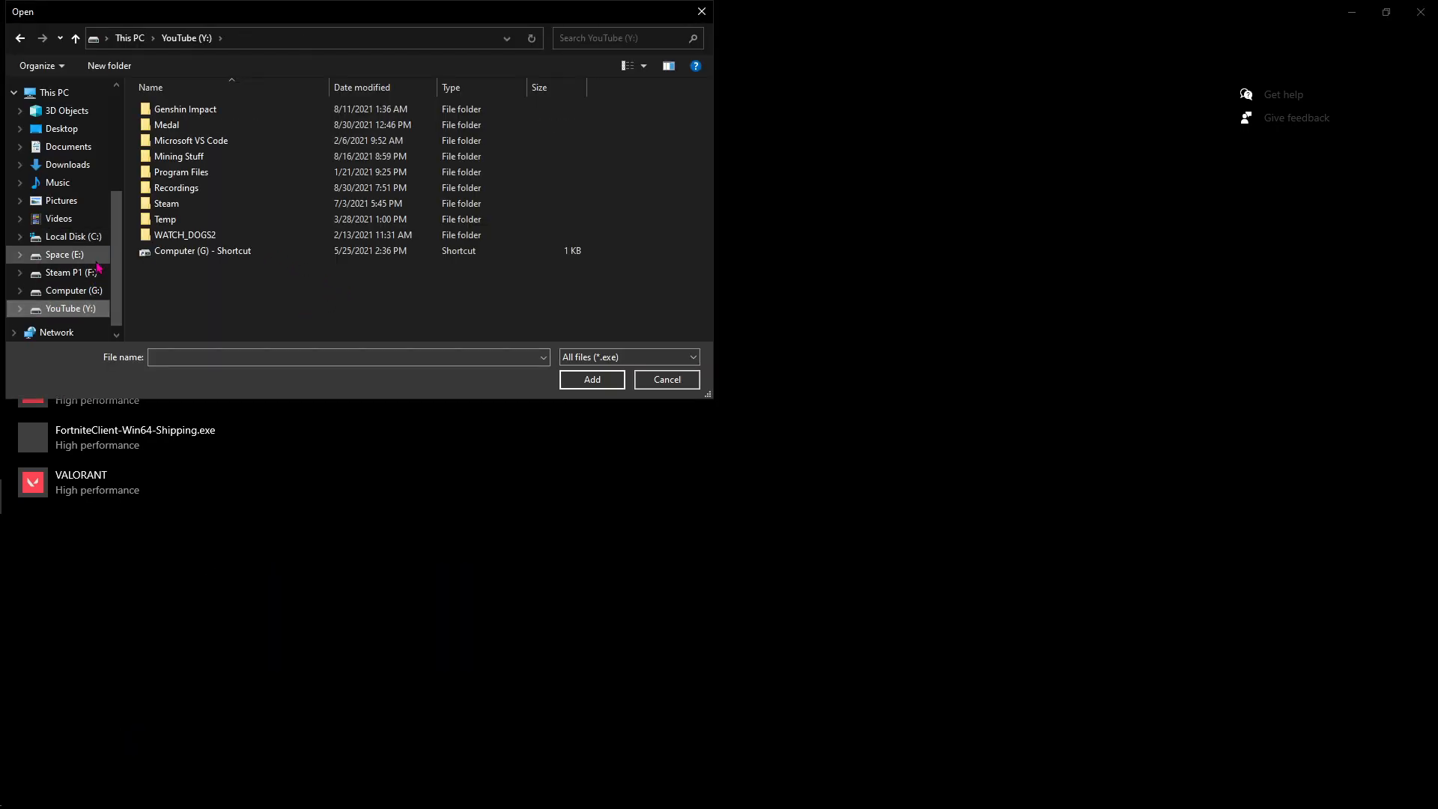
double_click(166, 202)
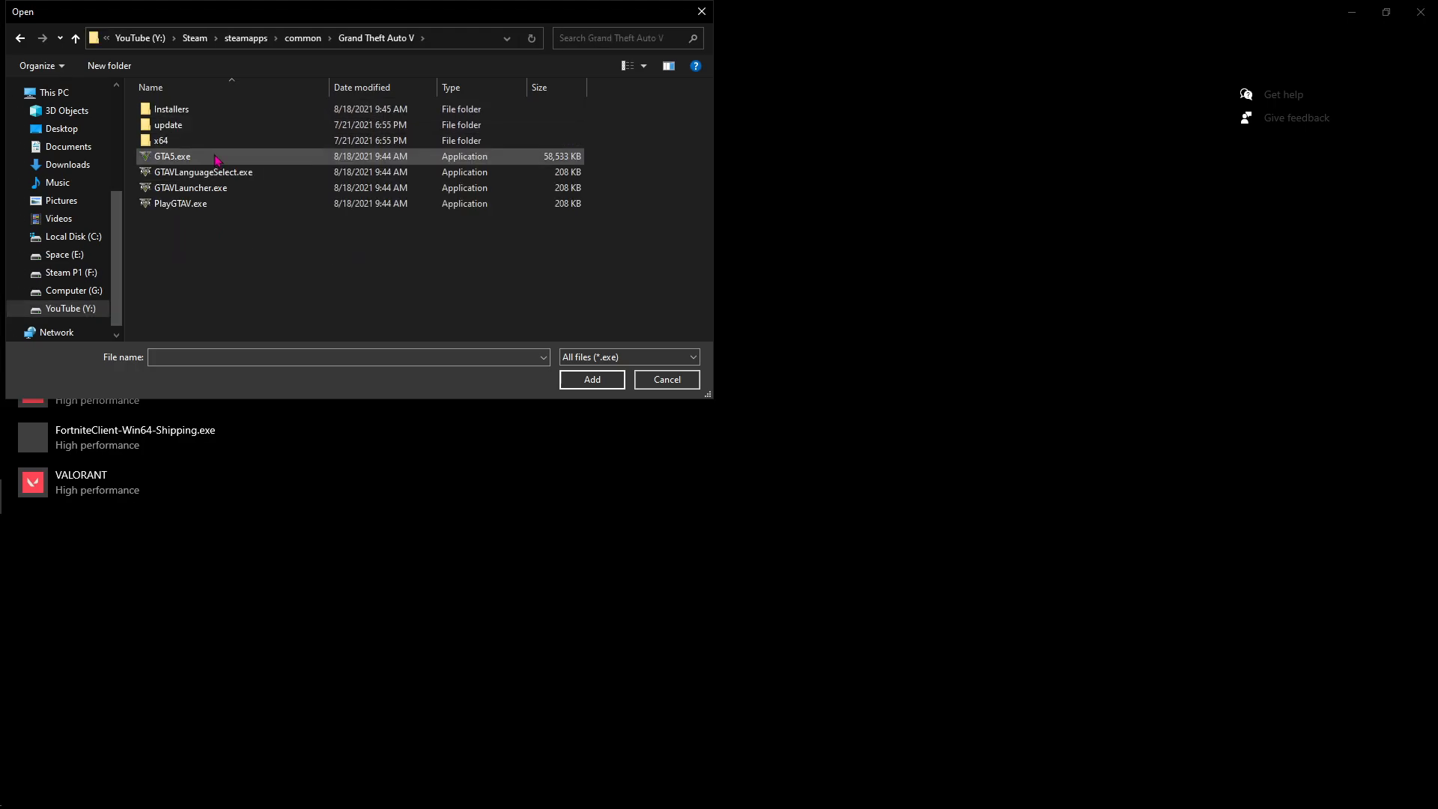
click(173, 155)
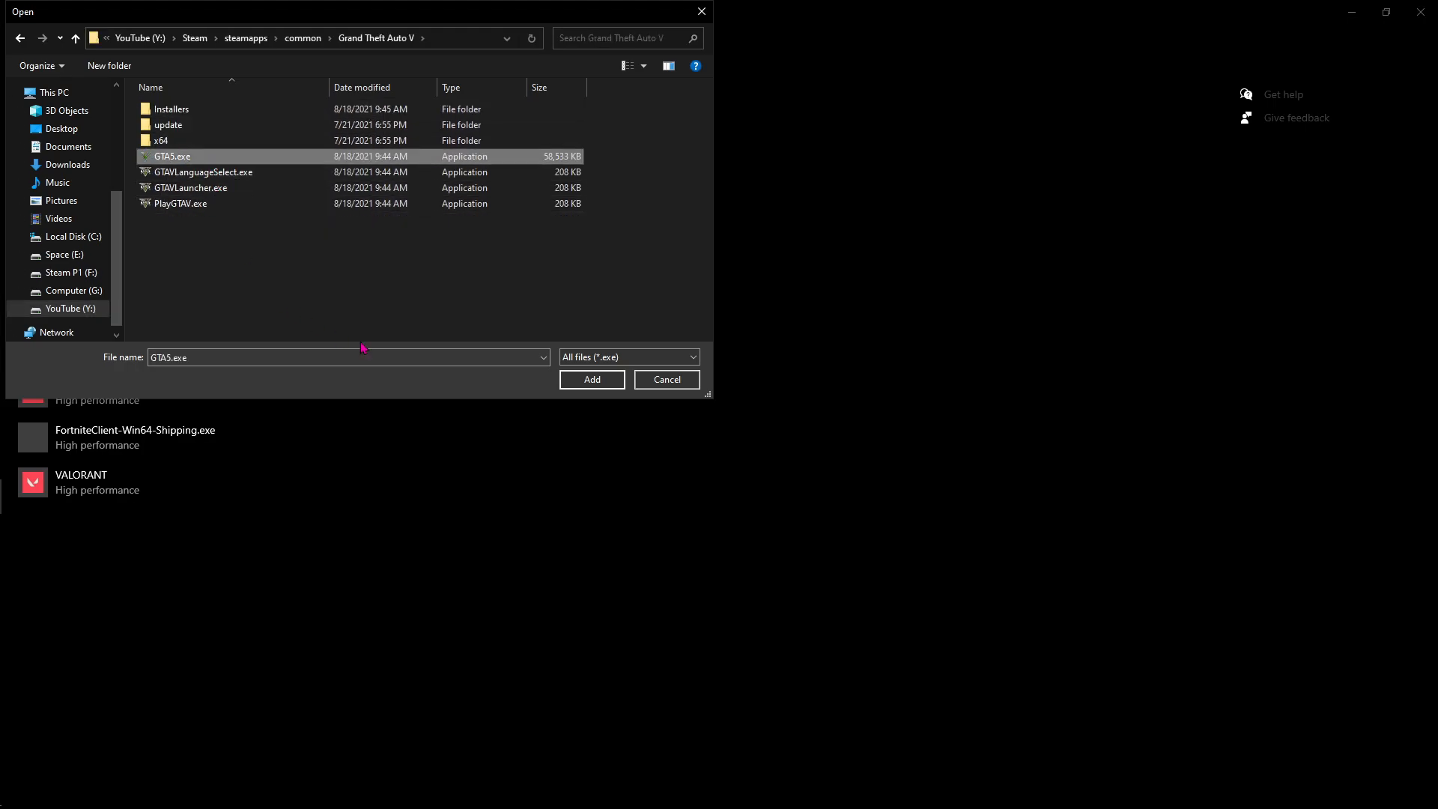
click(592, 379)
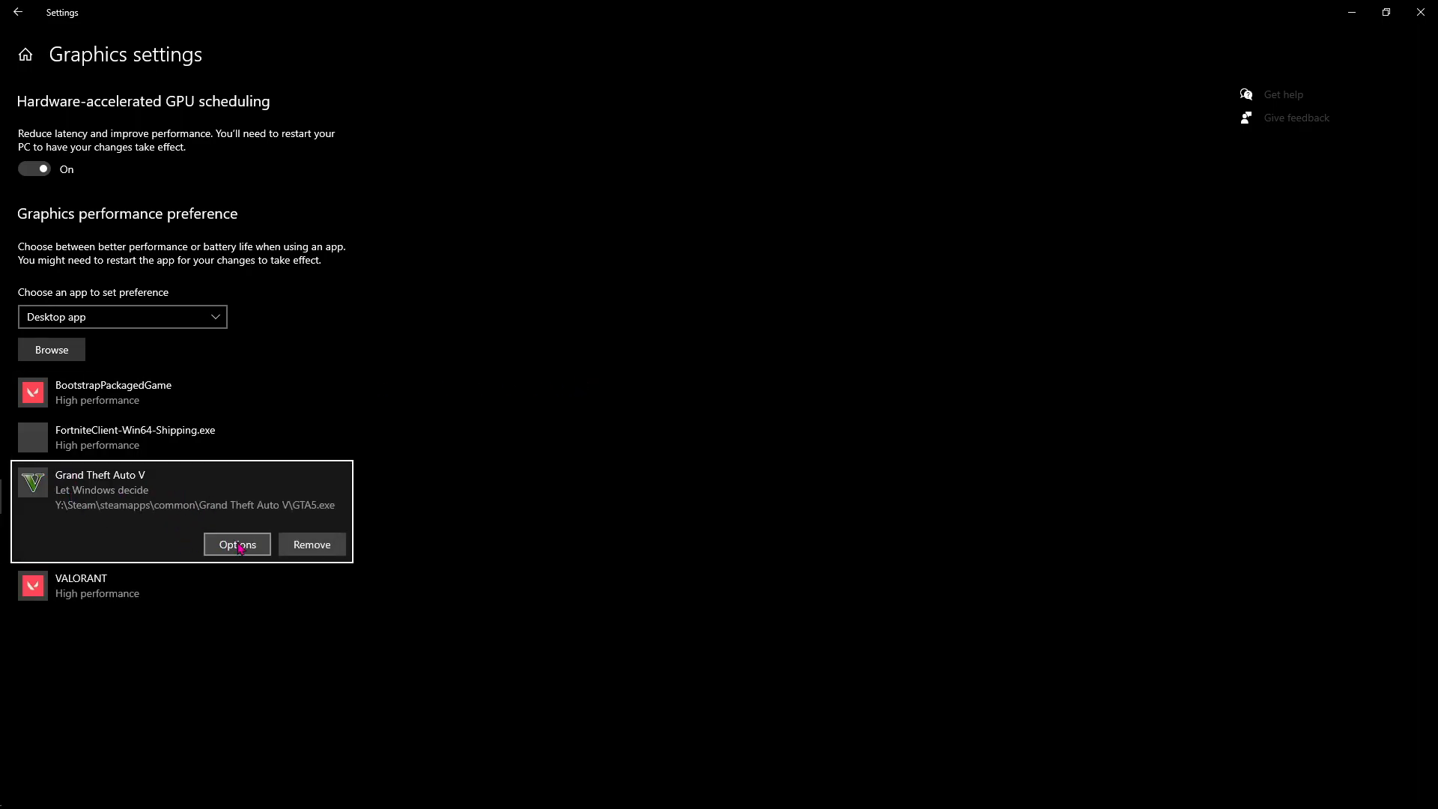
click(236, 544)
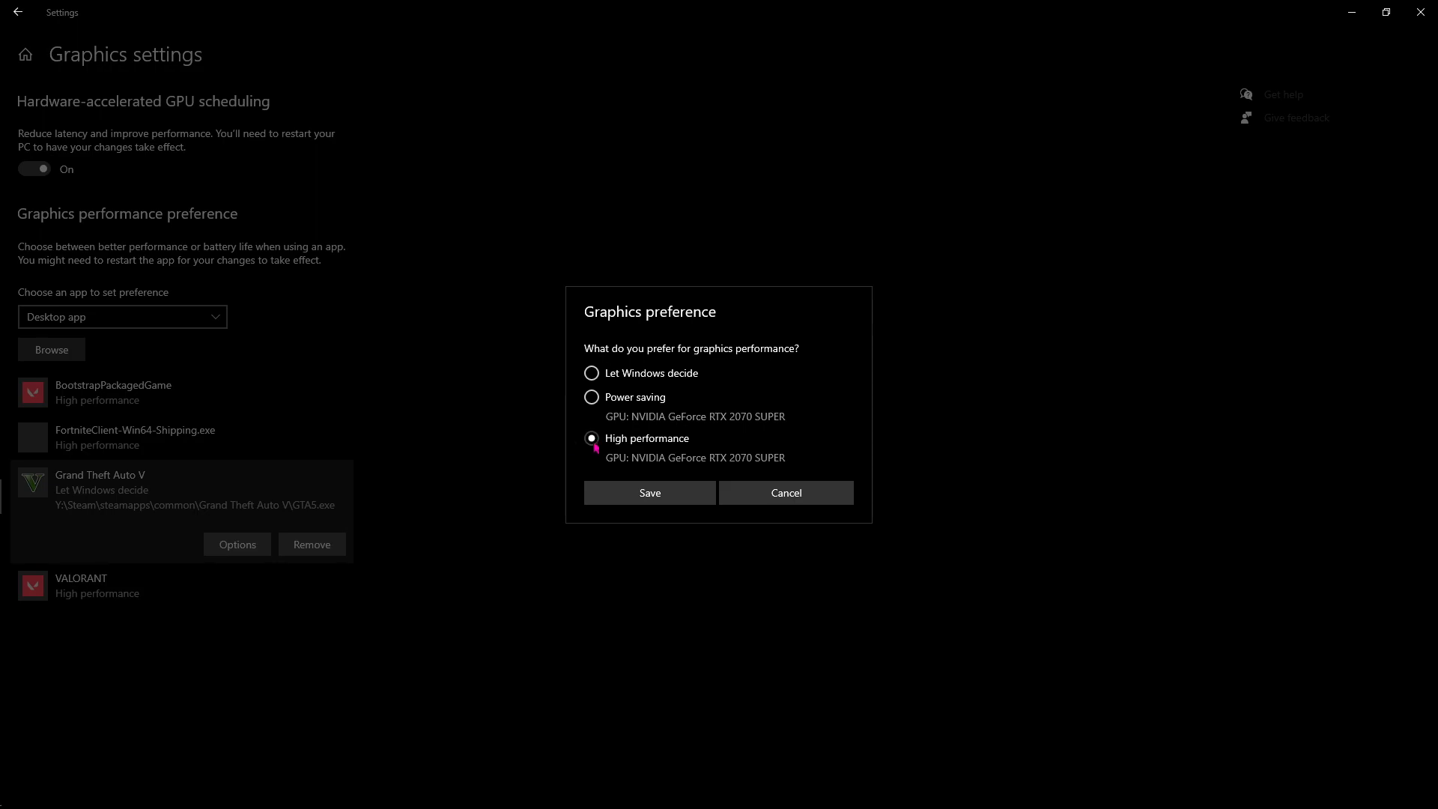
click(648, 493)
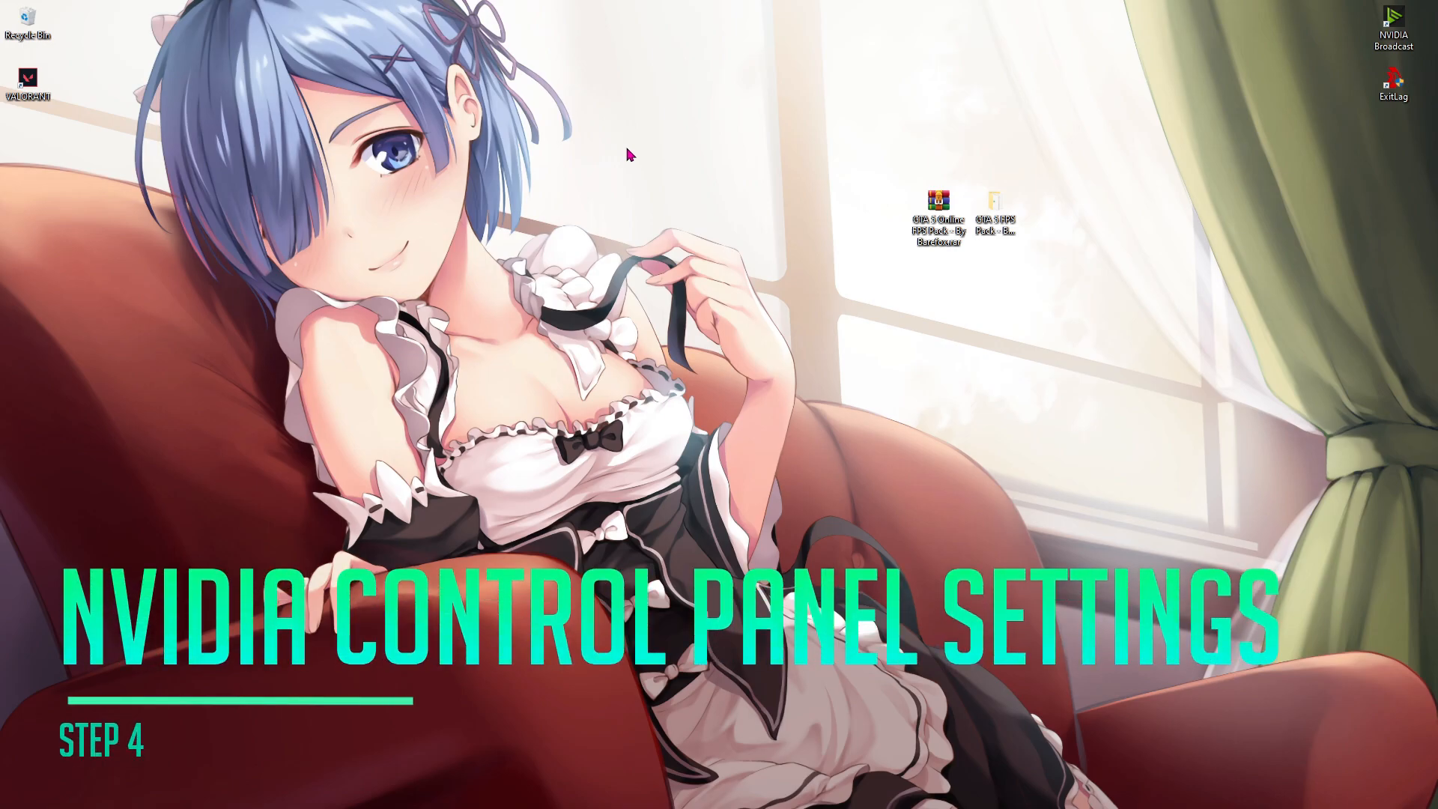
mouse_move(642, 147)
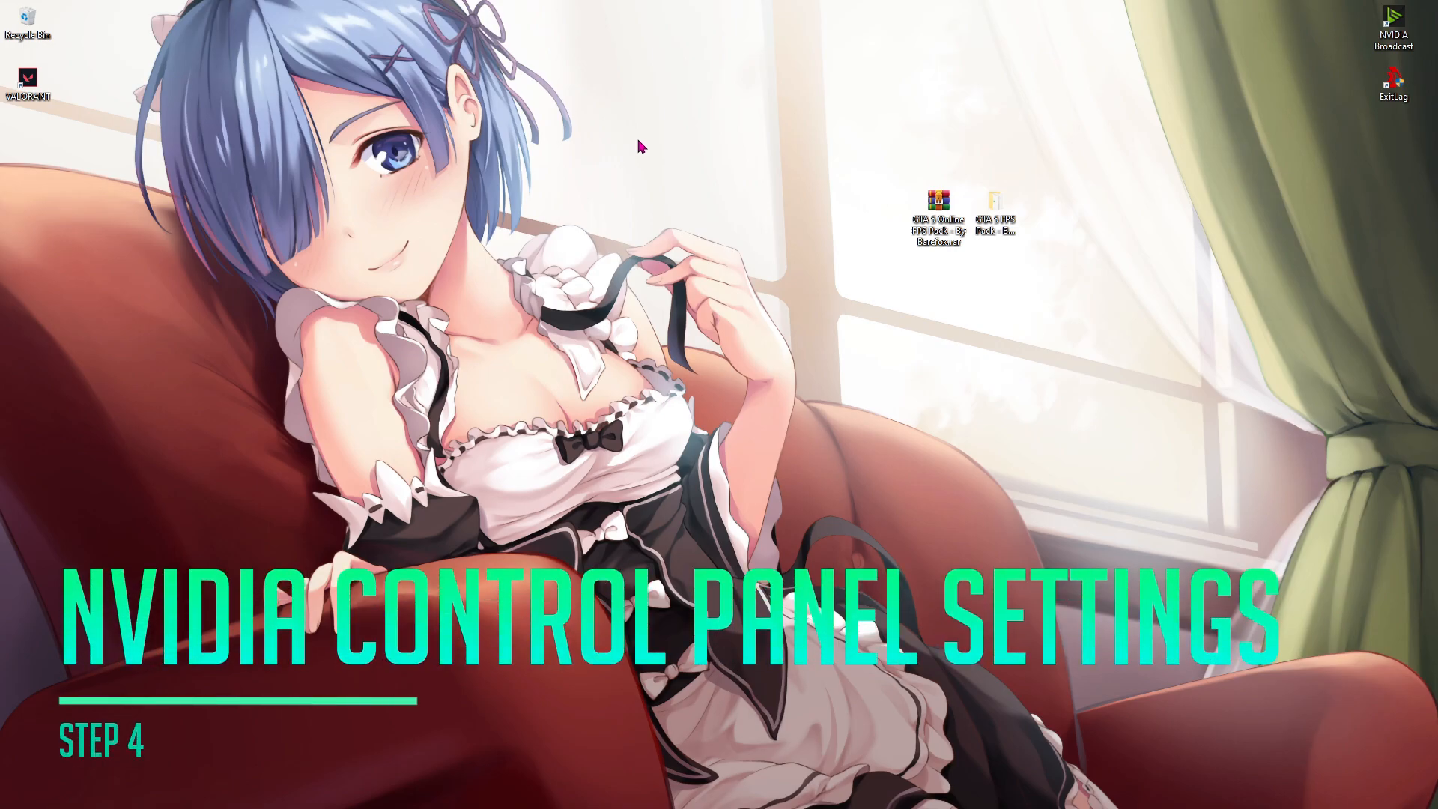
In NVIDIA Control Panel's image settings with preview, choose 'Use my preference emphasizing'.
right_click(643, 146)
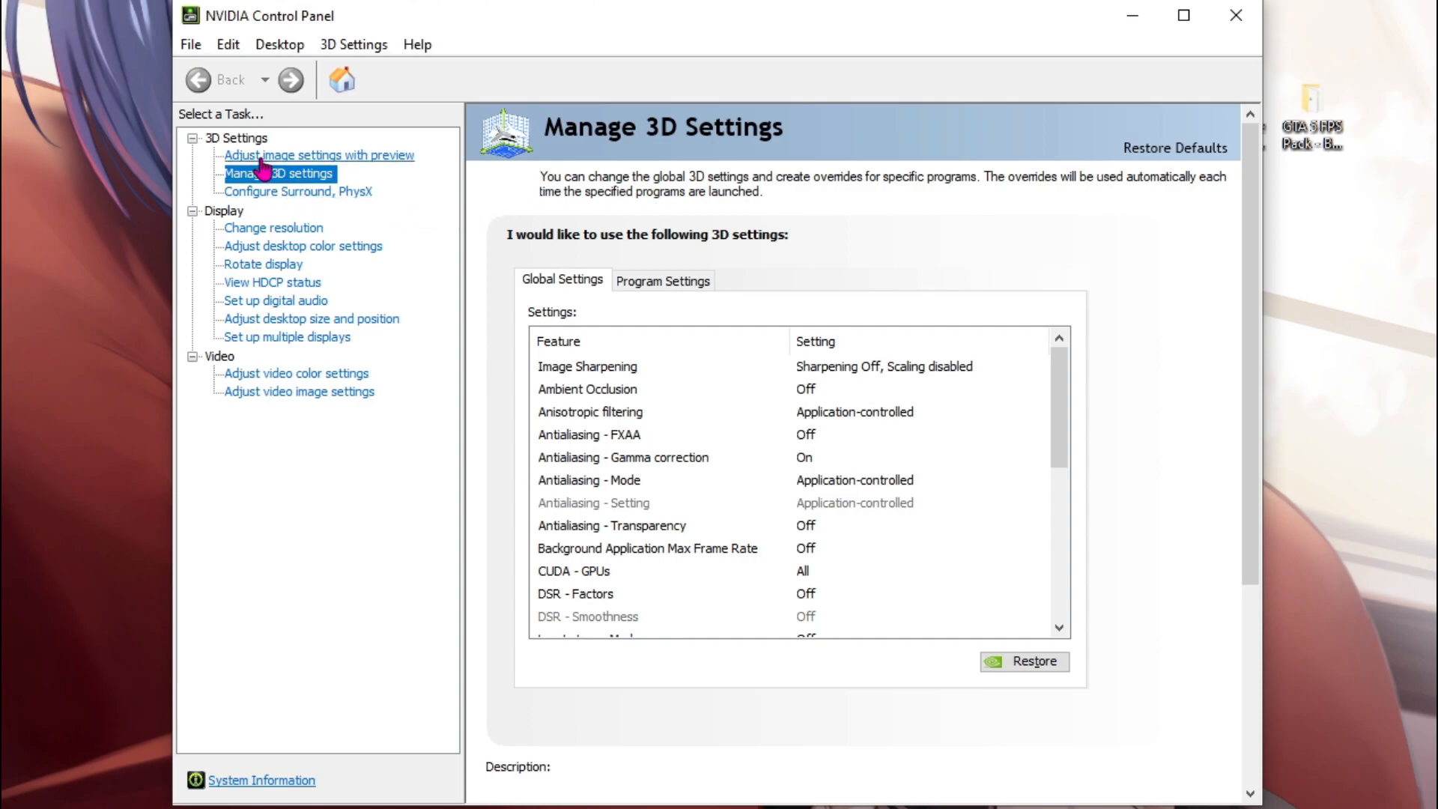
click(318, 155)
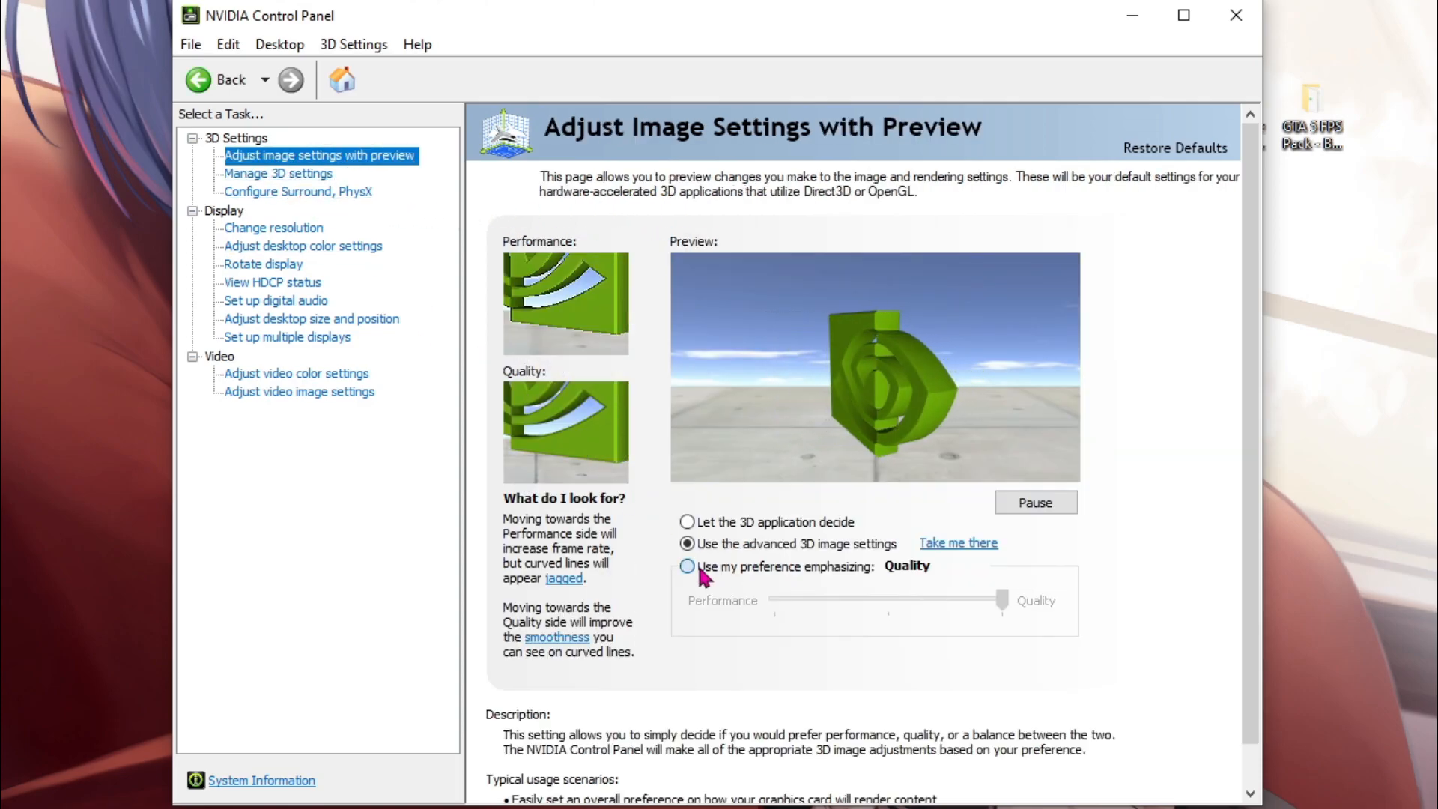
click(688, 566)
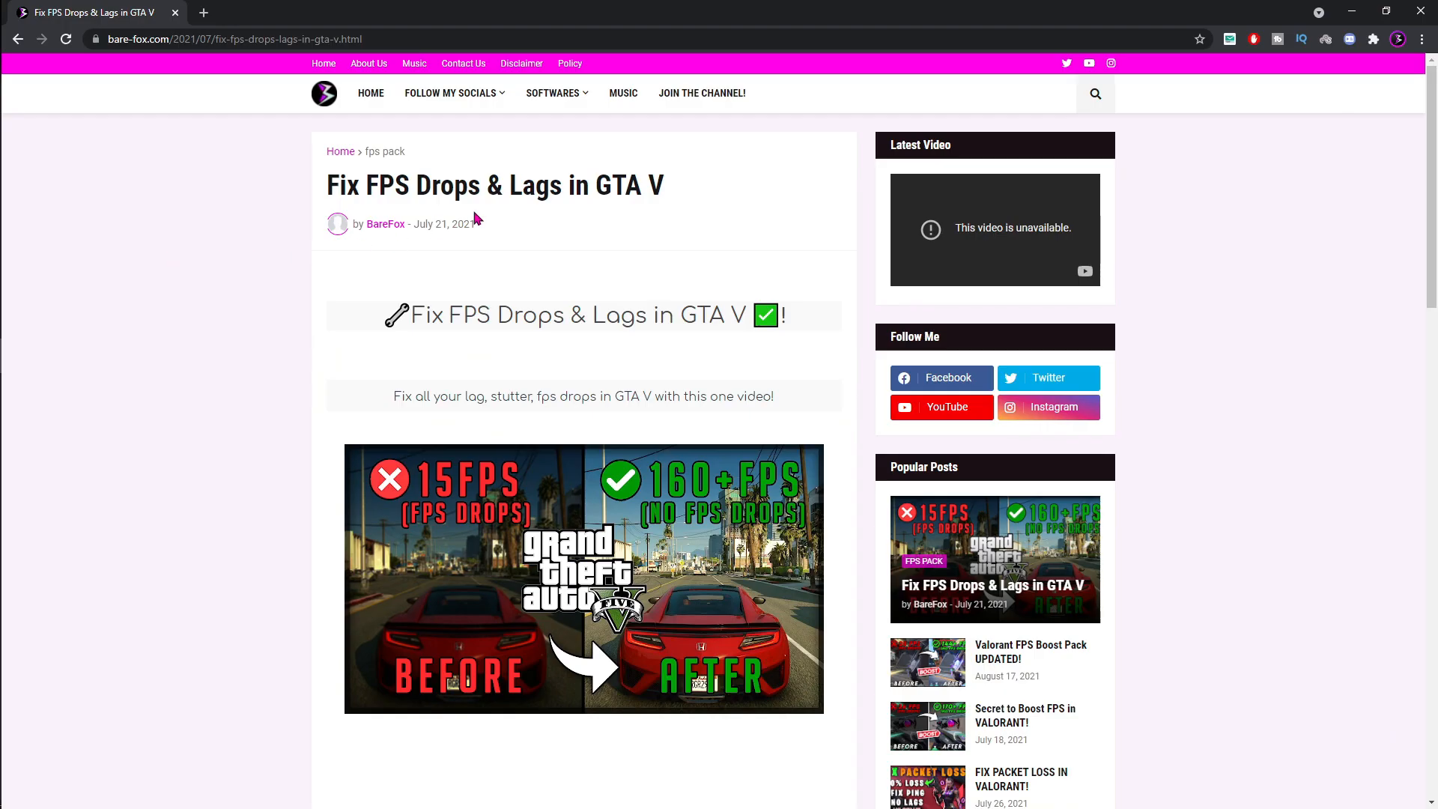
mouse_move(434, 145)
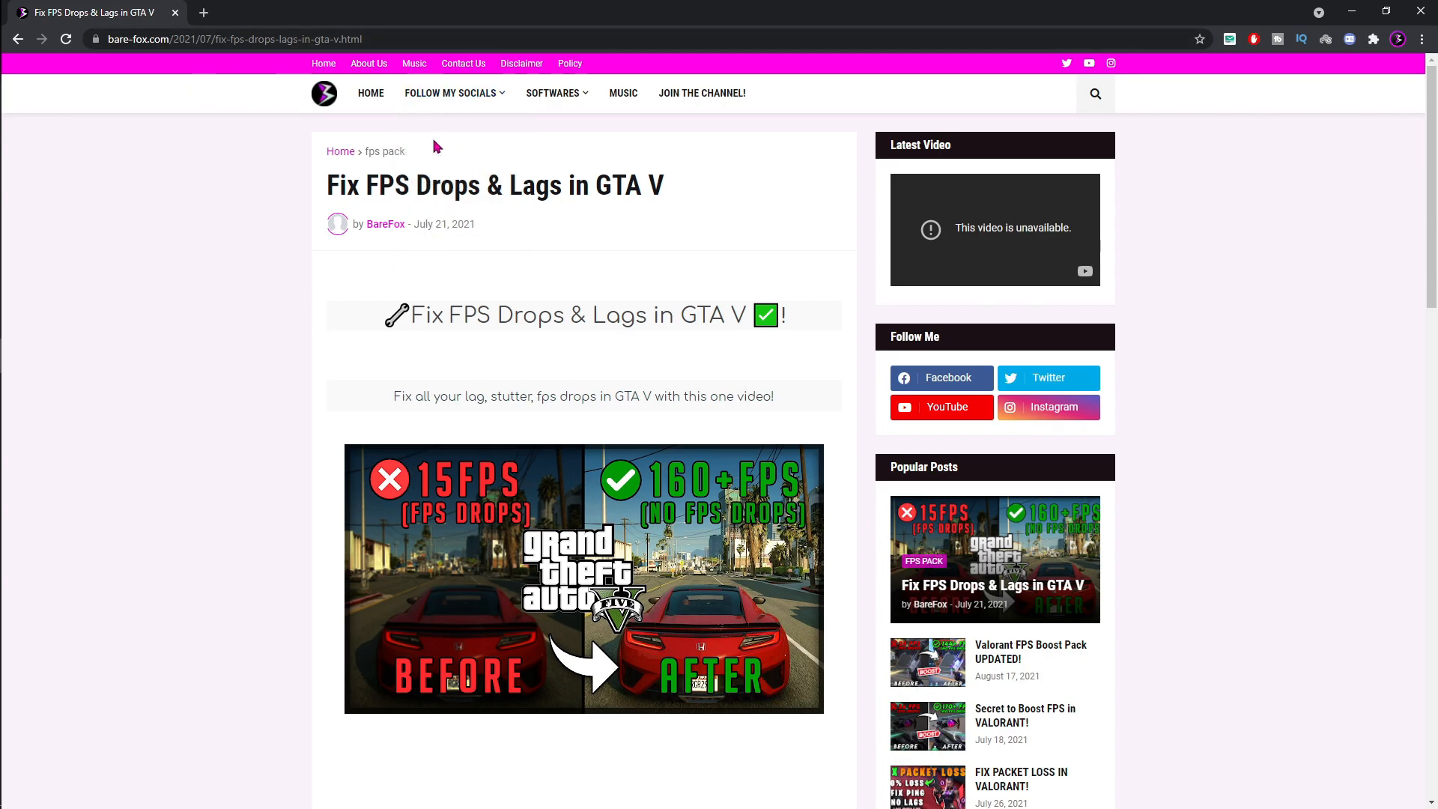
mouse_move(520, 251)
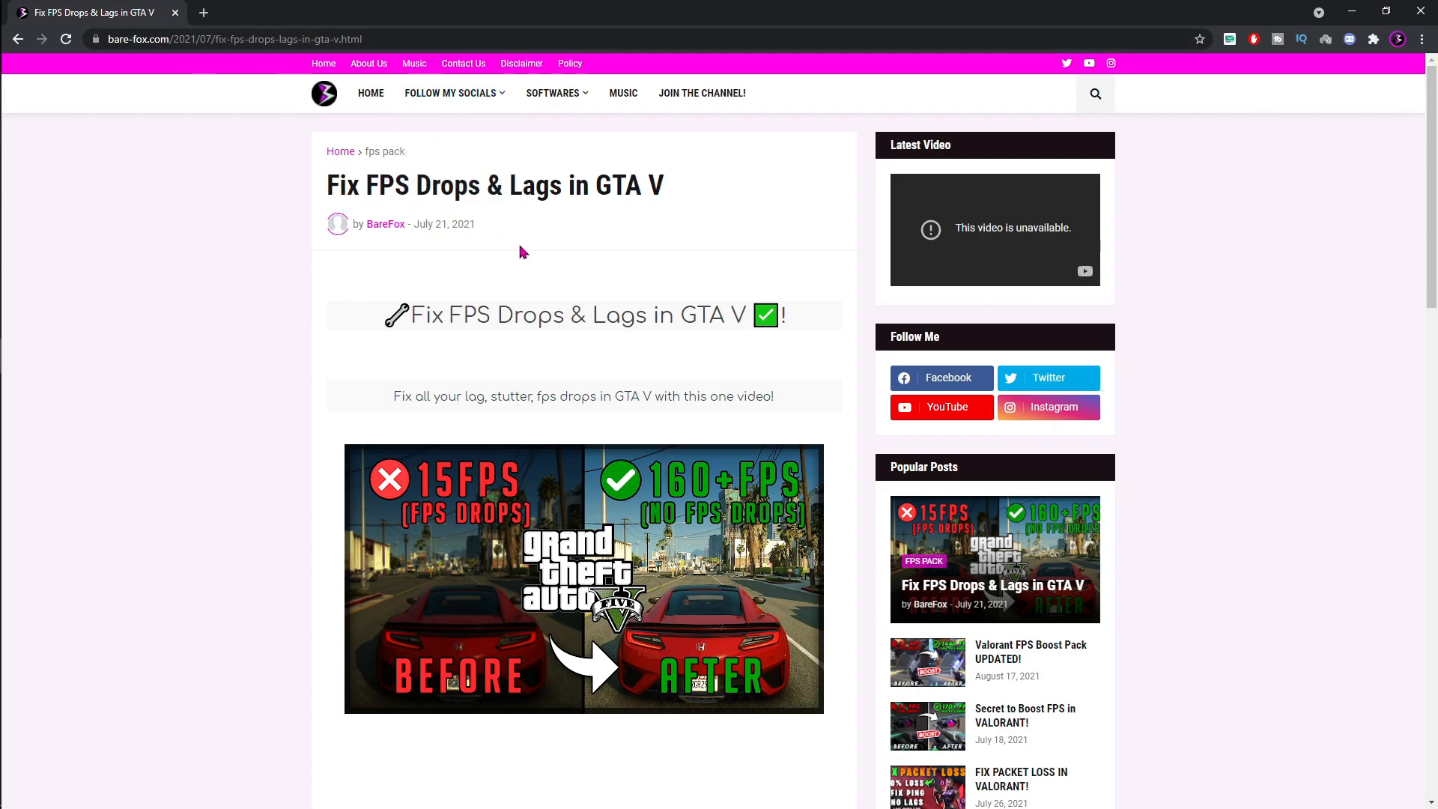
Scroll through the bare-fox.com 'Fix FPS Drops & Lags in GTA V' article.
scroll(down, 3)
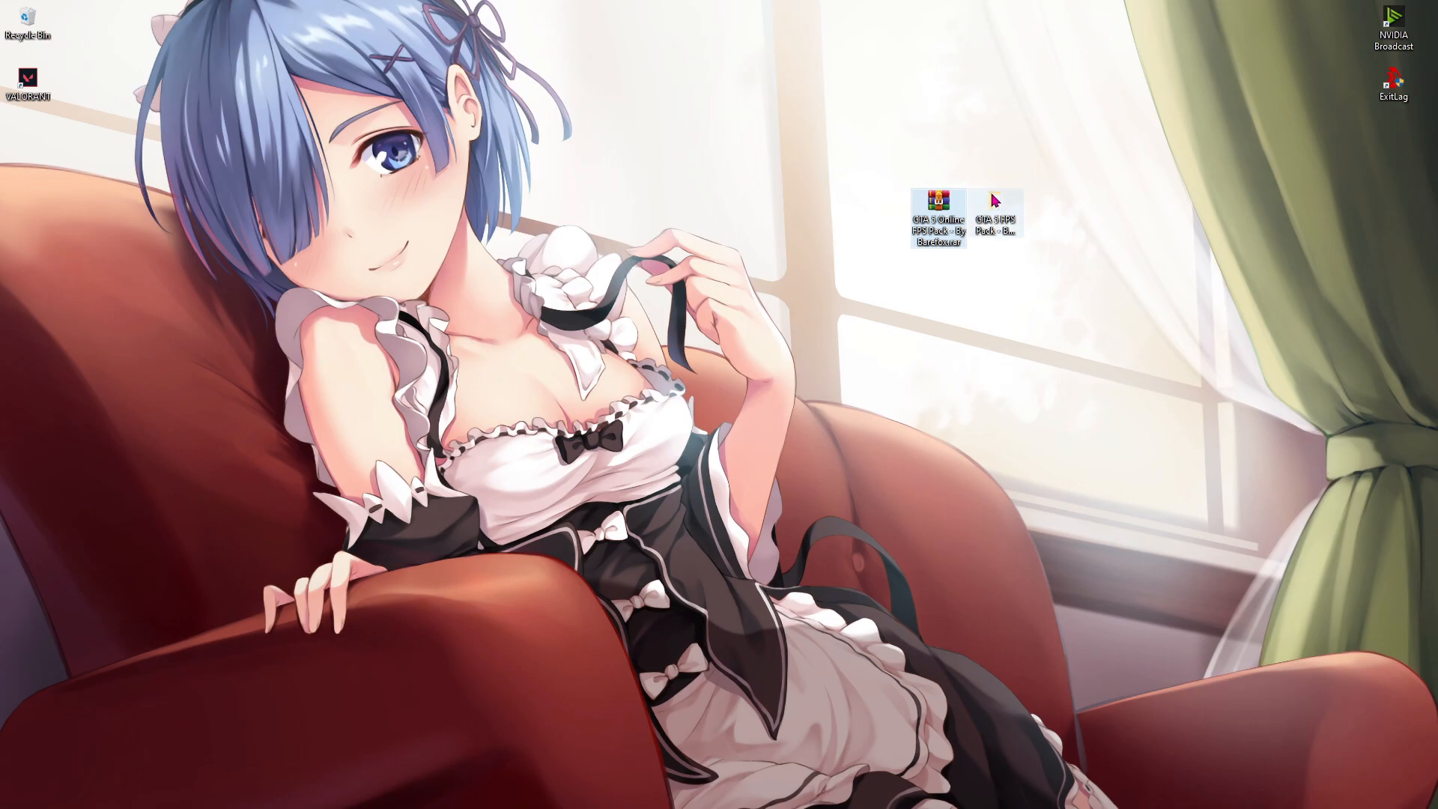
Open GTA 5 FPS Pack > GTA 5 Tweak holding settings.xml, then search Windows for 'dev'.
double_click(994, 202)
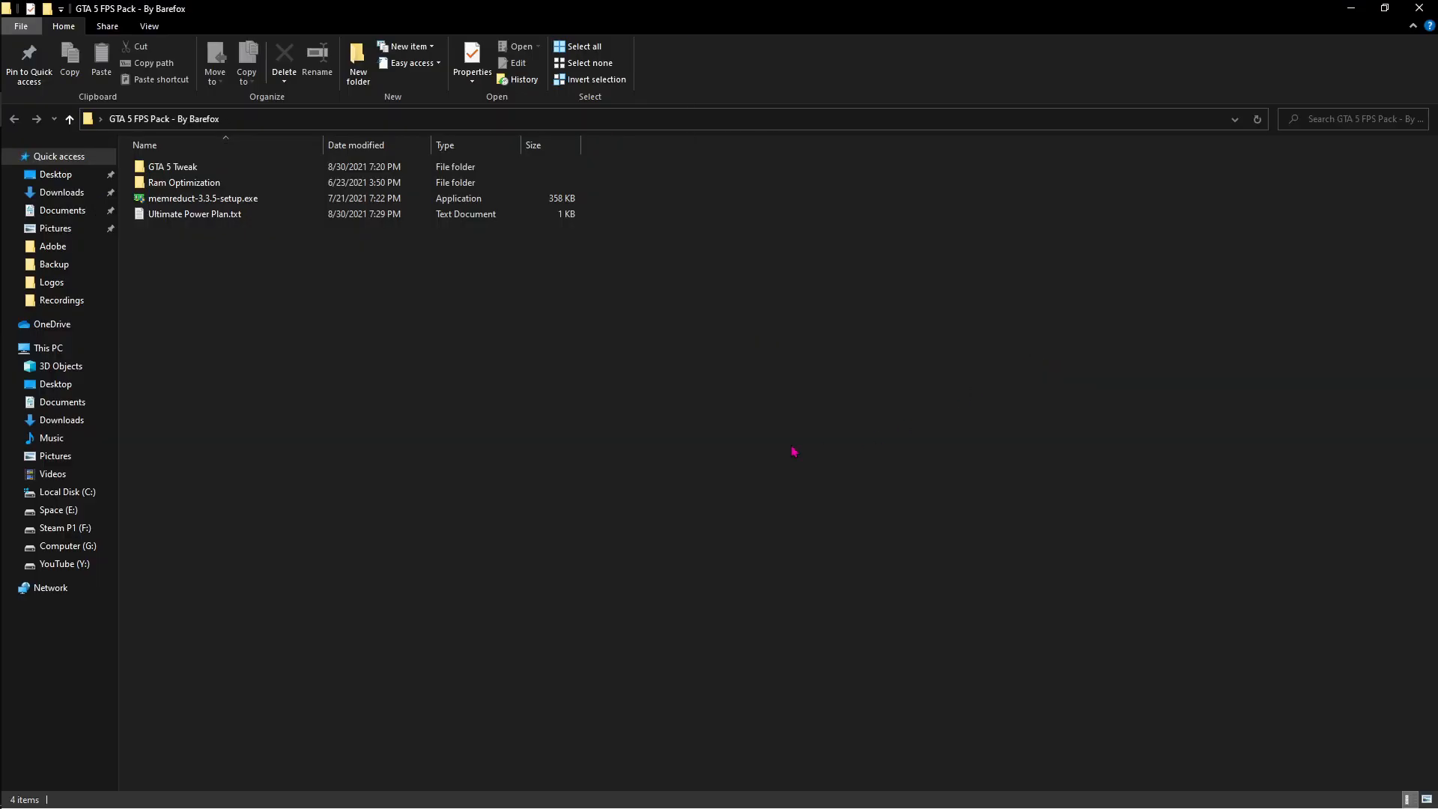
double_click(173, 166)
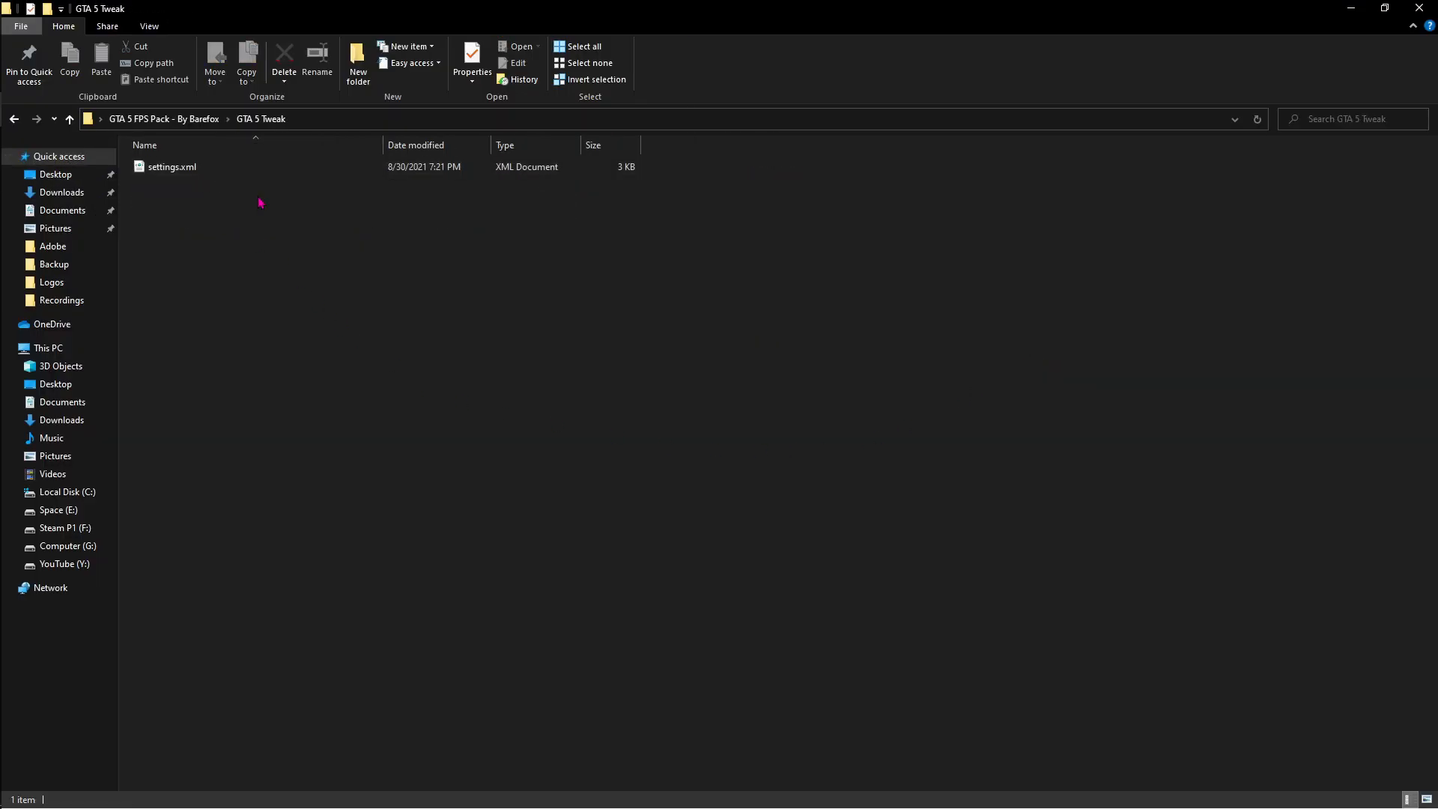
click(172, 166)
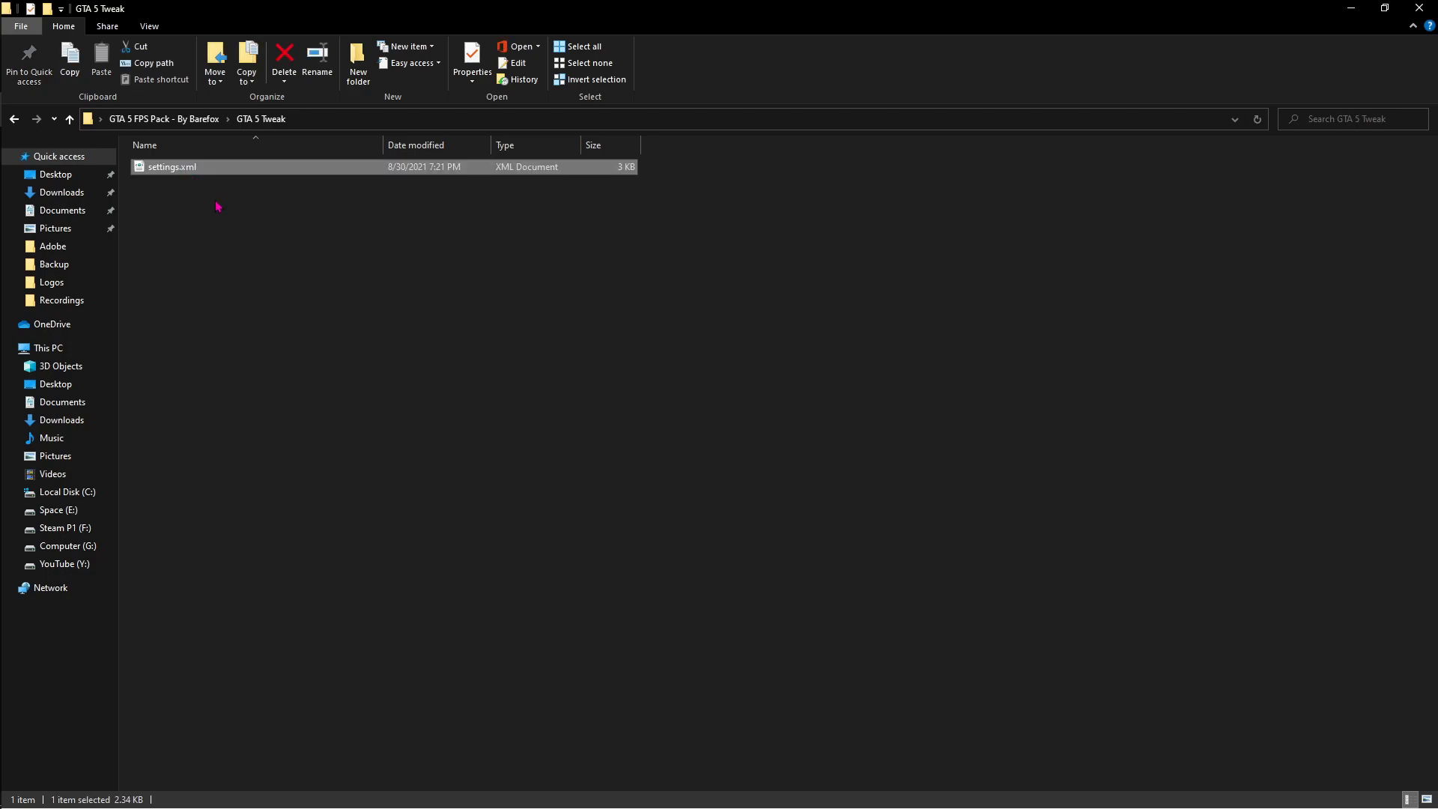
click(219, 207)
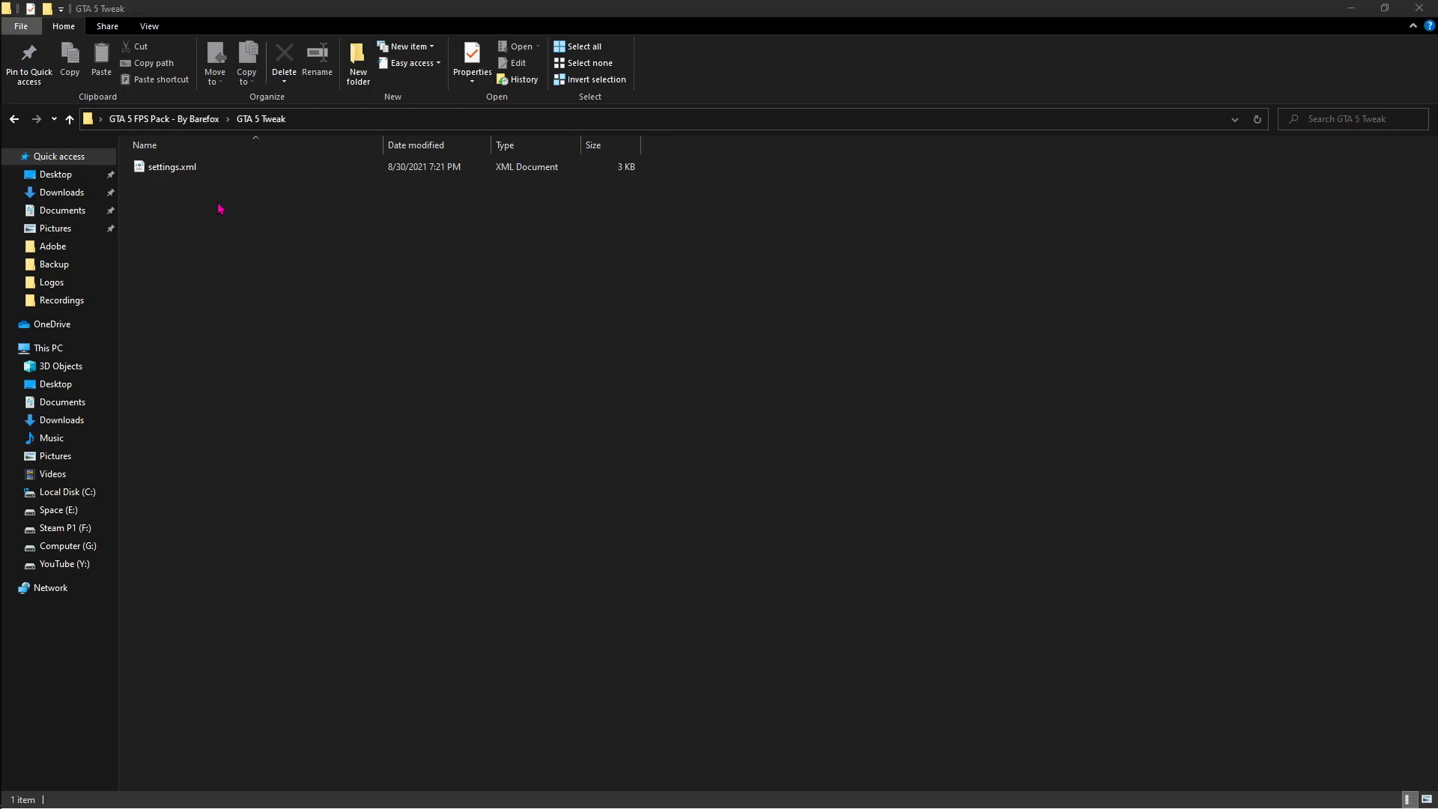
text(dev)
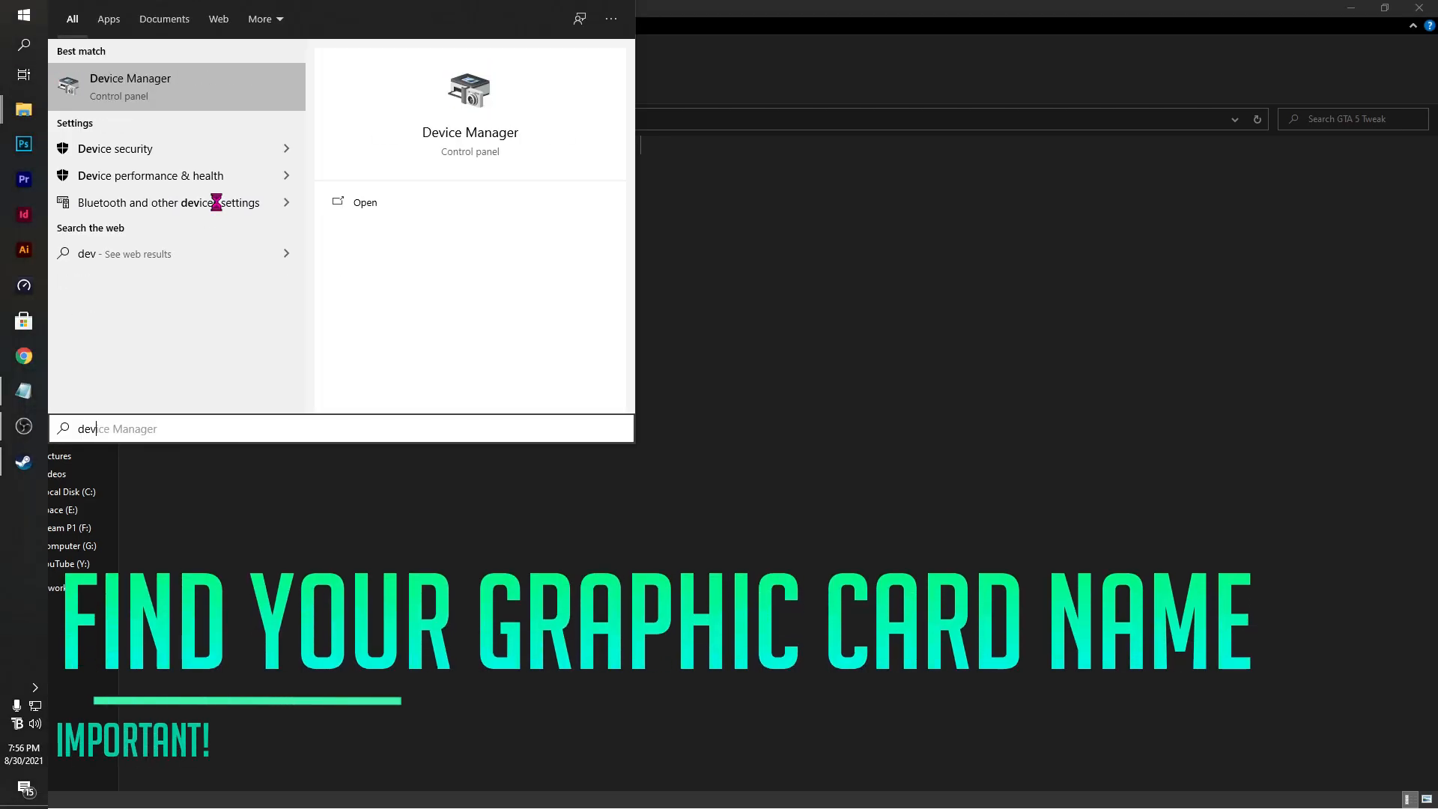
In Device Manager, read the Display adapter name NVIDIA GeForce RTX 2070 SUPER from its properties.
click(363, 202)
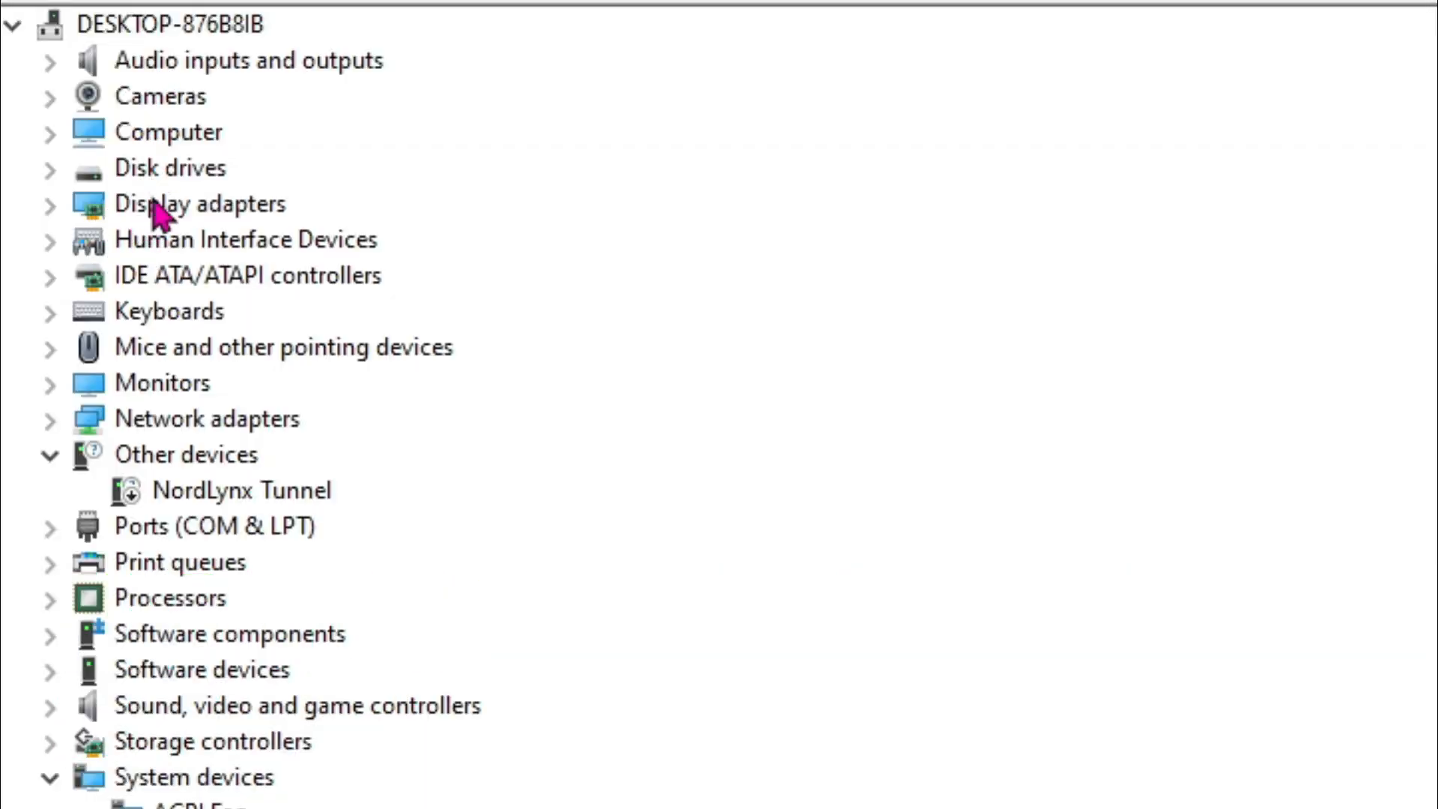
click(200, 204)
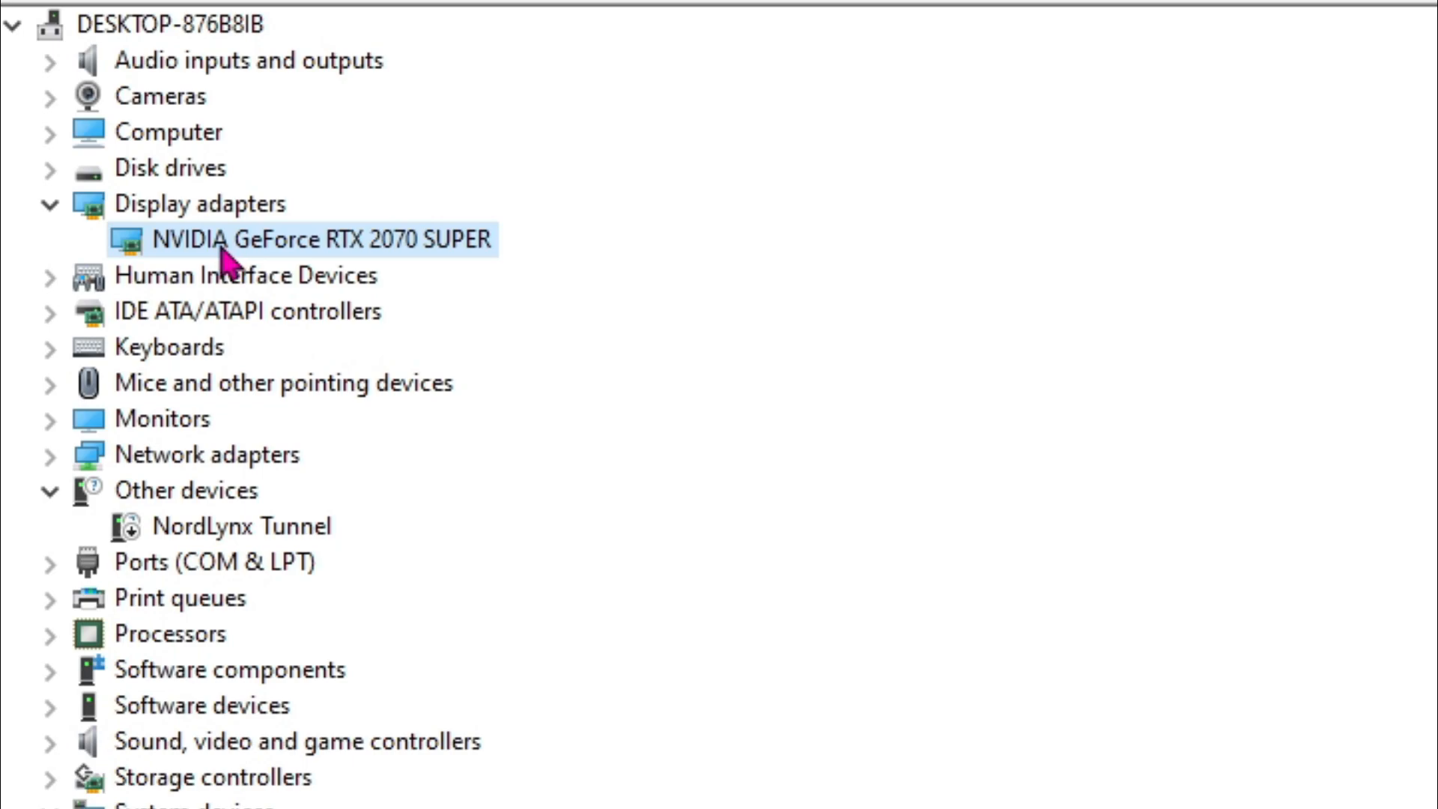
mouse_move(346, 261)
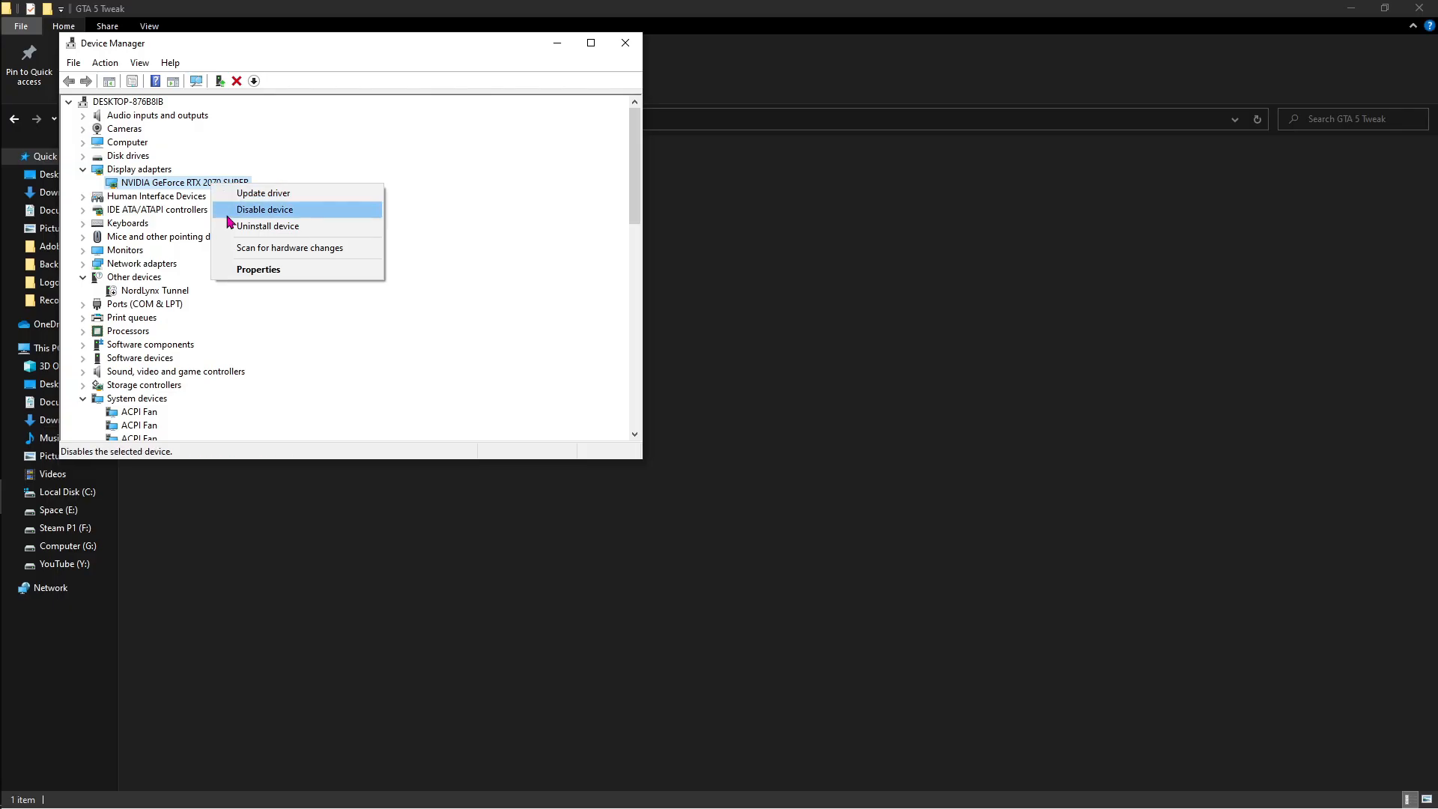
click(259, 268)
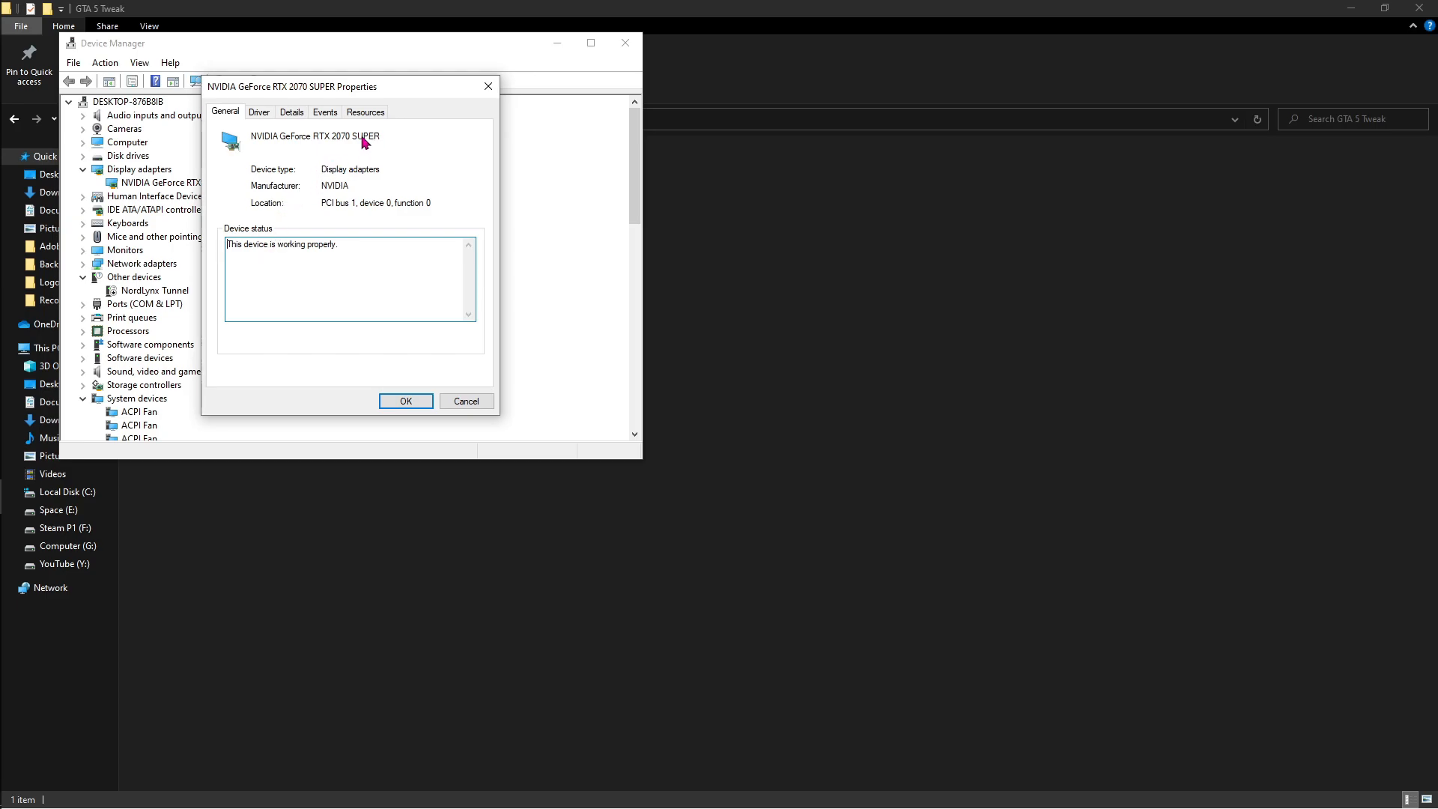
mouse_move(416, 164)
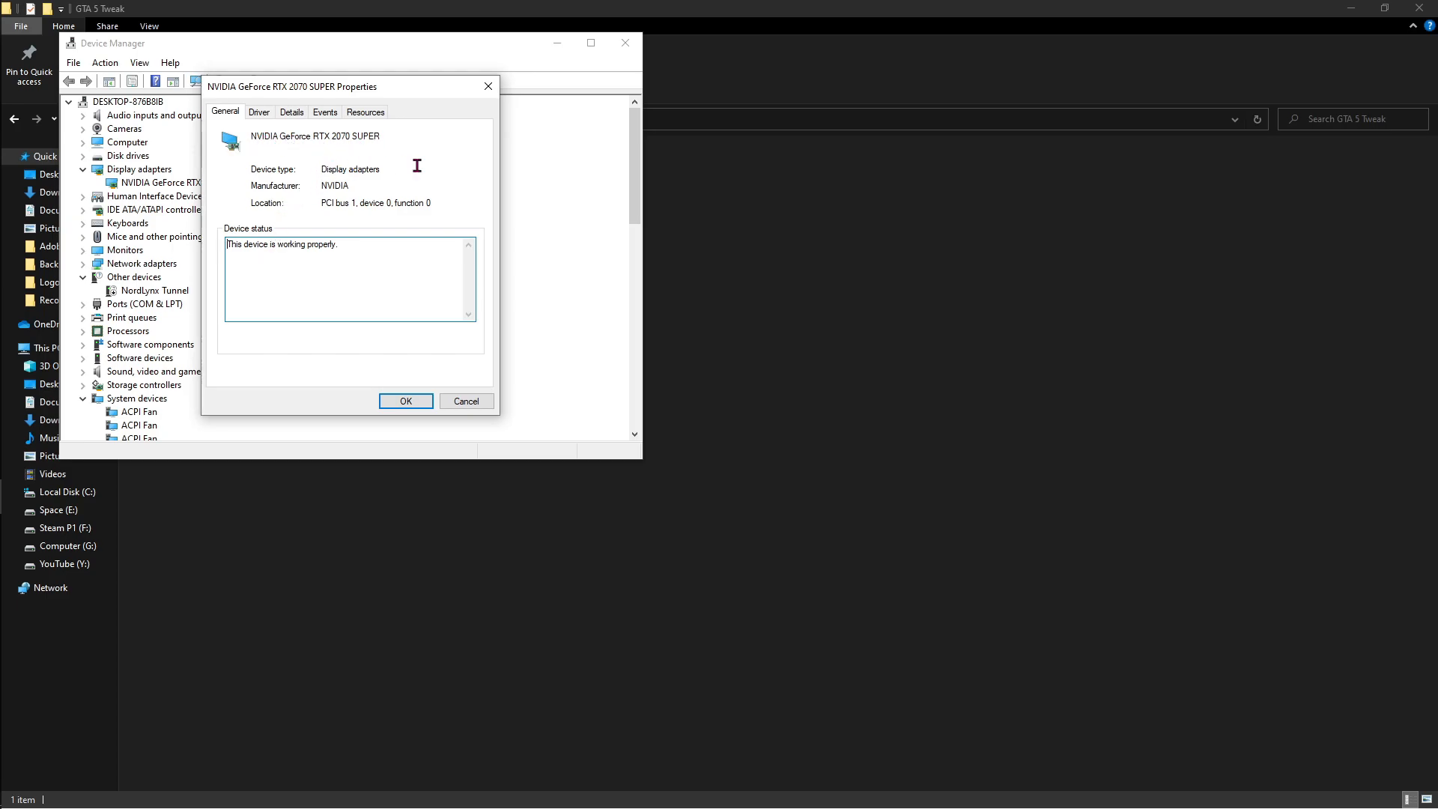
click(405, 401)
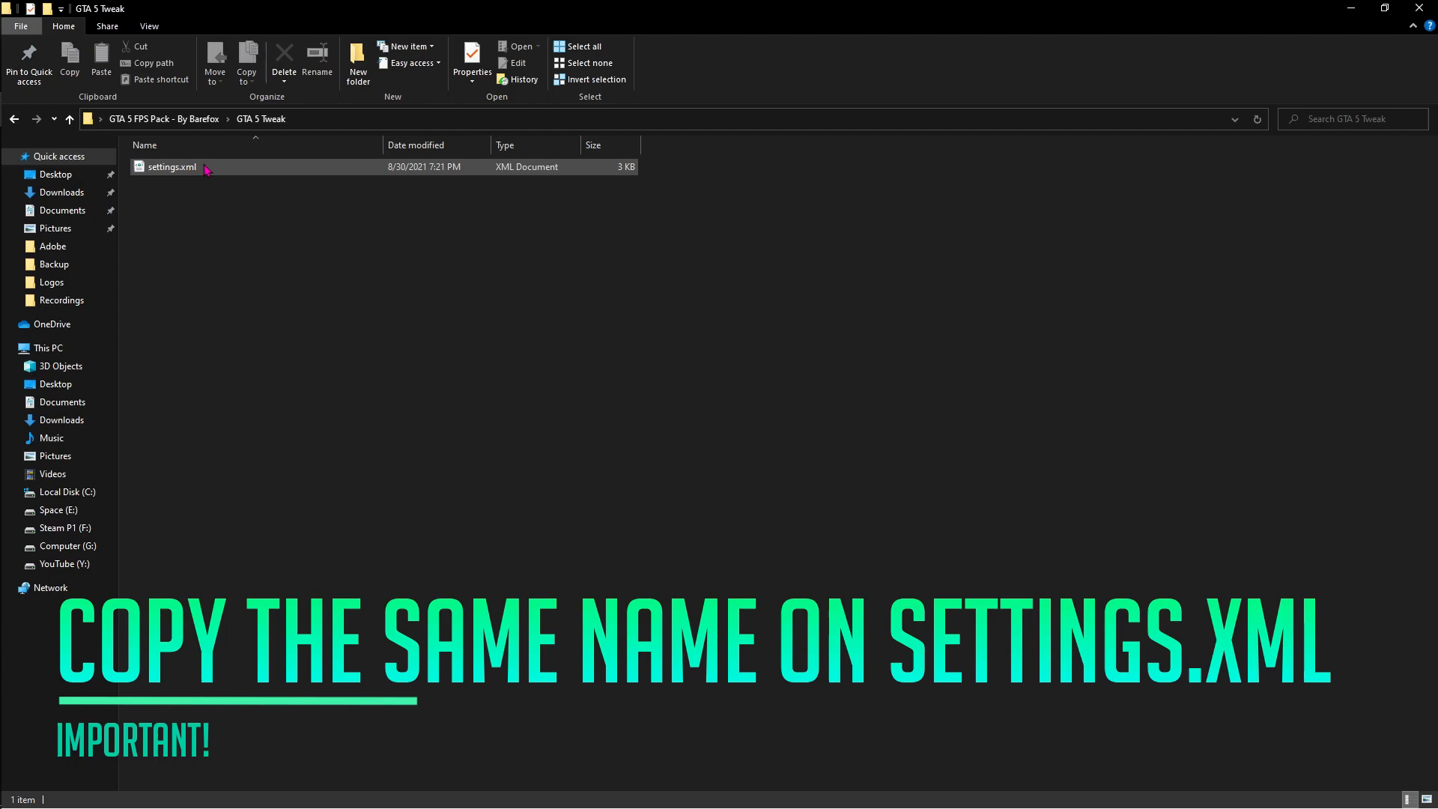
Set VideoCardDescription in GTA 5 Tweak's settings.xml to NVIDIA GeForce RTX 2070 SUPER and save.
right_click(171, 166)
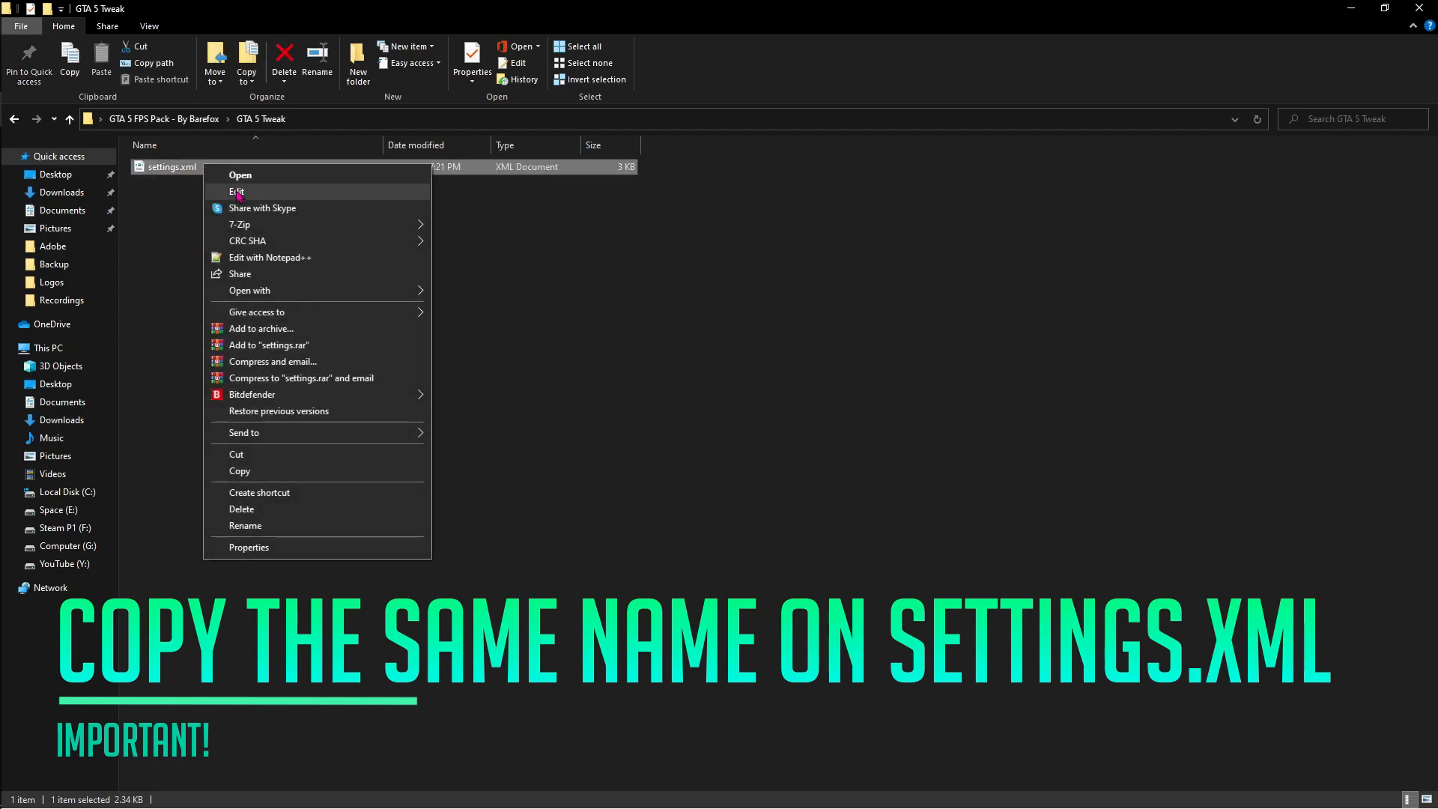
click(237, 190)
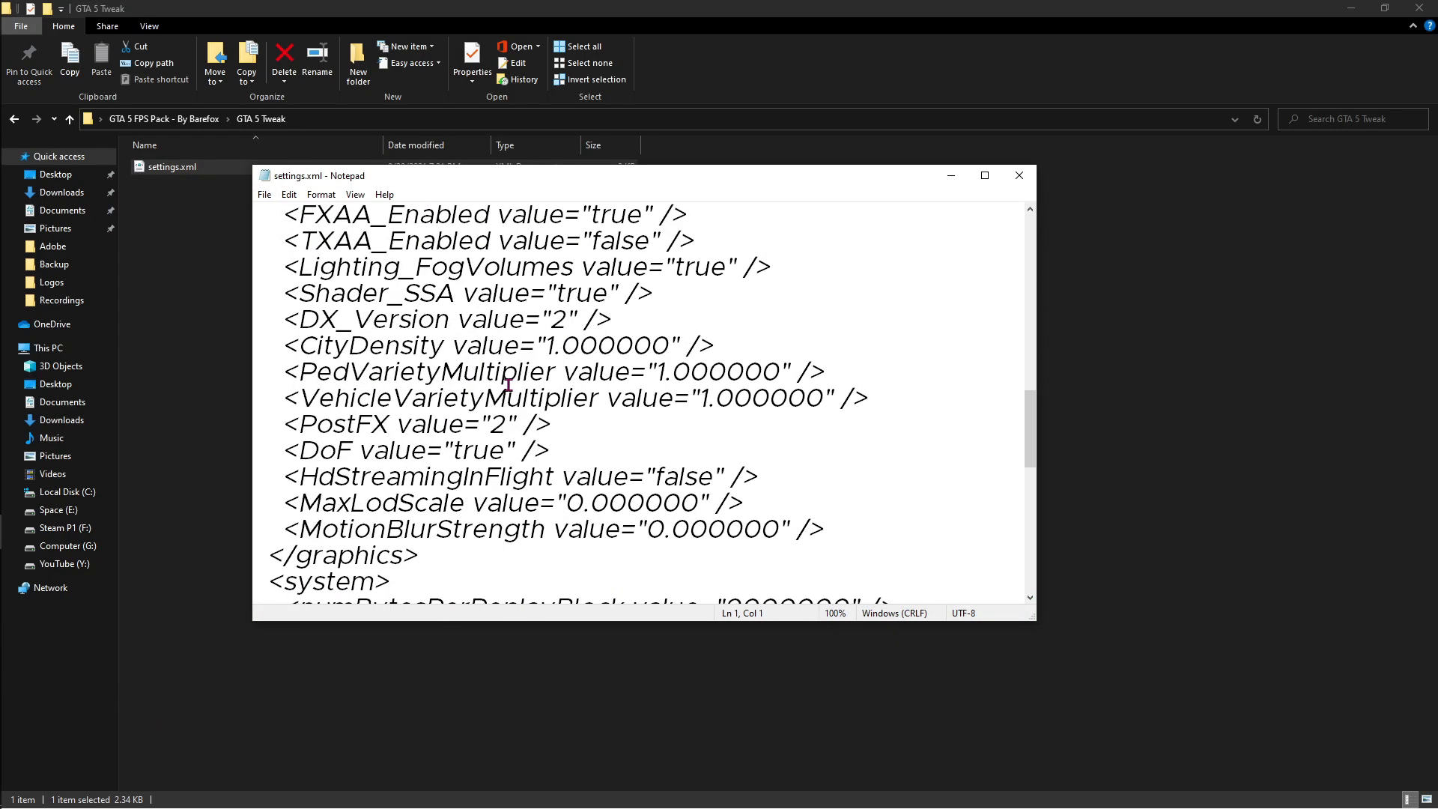
scroll(down, 3)
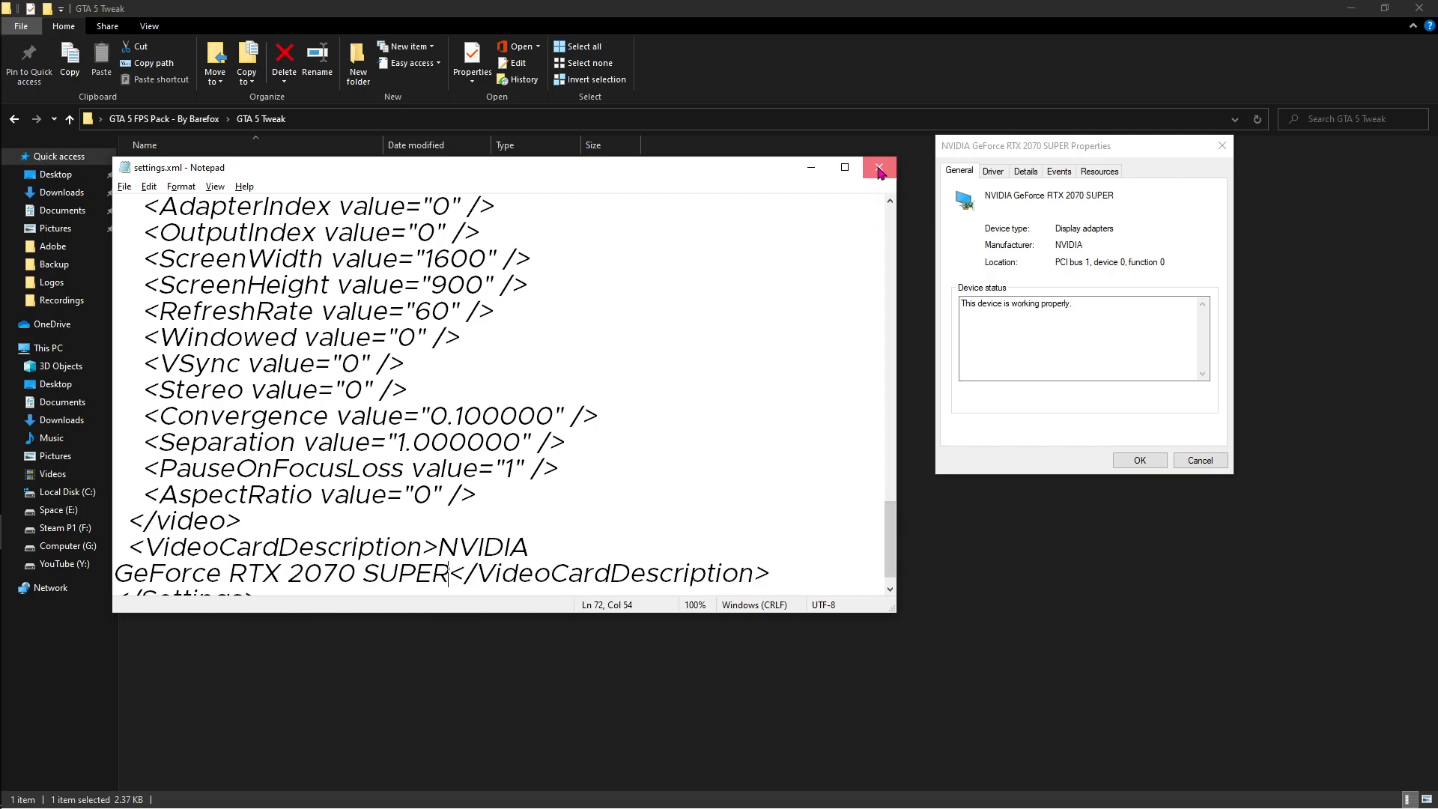
click(878, 166)
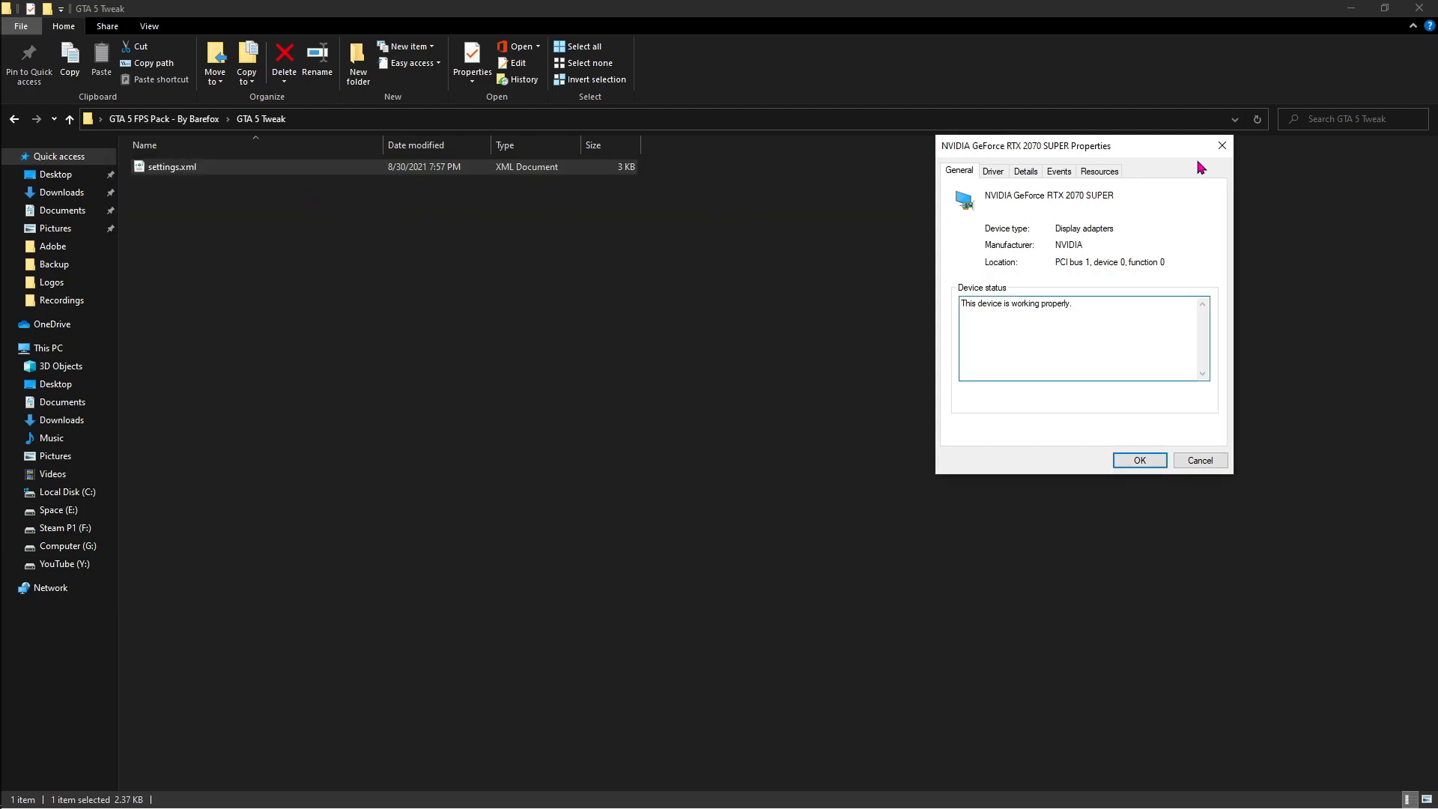
click(1138, 460)
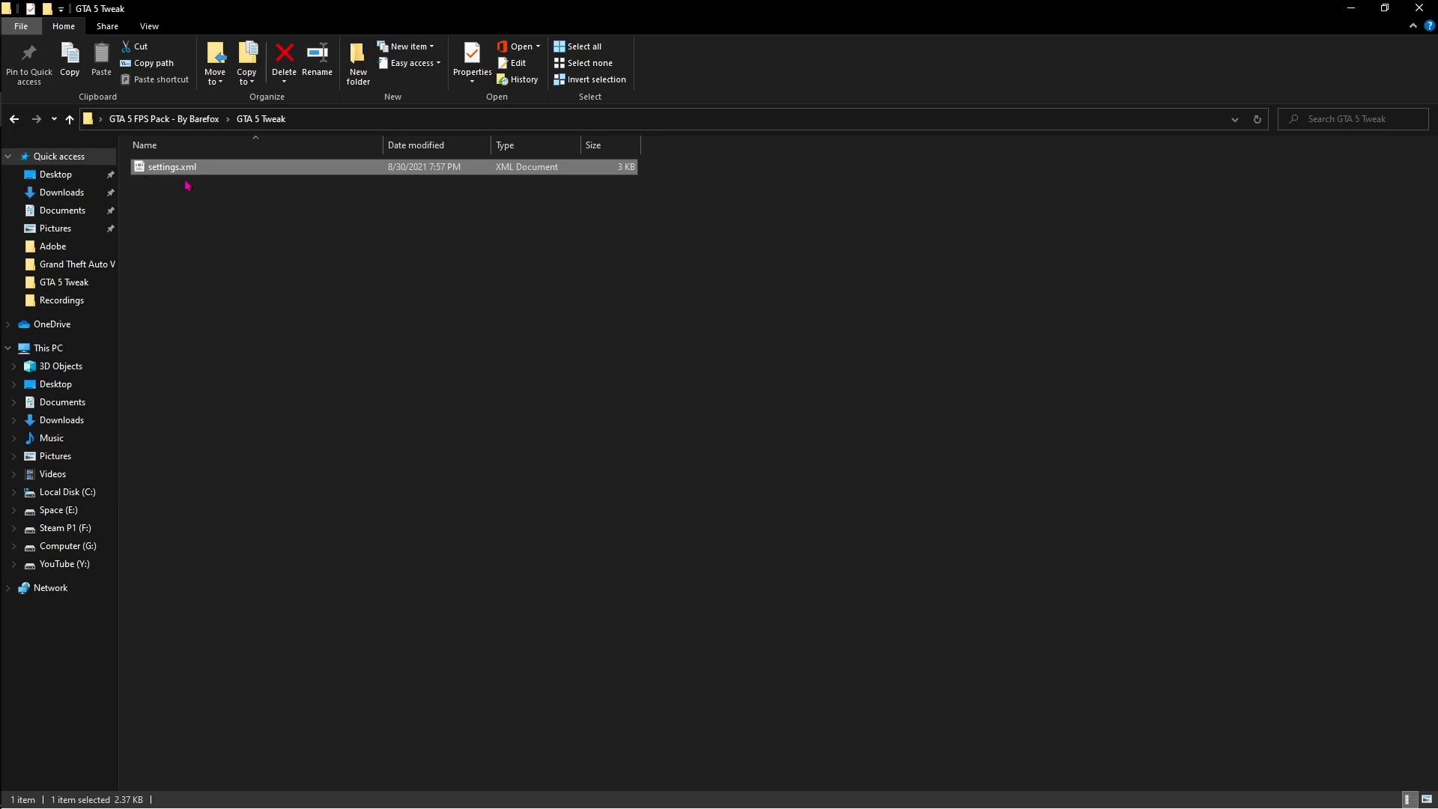
mouse_move(63, 194)
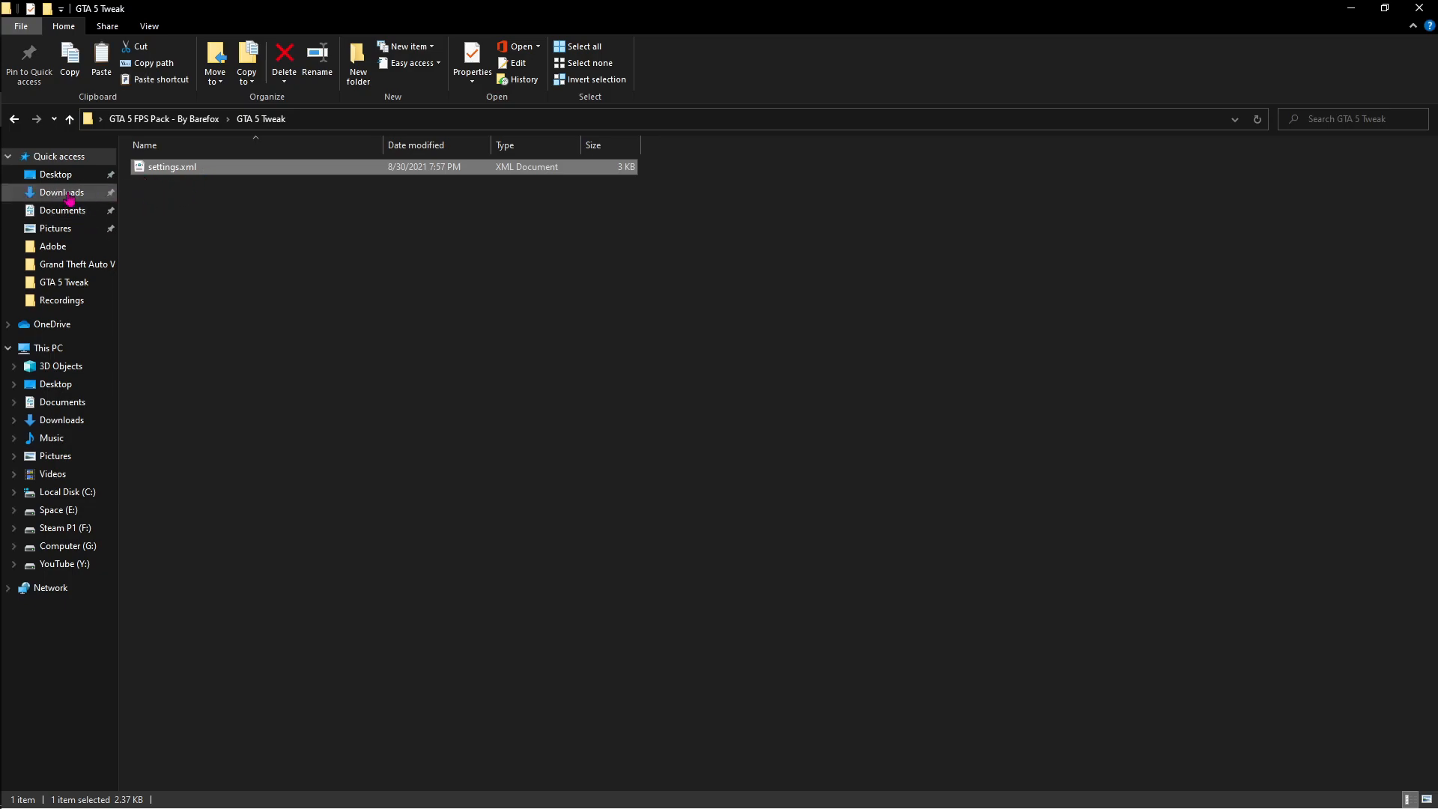
Browse Documents > Rockstar Games > GTA V to the game's settings.xml, then back to the FPS Pack folder.
click(63, 209)
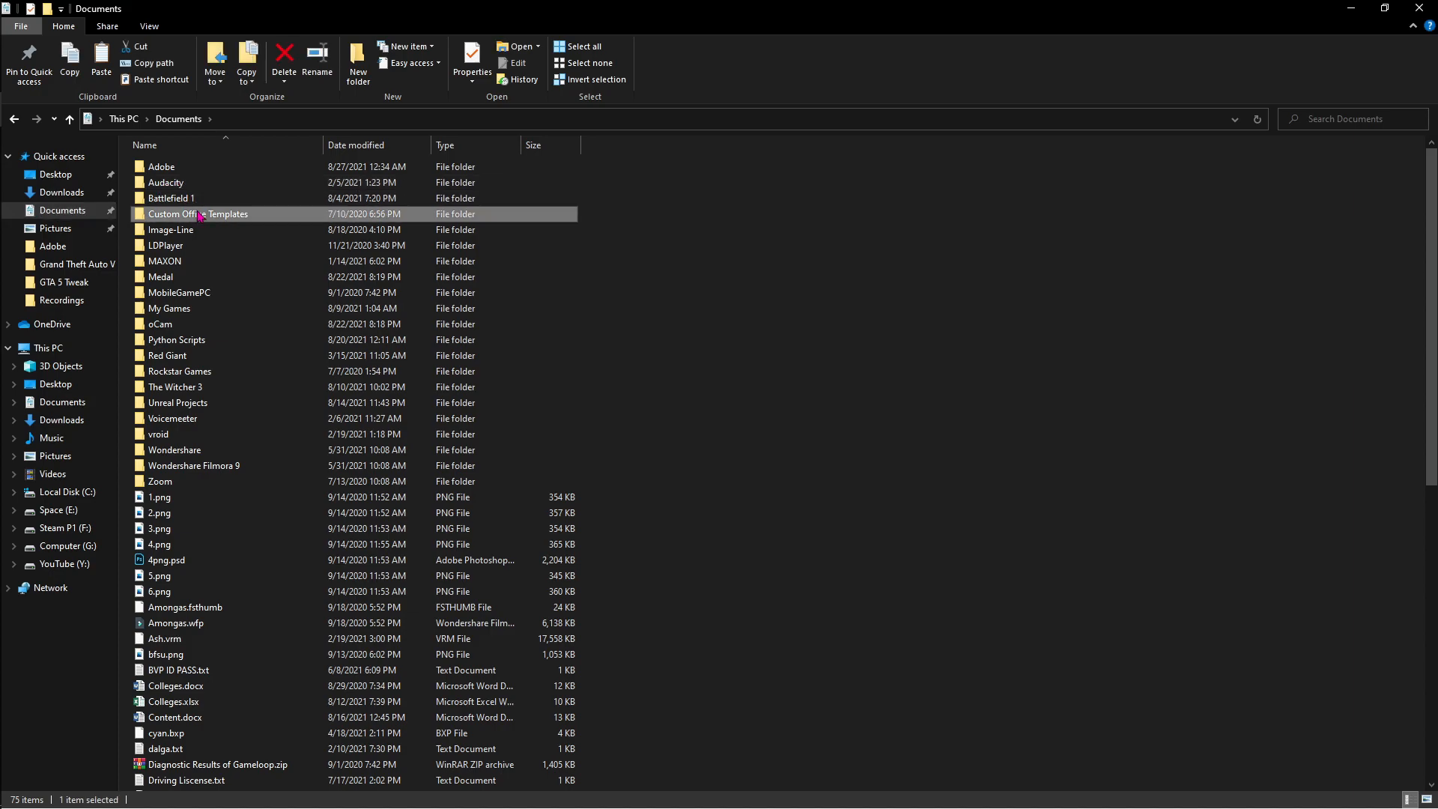
double_click(177, 370)
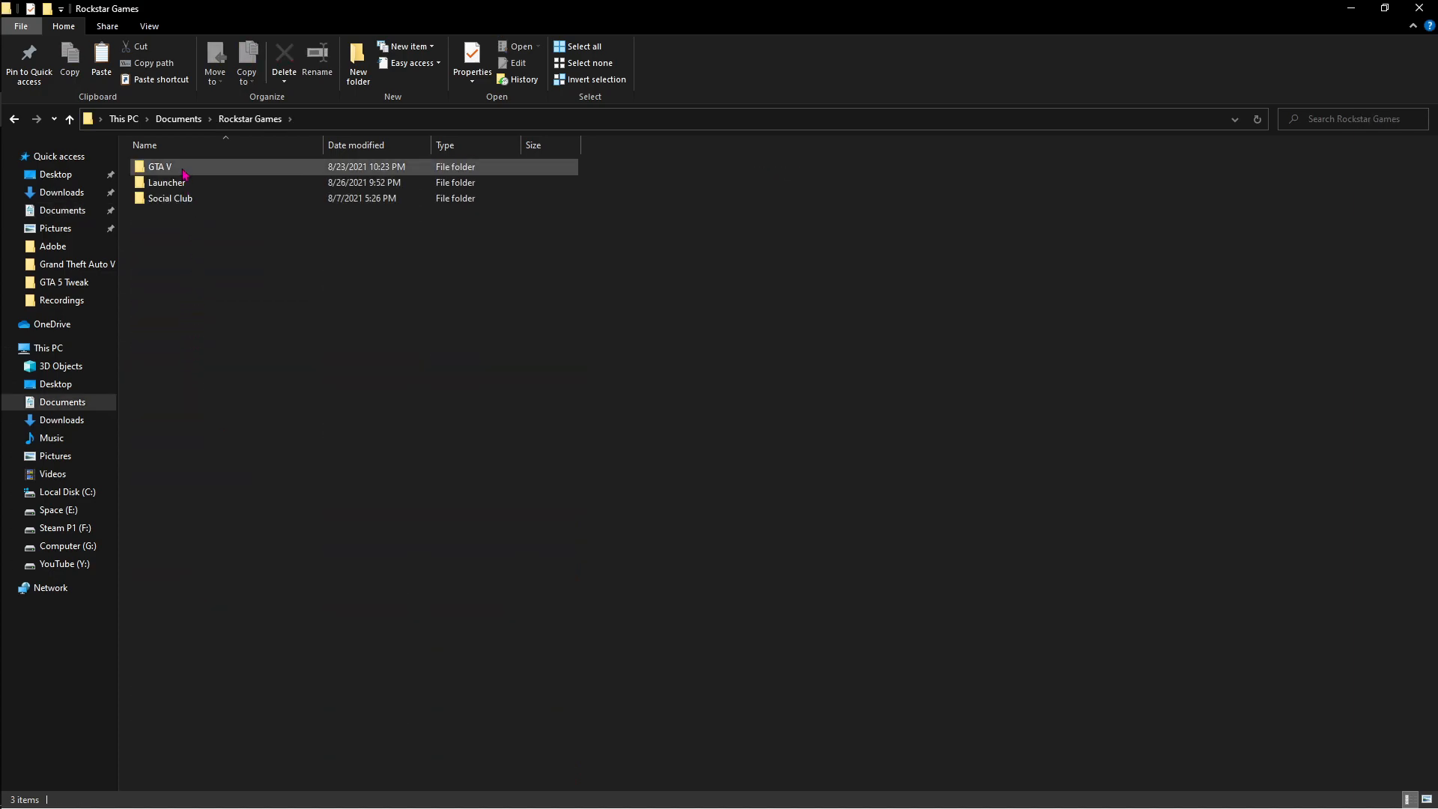
double_click(159, 166)
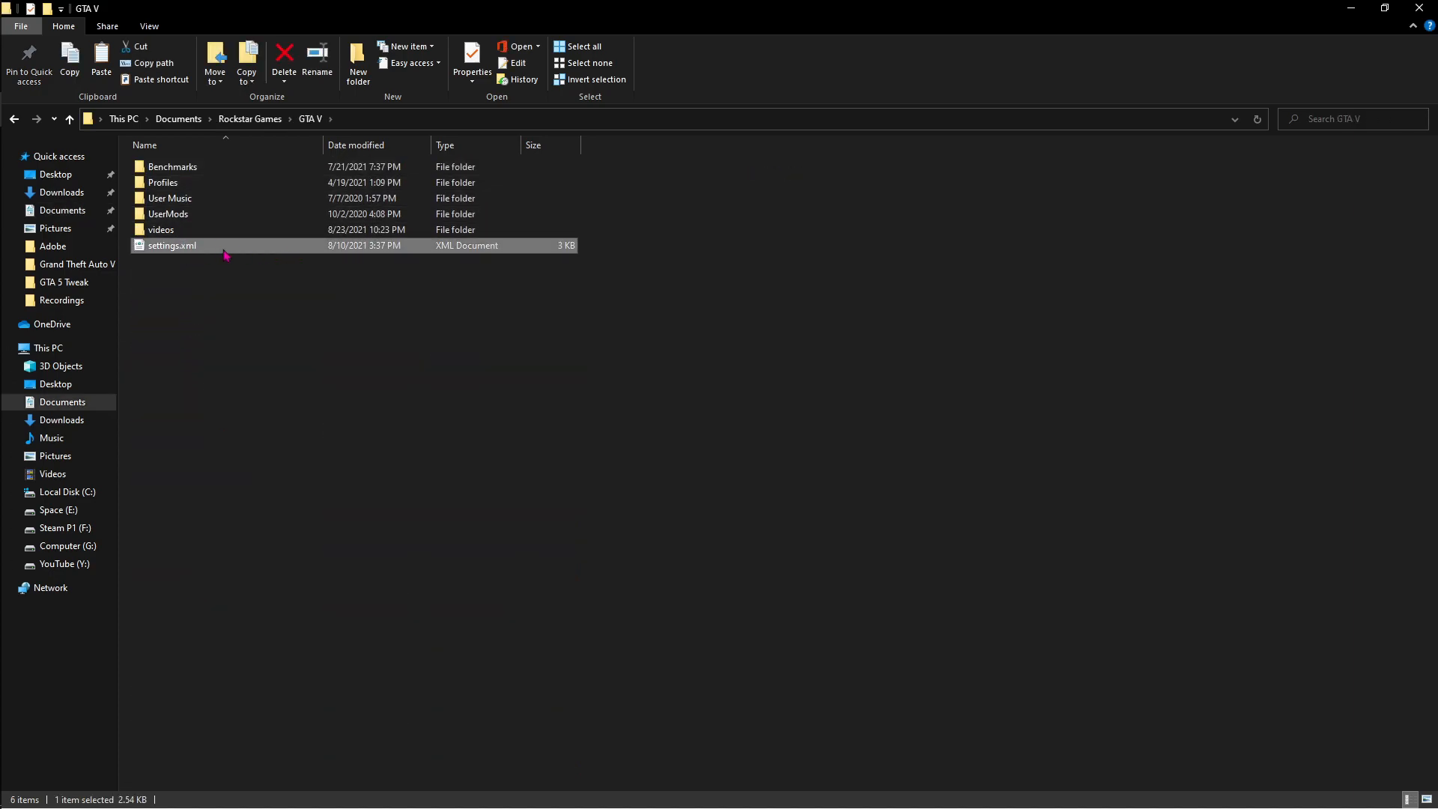
mouse_move(242, 254)
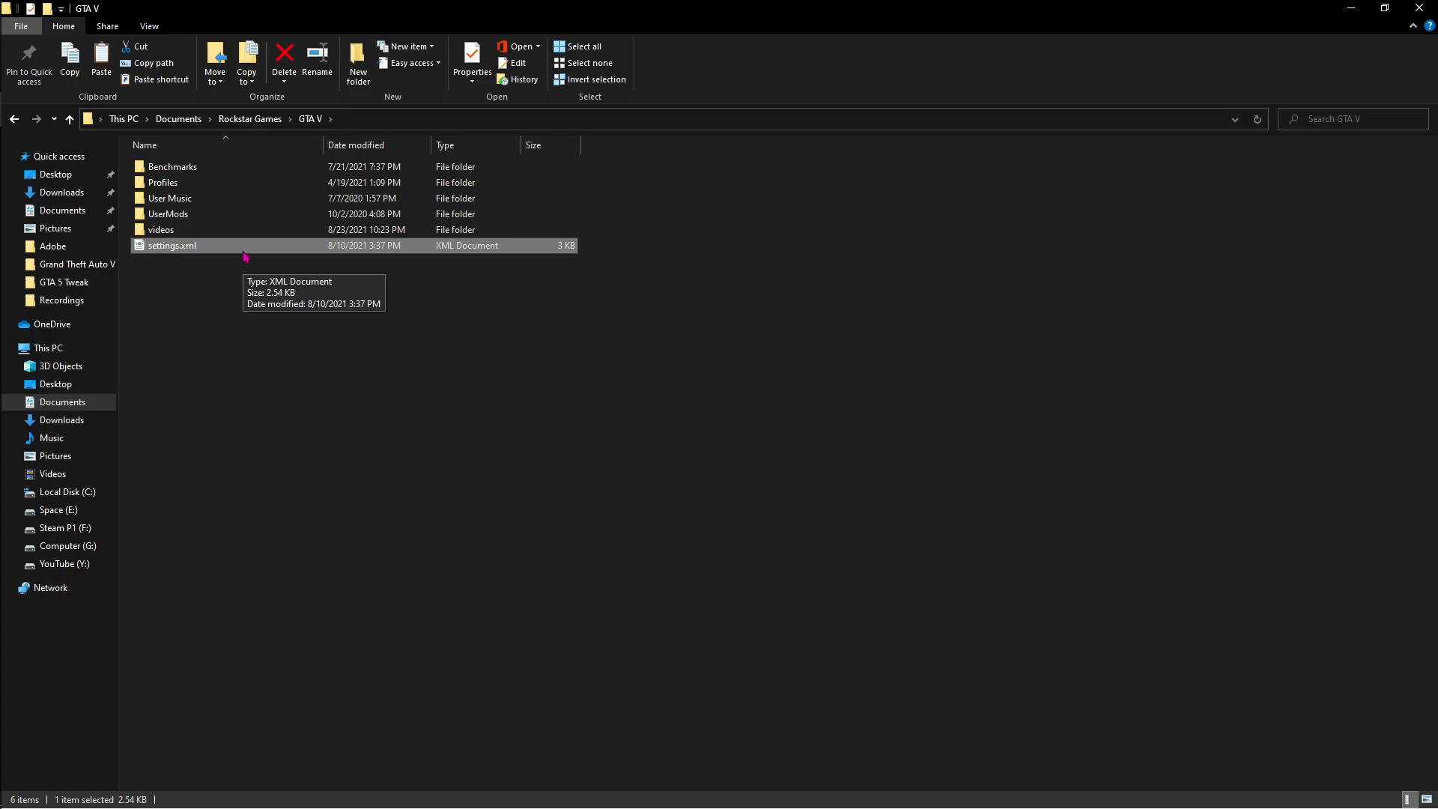
mouse_move(245, 258)
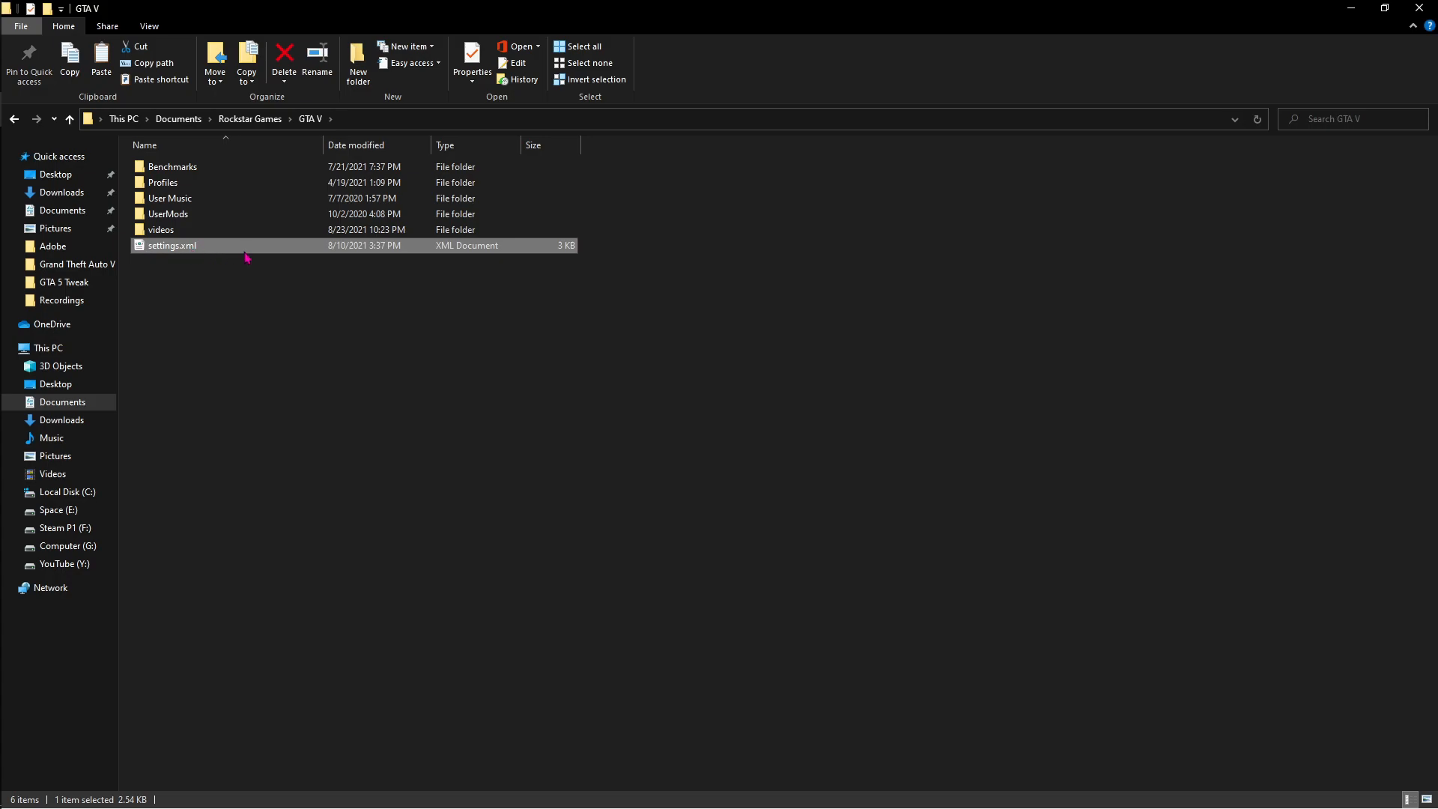
click(283, 57)
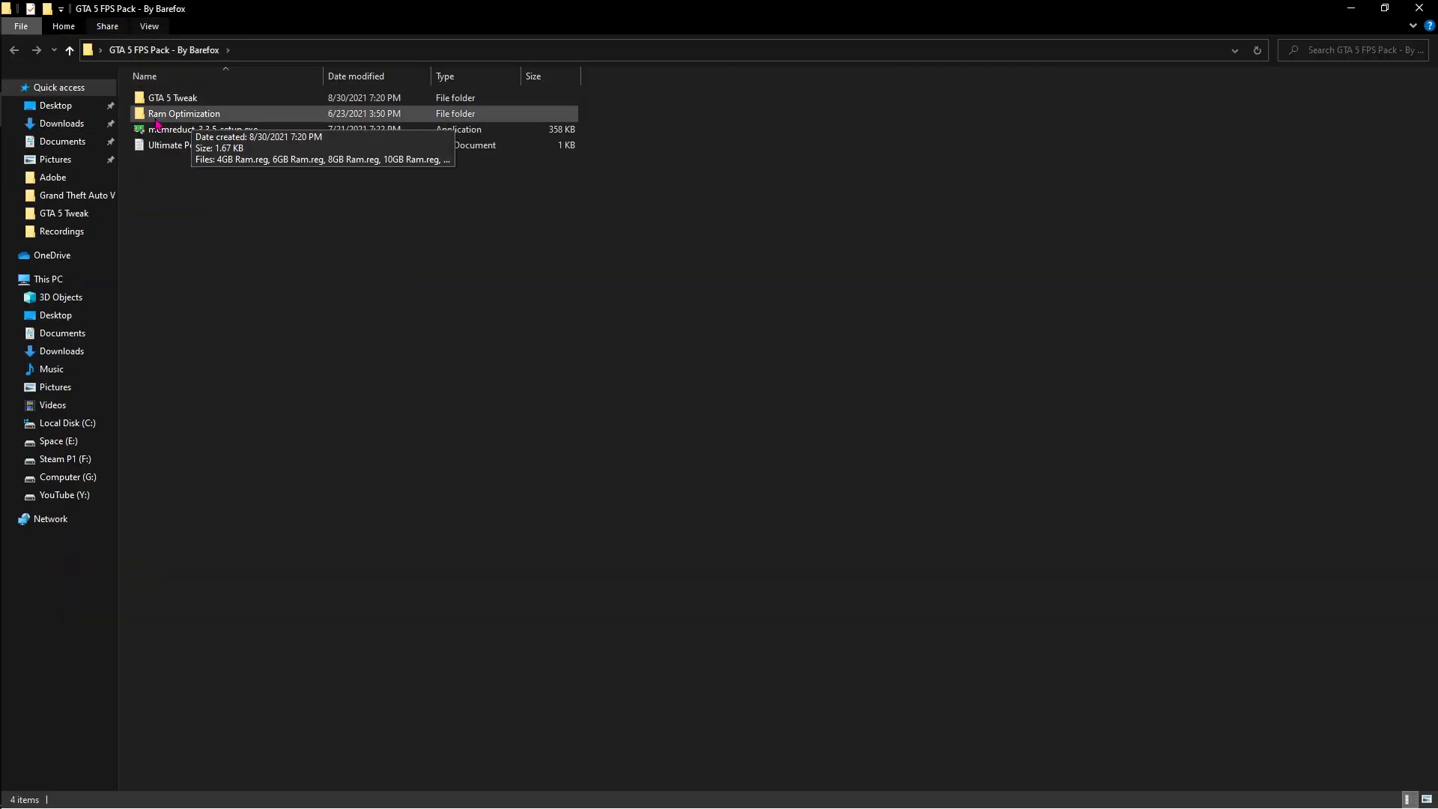
Browse into the Ram Optimization folder of .reg files and start a Windows search.
double_click(183, 113)
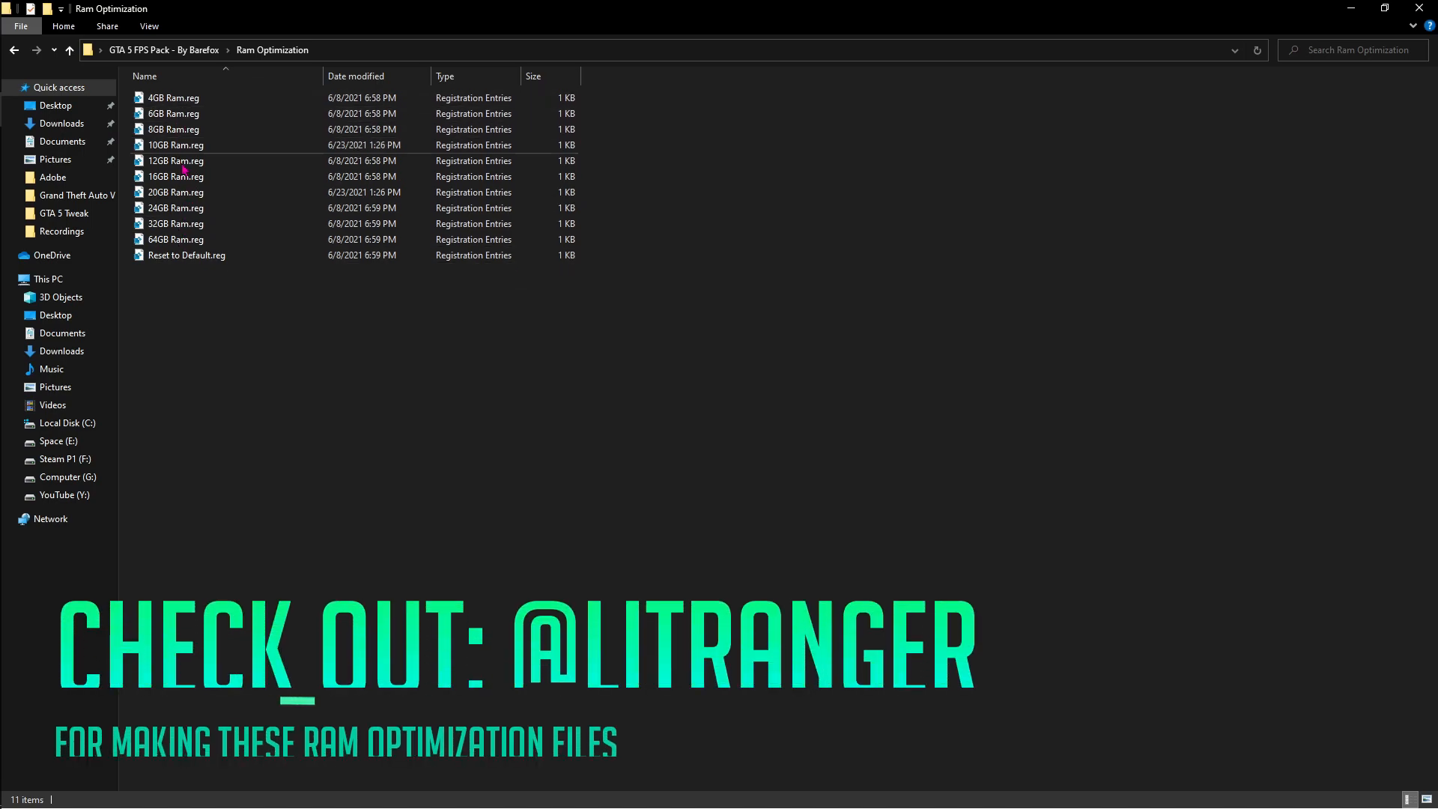
mouse_move(174, 223)
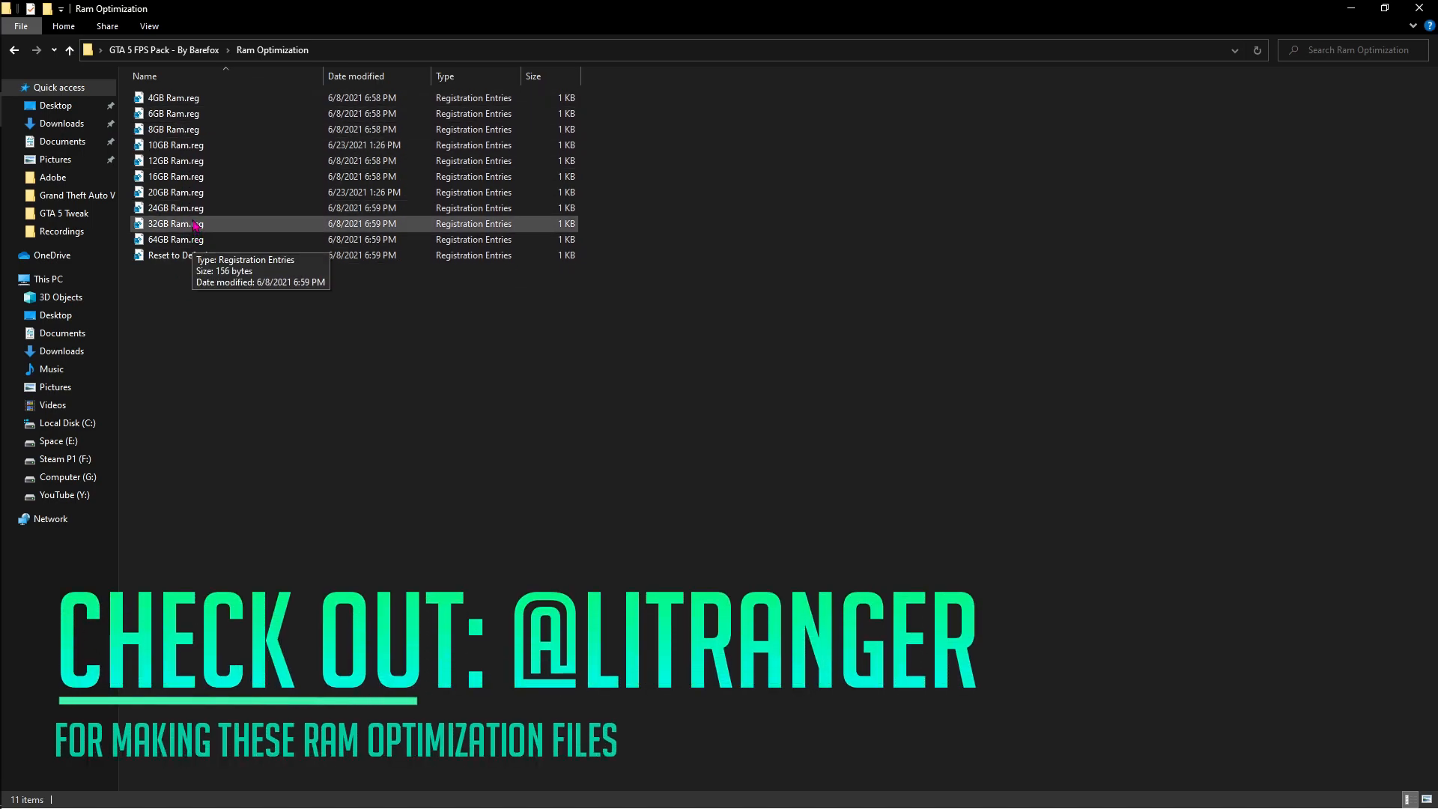
click(14, 790)
text(syst)
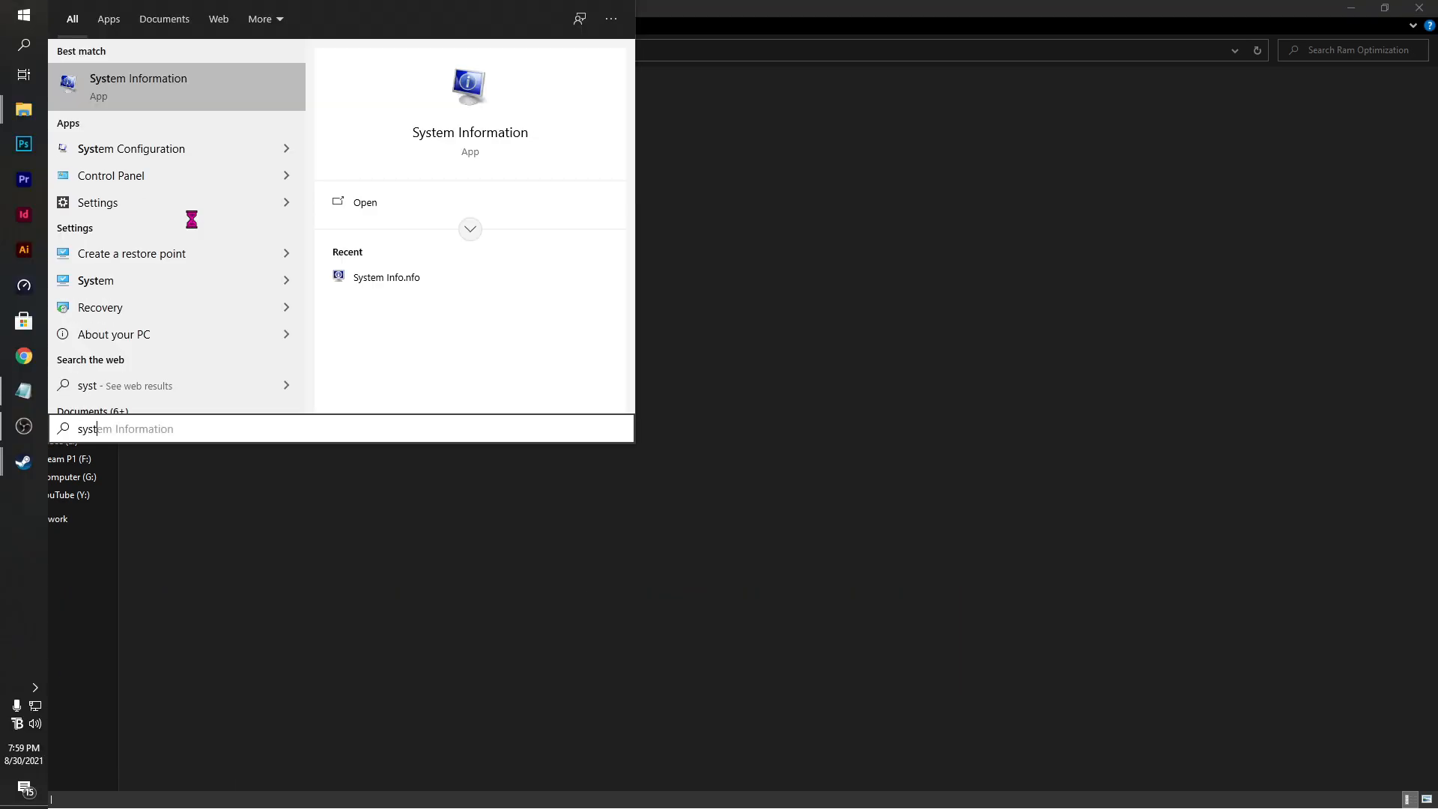
click(364, 202)
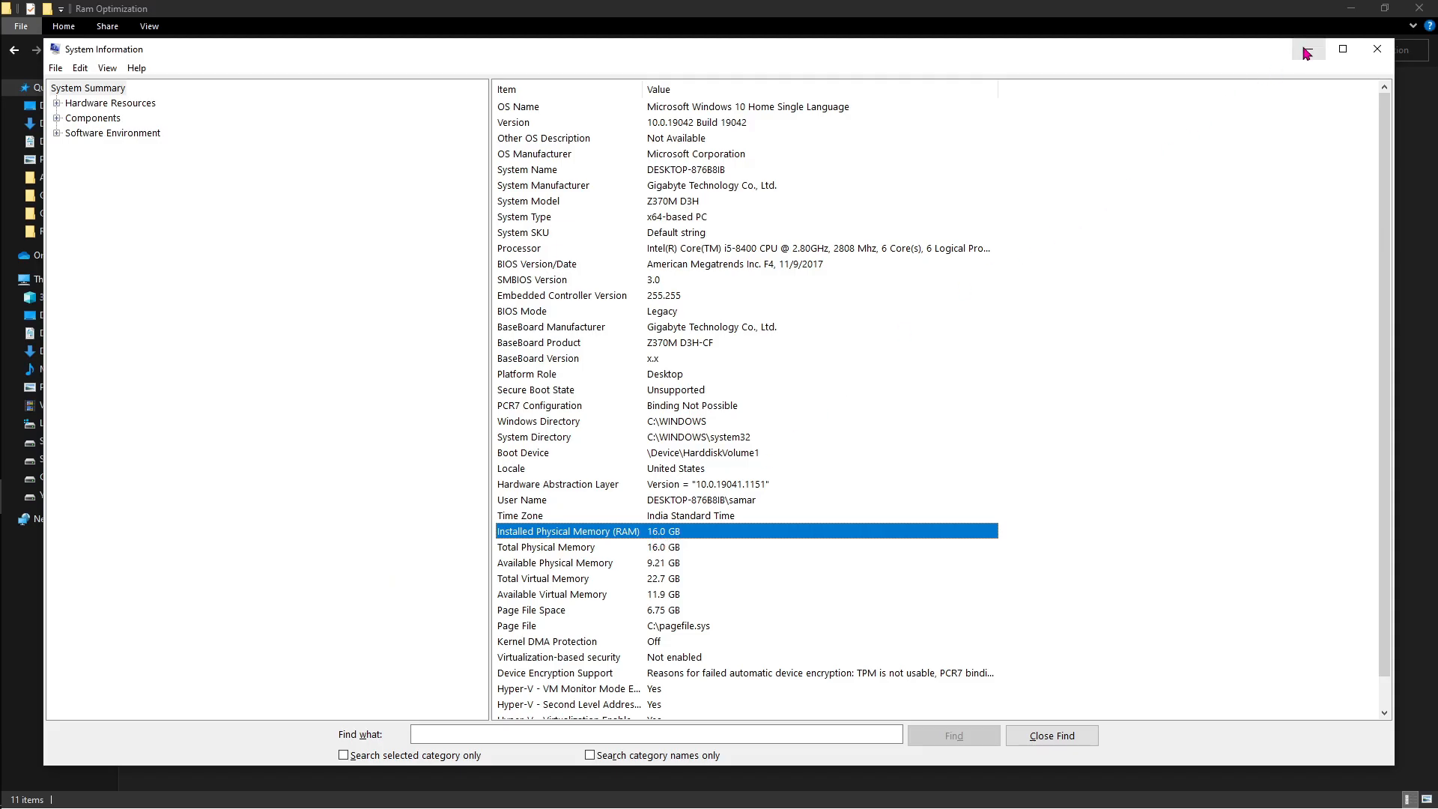
click(1375, 48)
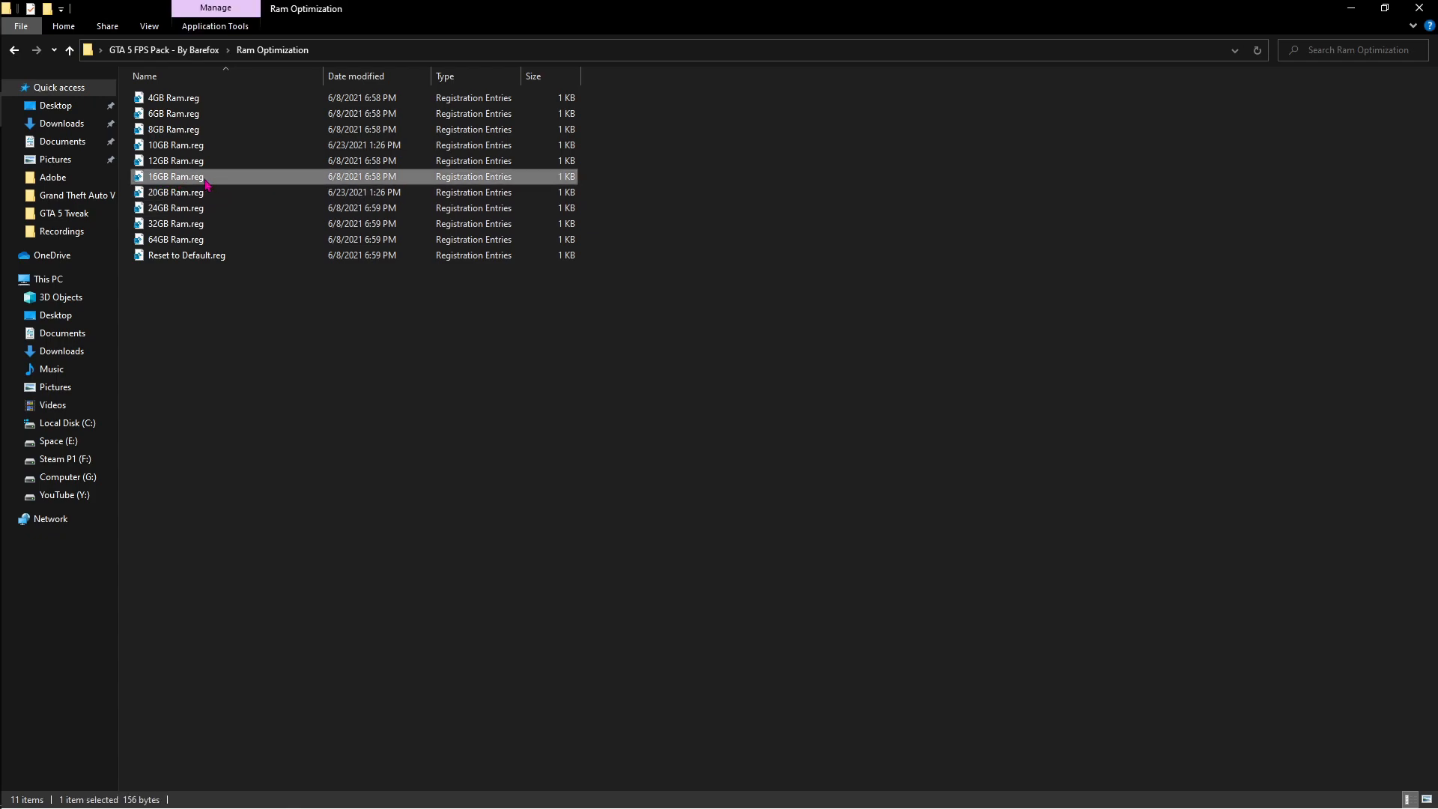
Merge 16GB Ram.reg from its context menu and return to the GTA 5 FPS Pack folder.
right_click(174, 176)
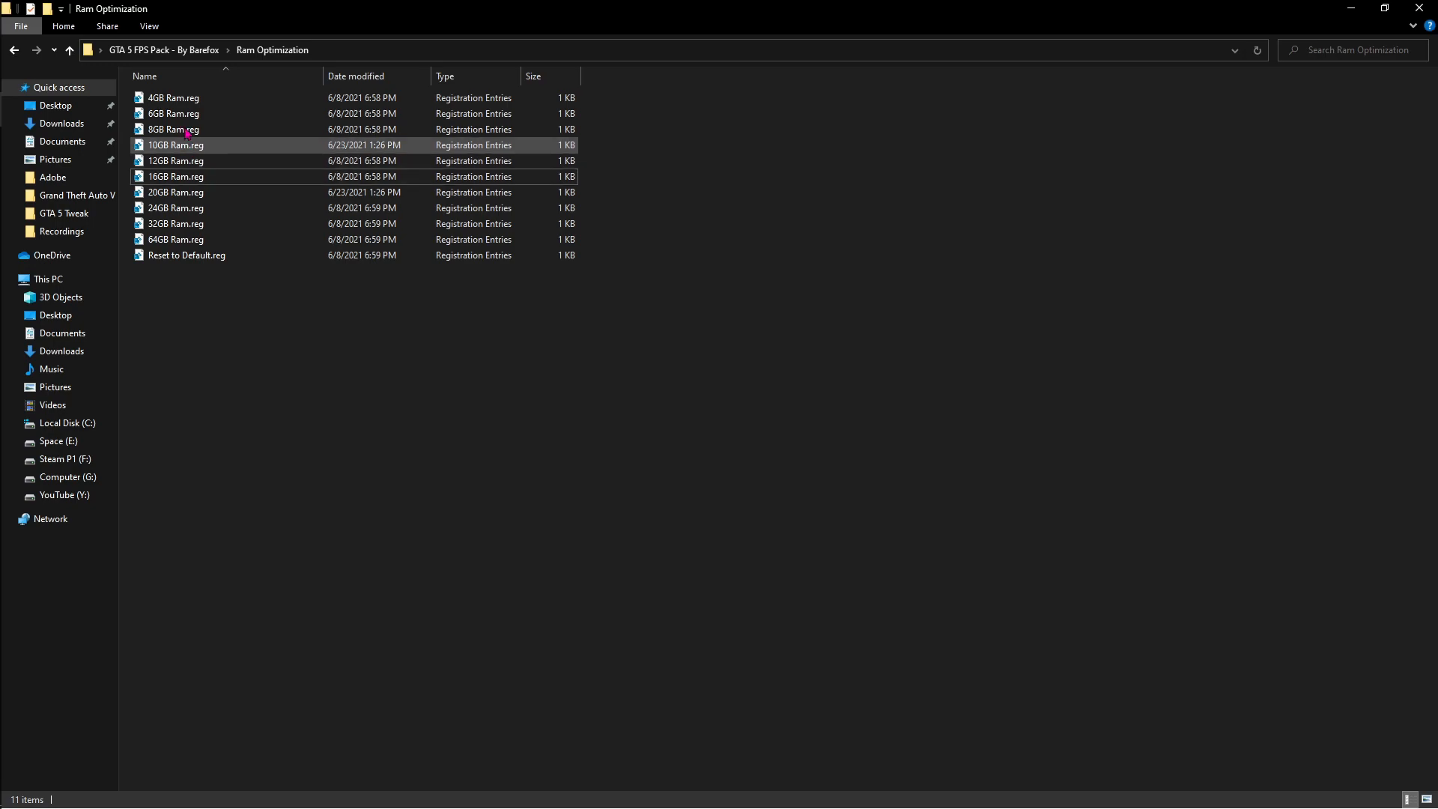
click(186, 254)
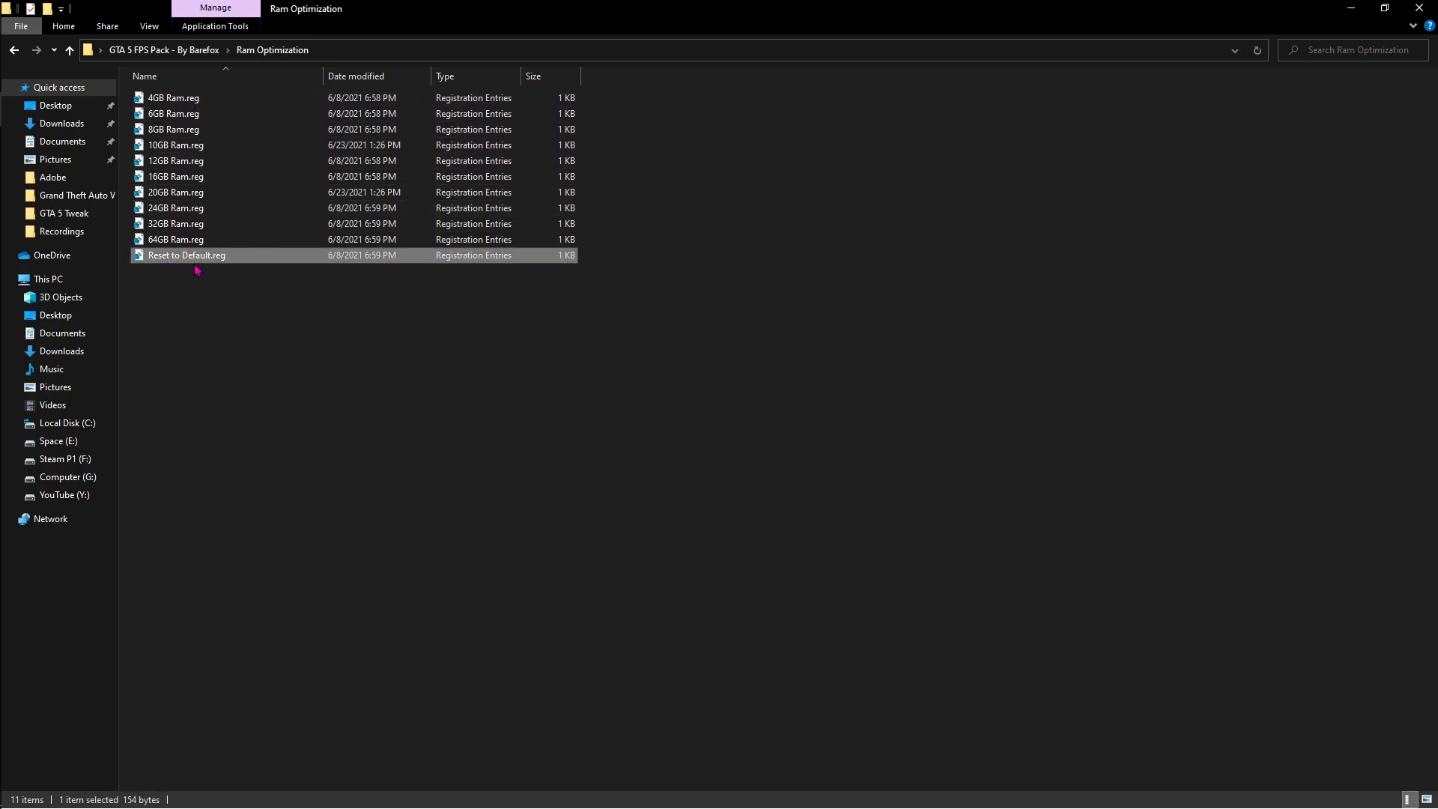
click(69, 49)
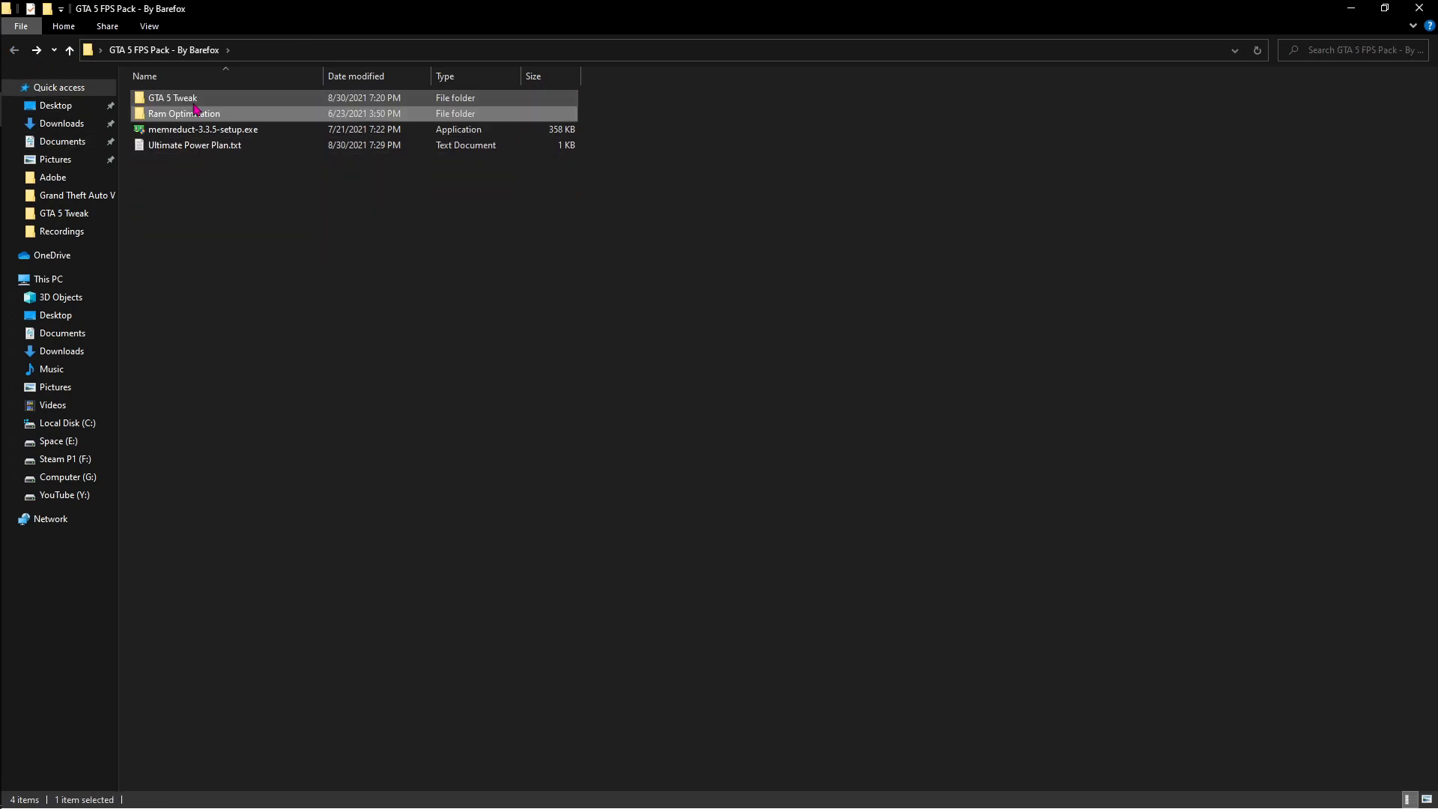
Launch memreduct-3.3.5-setup.exe from the GTA 5 FPS Pack folder.
click(202, 129)
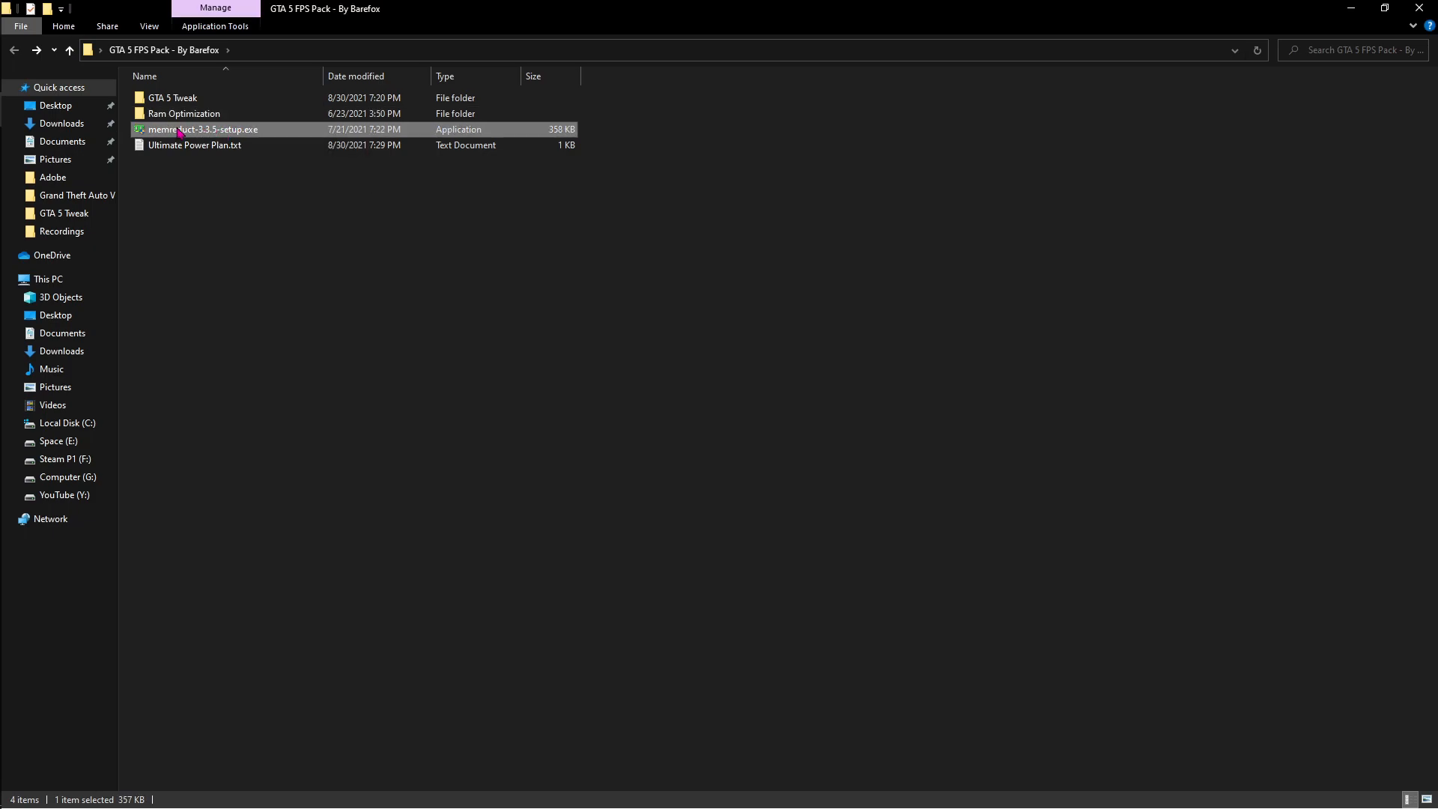
mouse_move(195, 129)
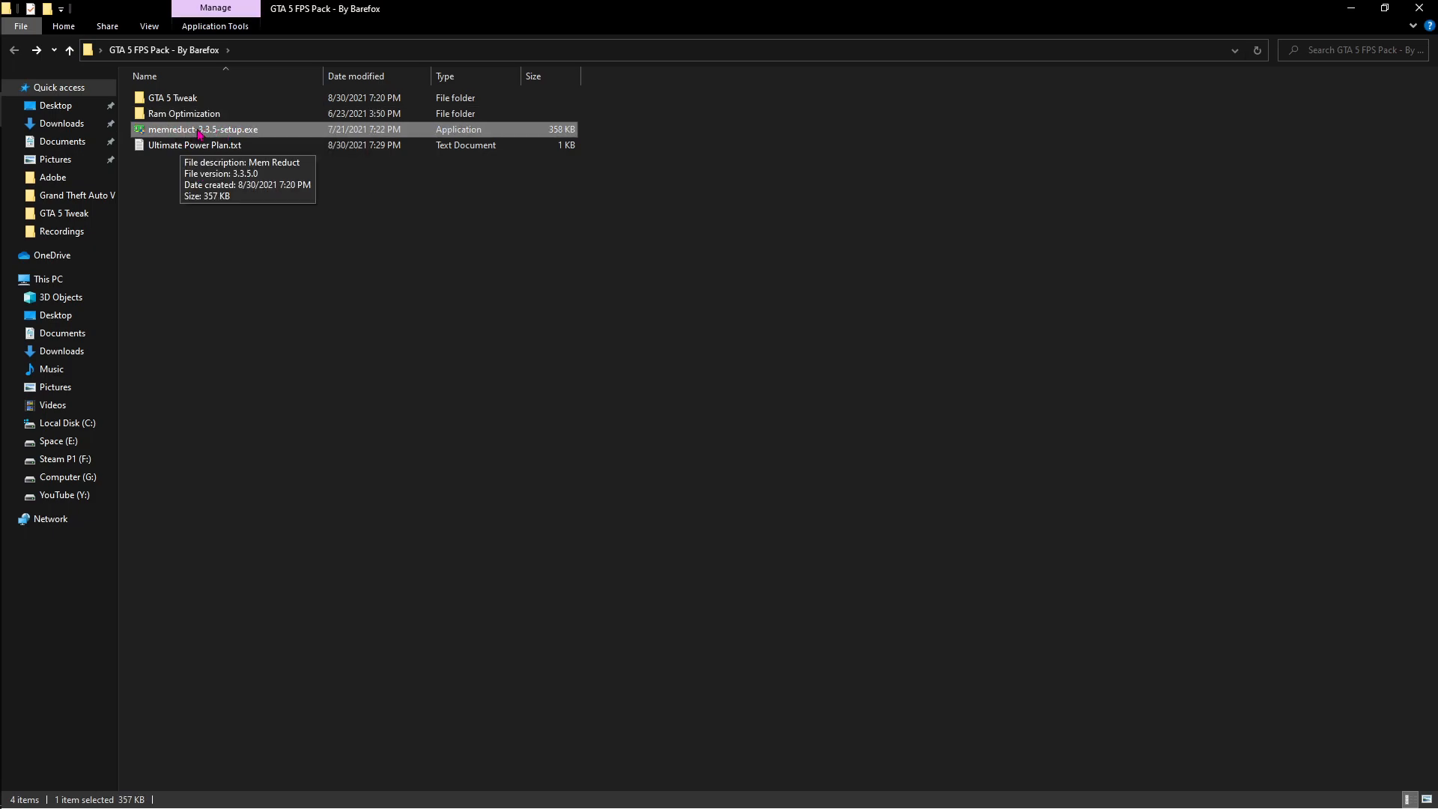
double_click(201, 128)
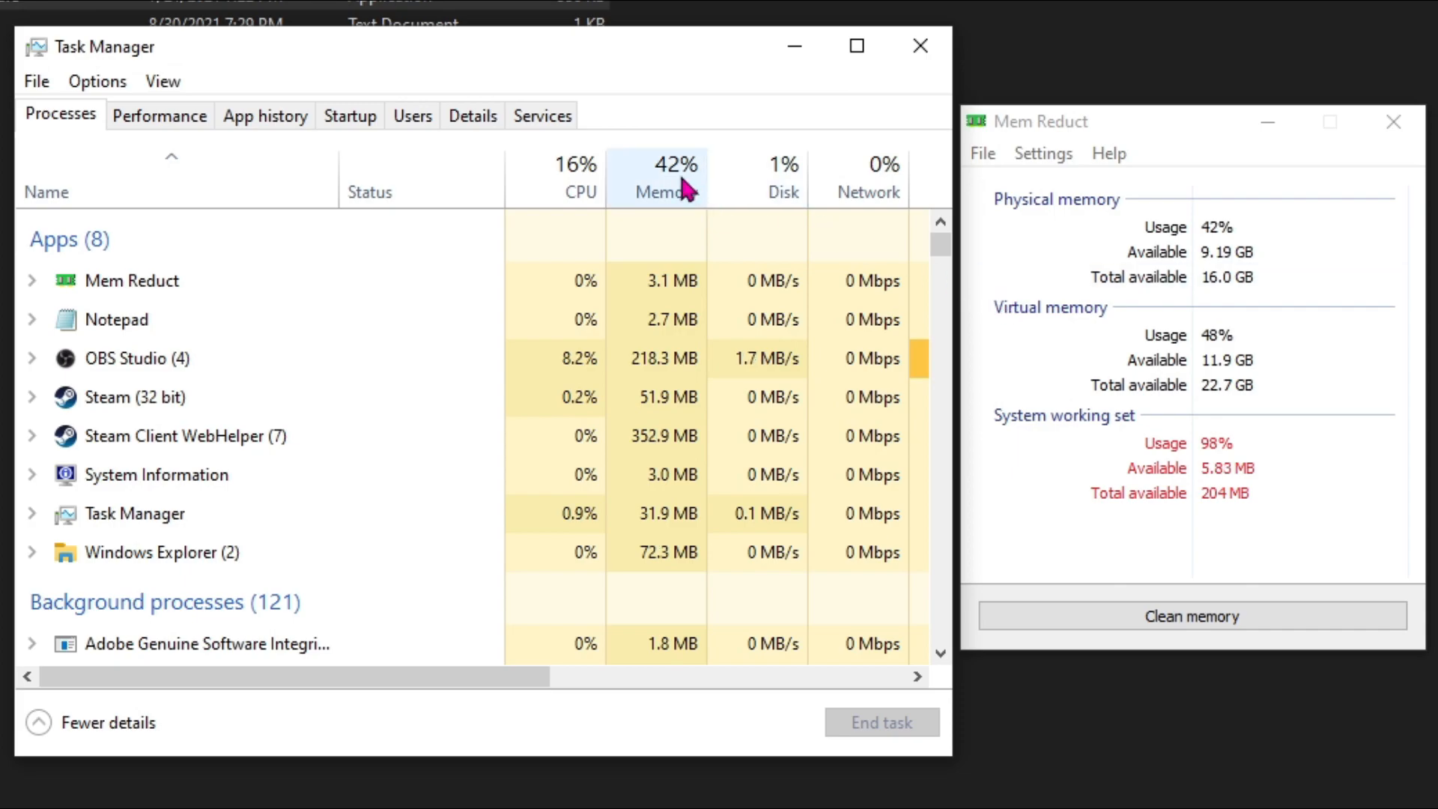
mouse_move(680, 177)
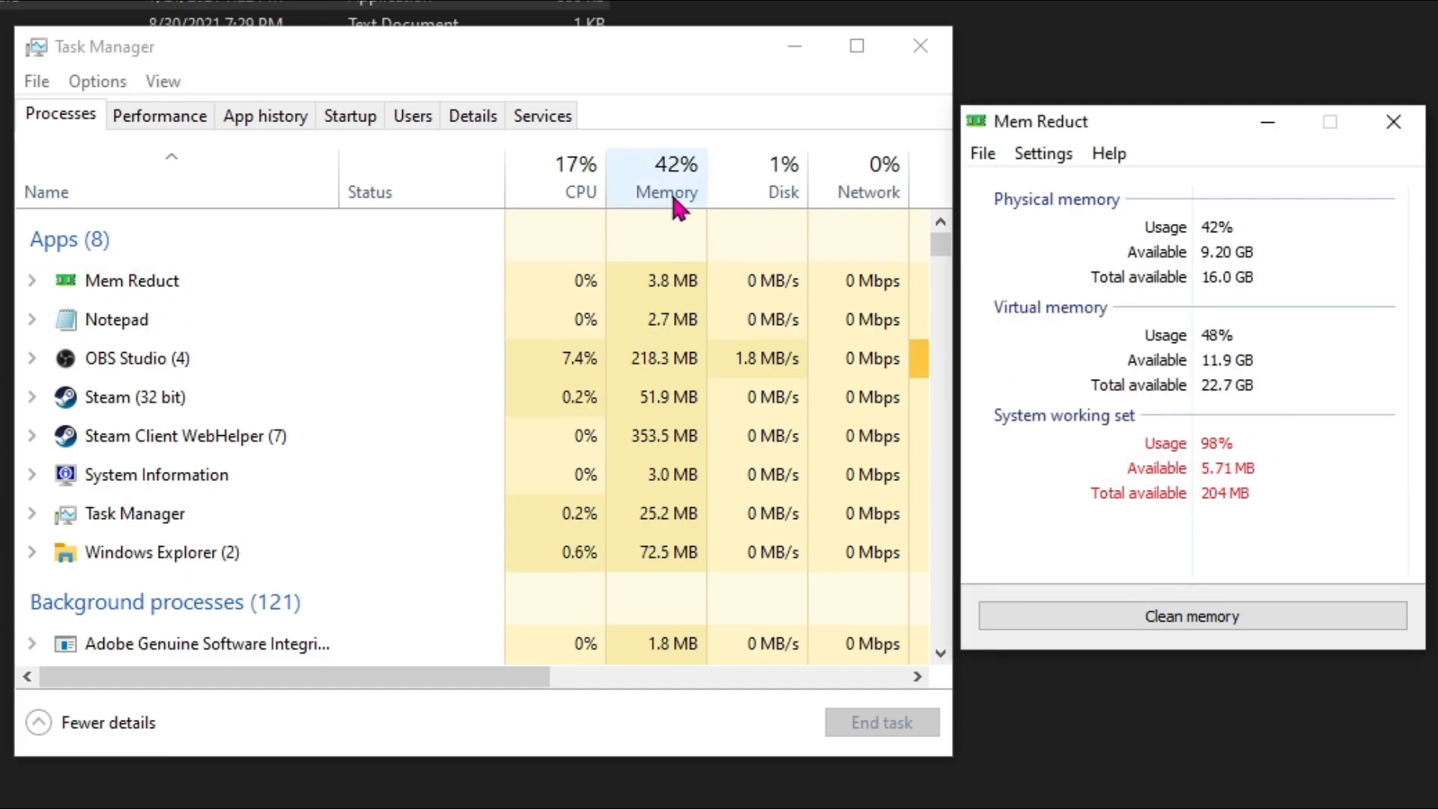
click(1190, 615)
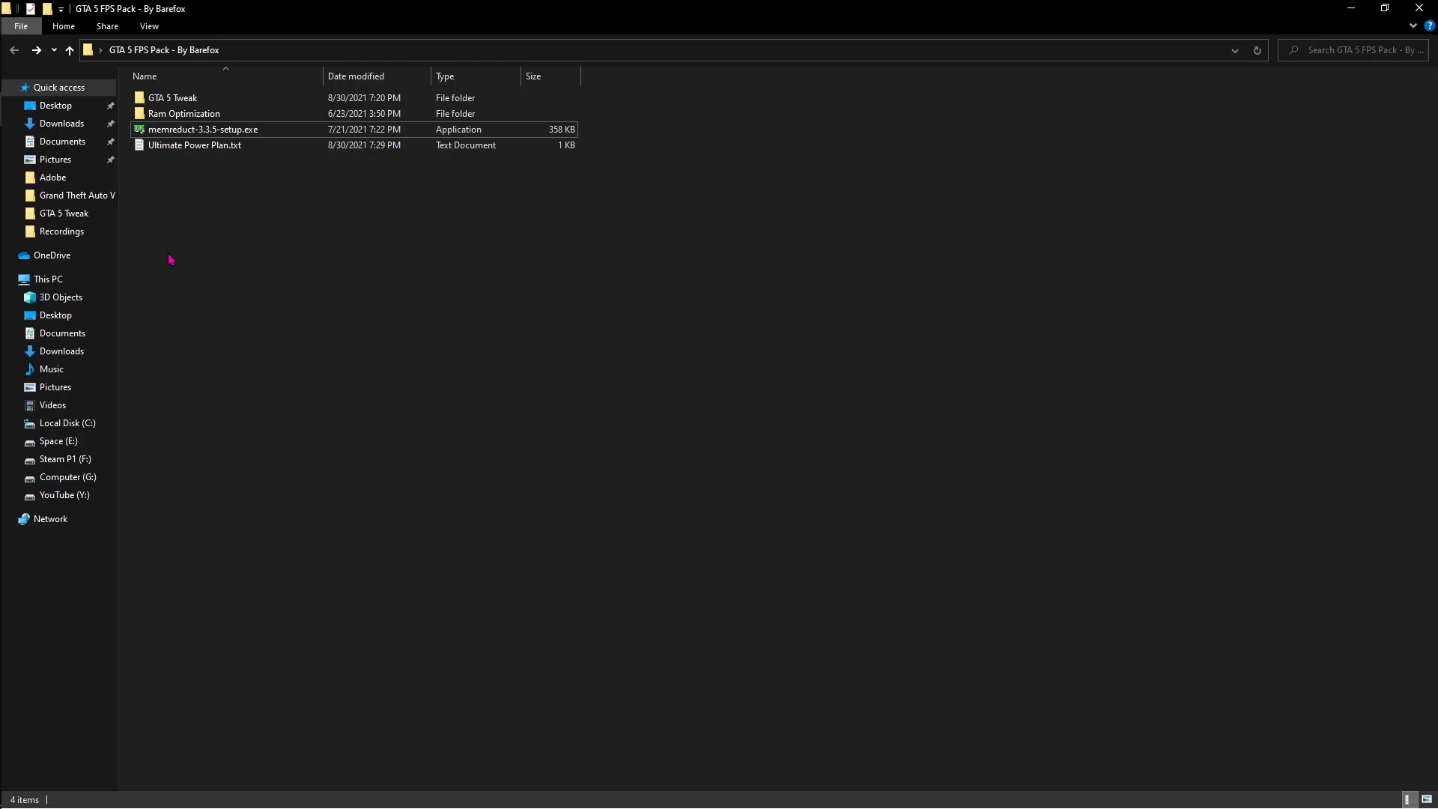
mouse_move(193, 129)
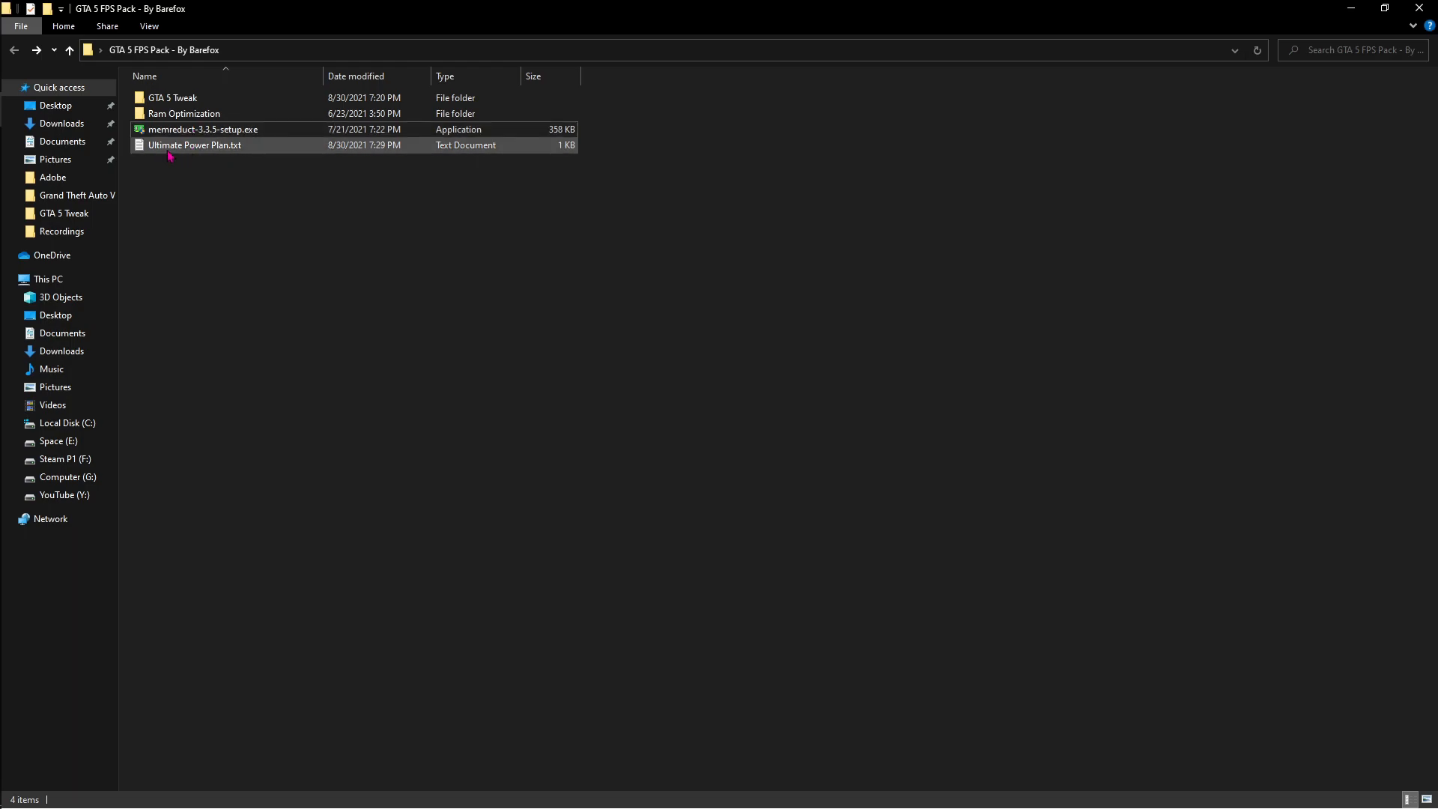
View Ultimate Power Plan.txt from the GTA 5 FPS Pack folder.
click(193, 145)
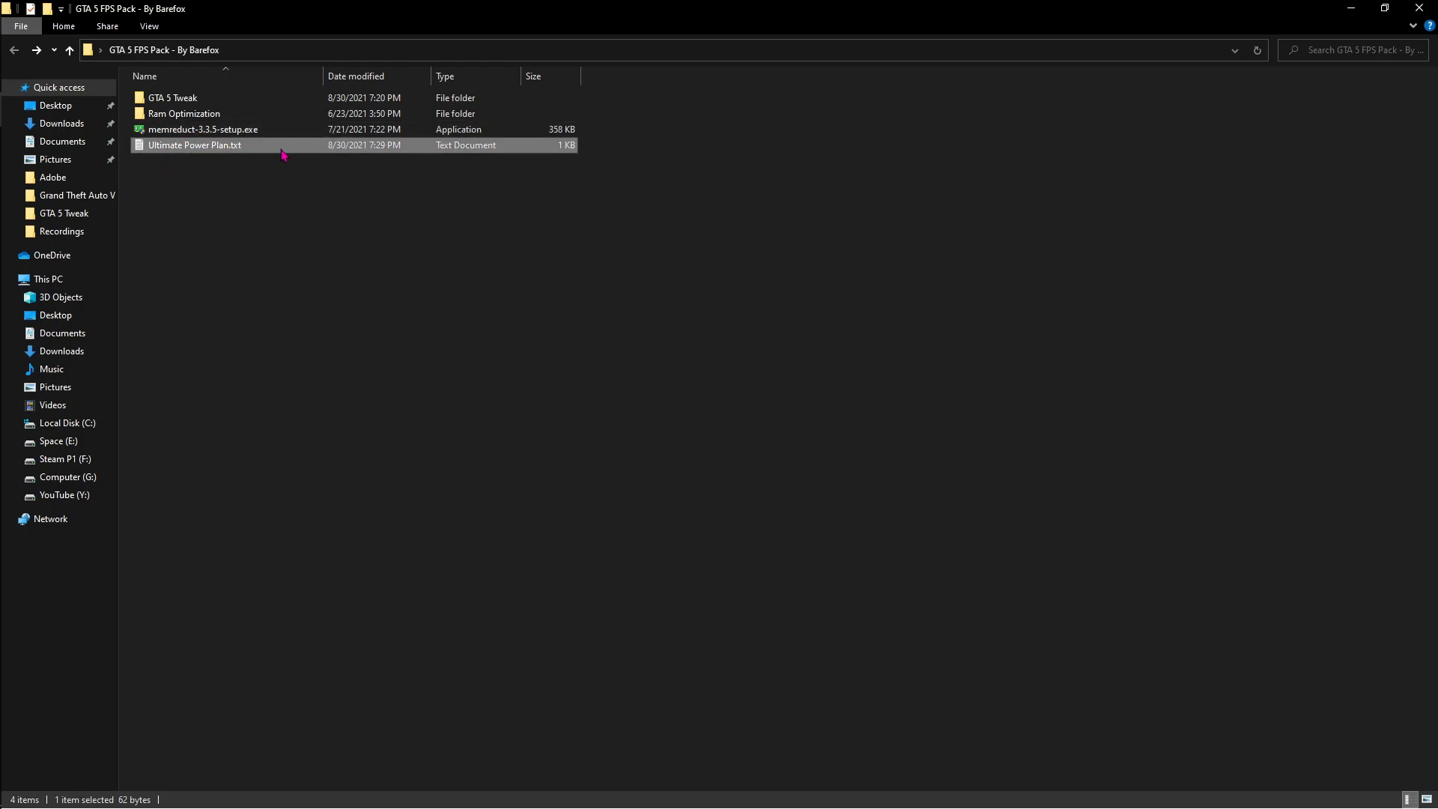
double_click(193, 145)
text(cmd)
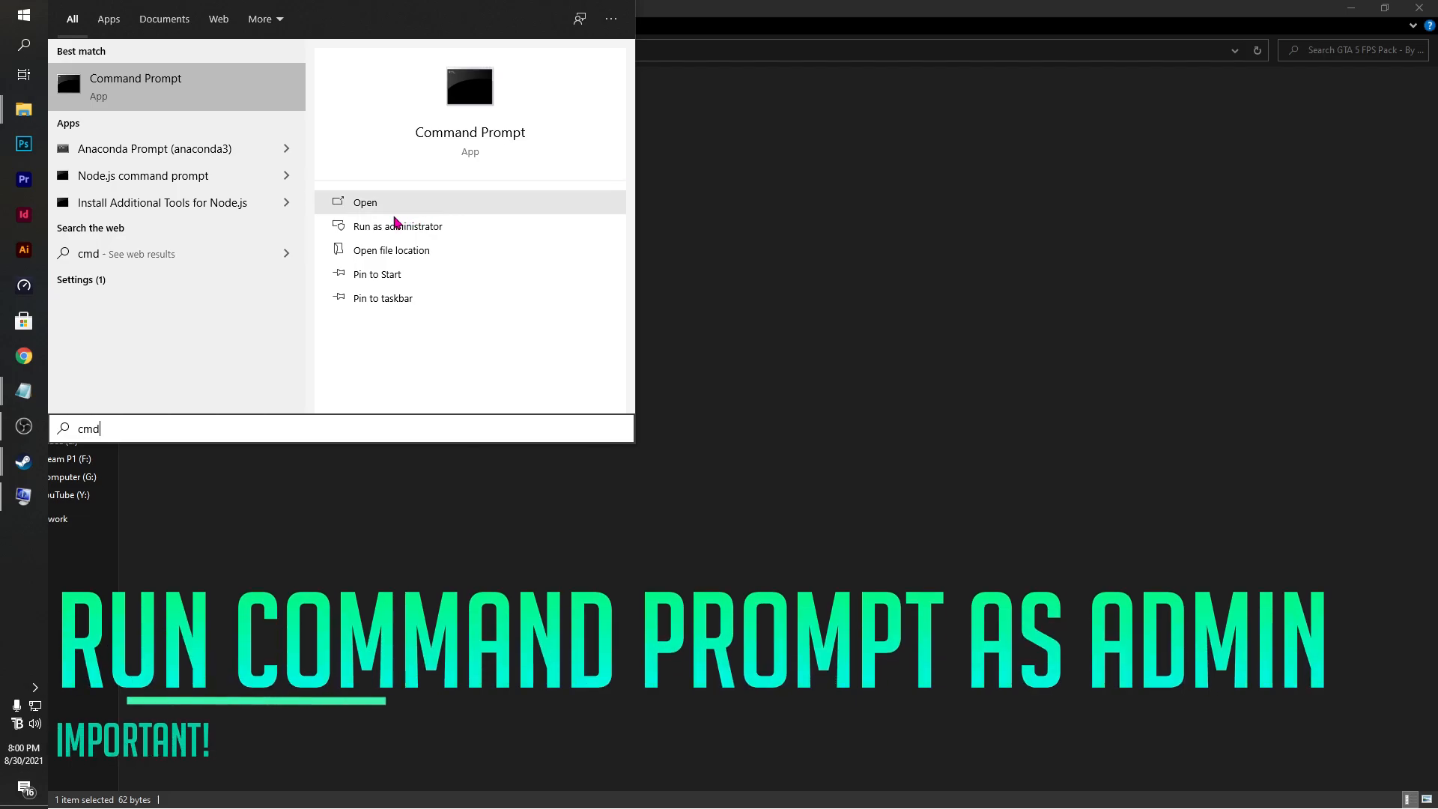
Run powercfg -duplicatescheme e9a42b02-d5df-448d-aa00-03f14749eb61 as administrator, then search for Control Panel.
click(397, 226)
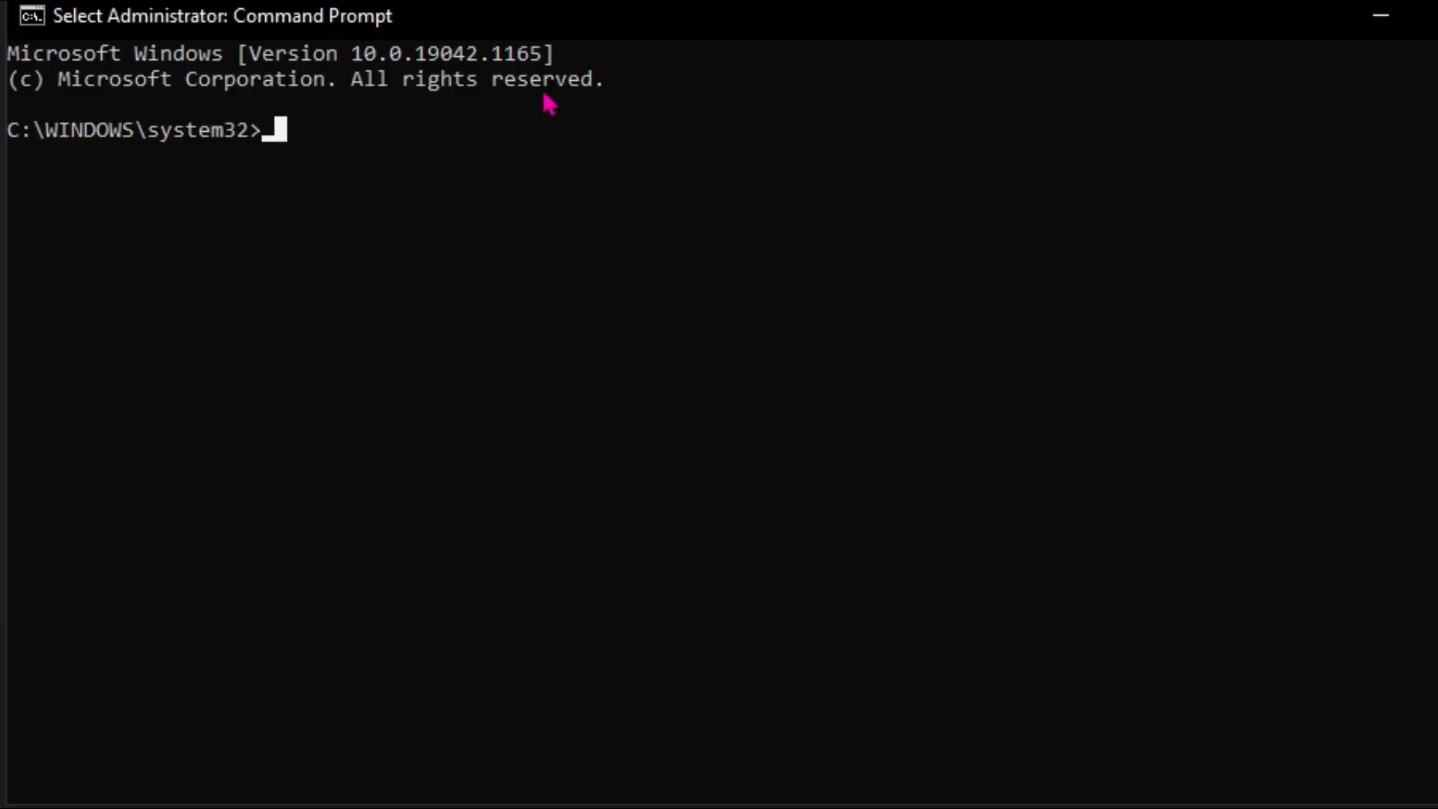
text(powercfg -duplicatescheme e9a42b02-d5df-448d-aa00-03f14749eb61)
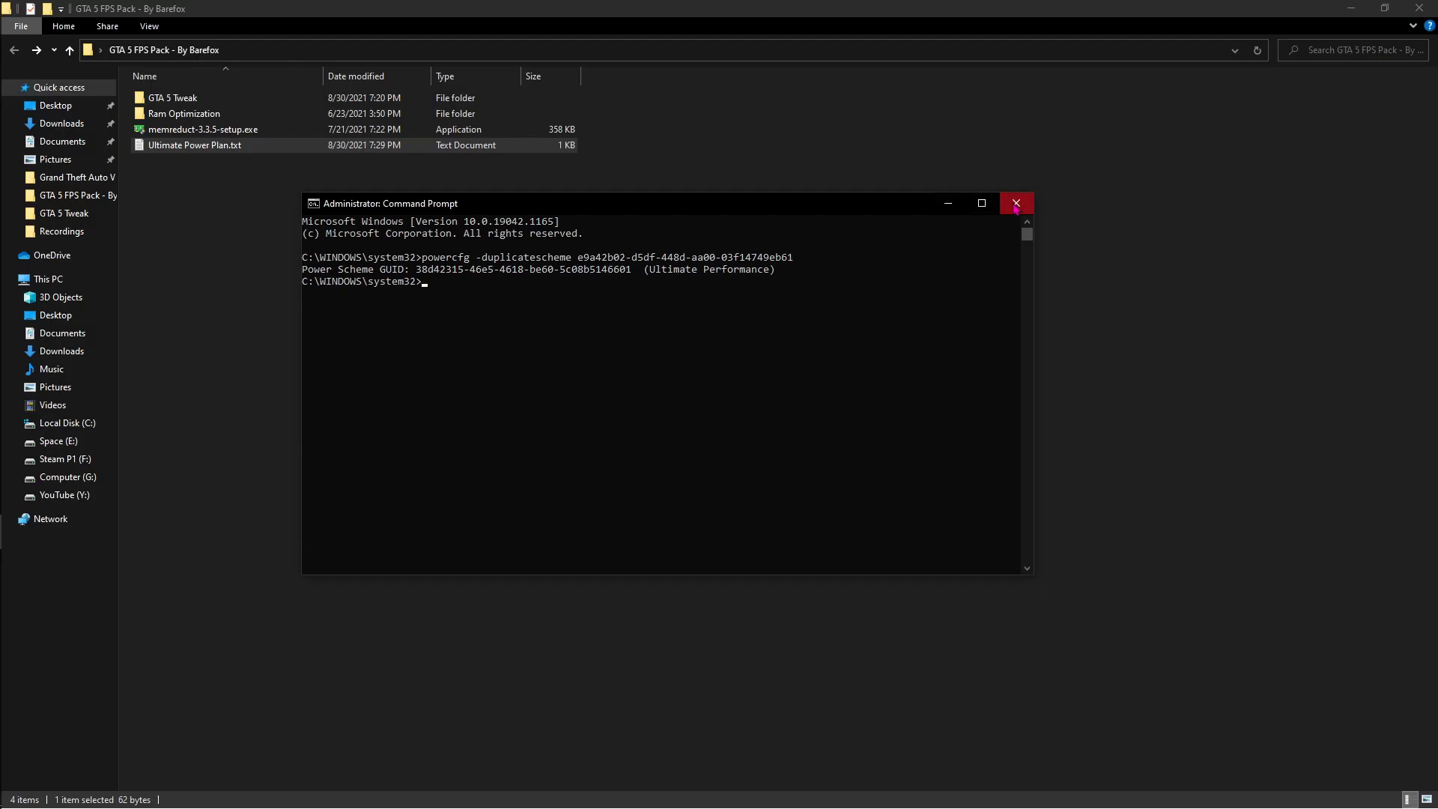
text(co)
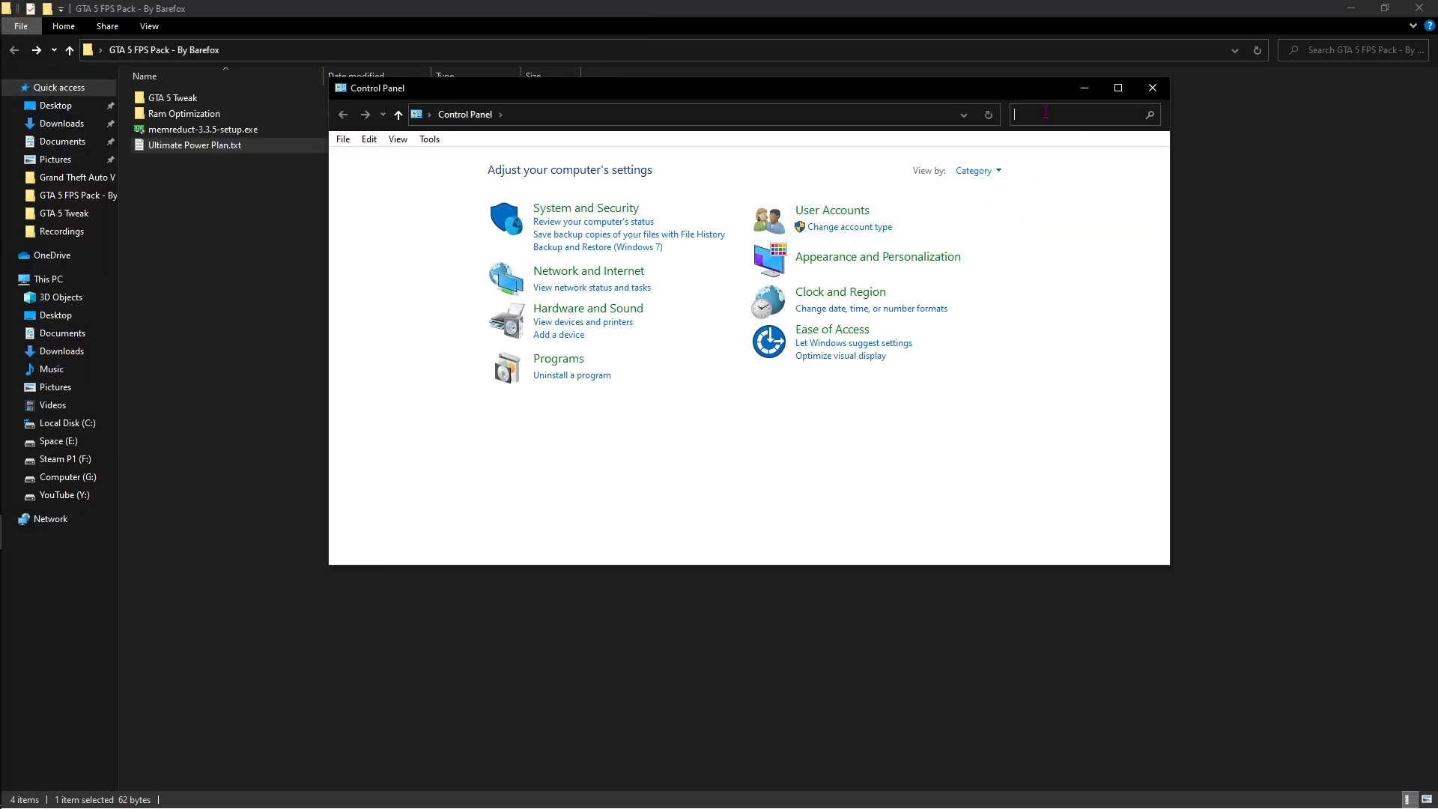
Find Power Options in Control Panel and select Ultimate Performance as the active plan.
text(power)
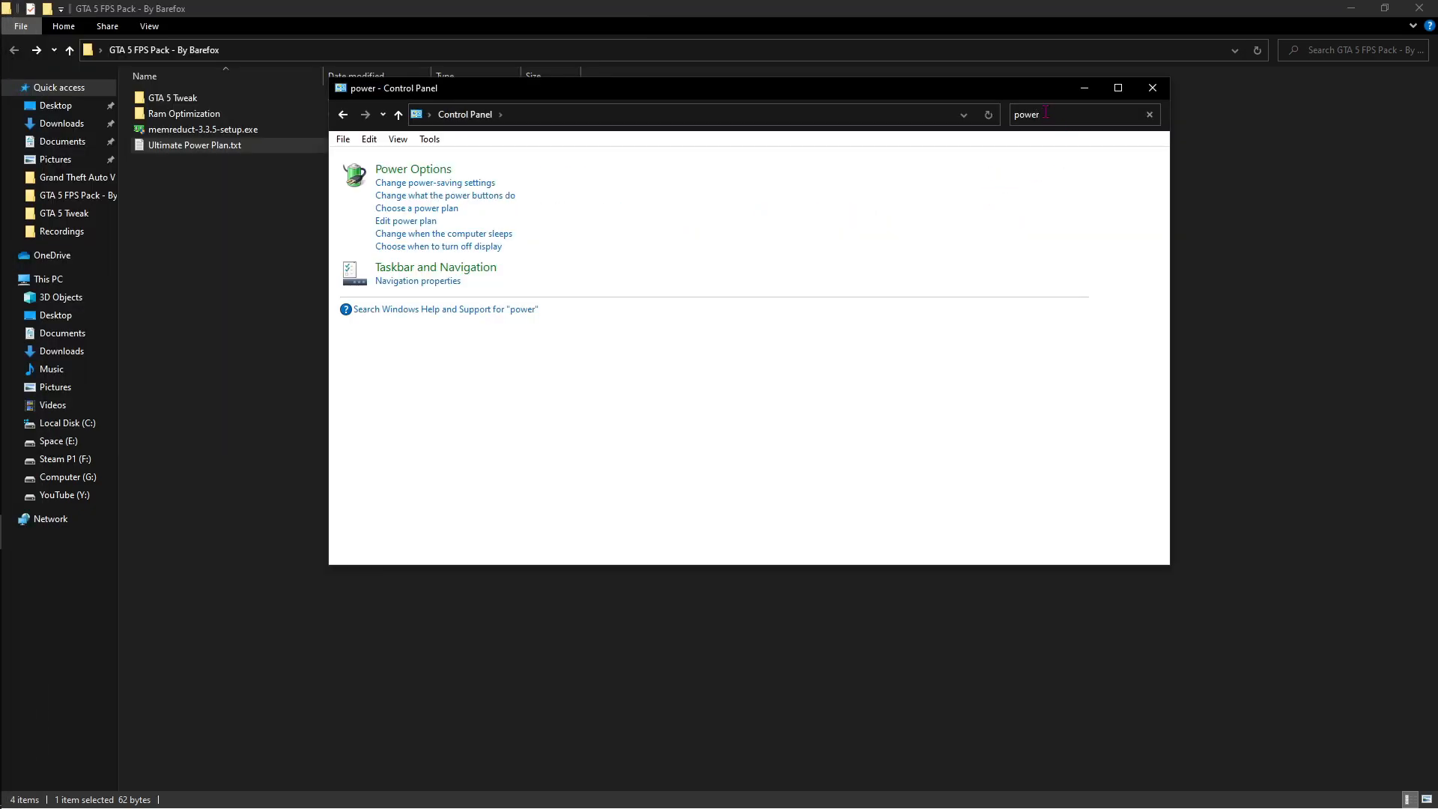
click(412, 169)
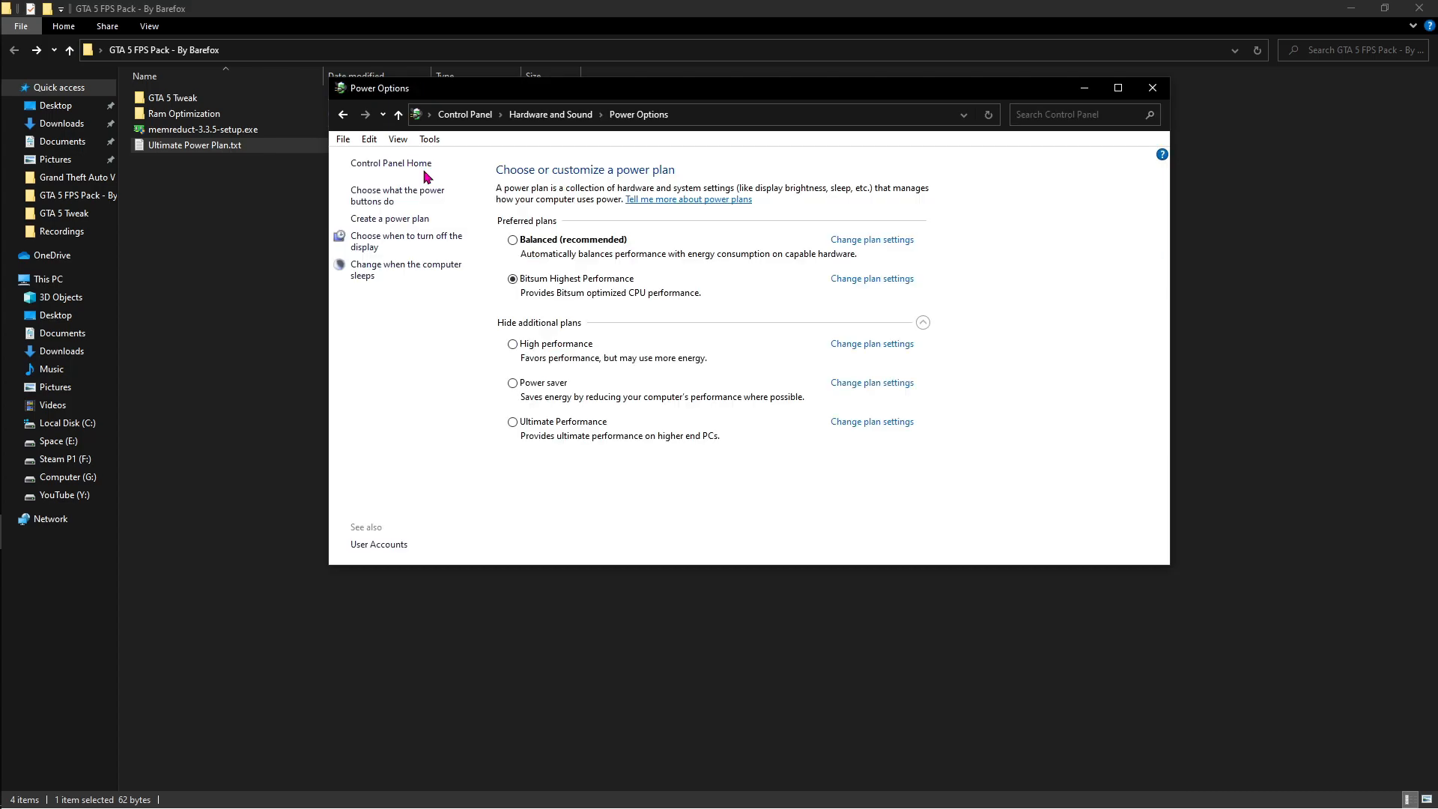
click(512, 422)
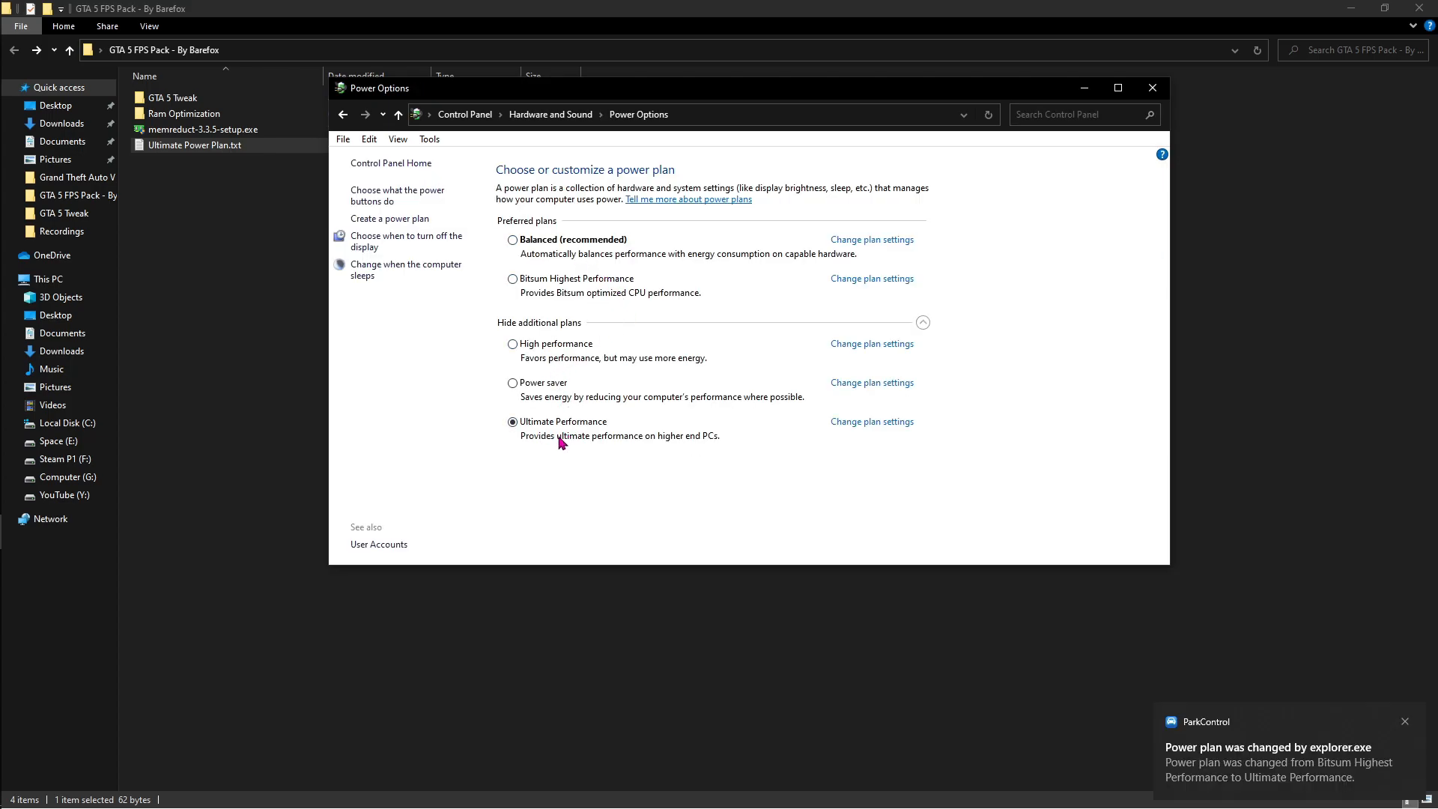
mouse_move(542, 434)
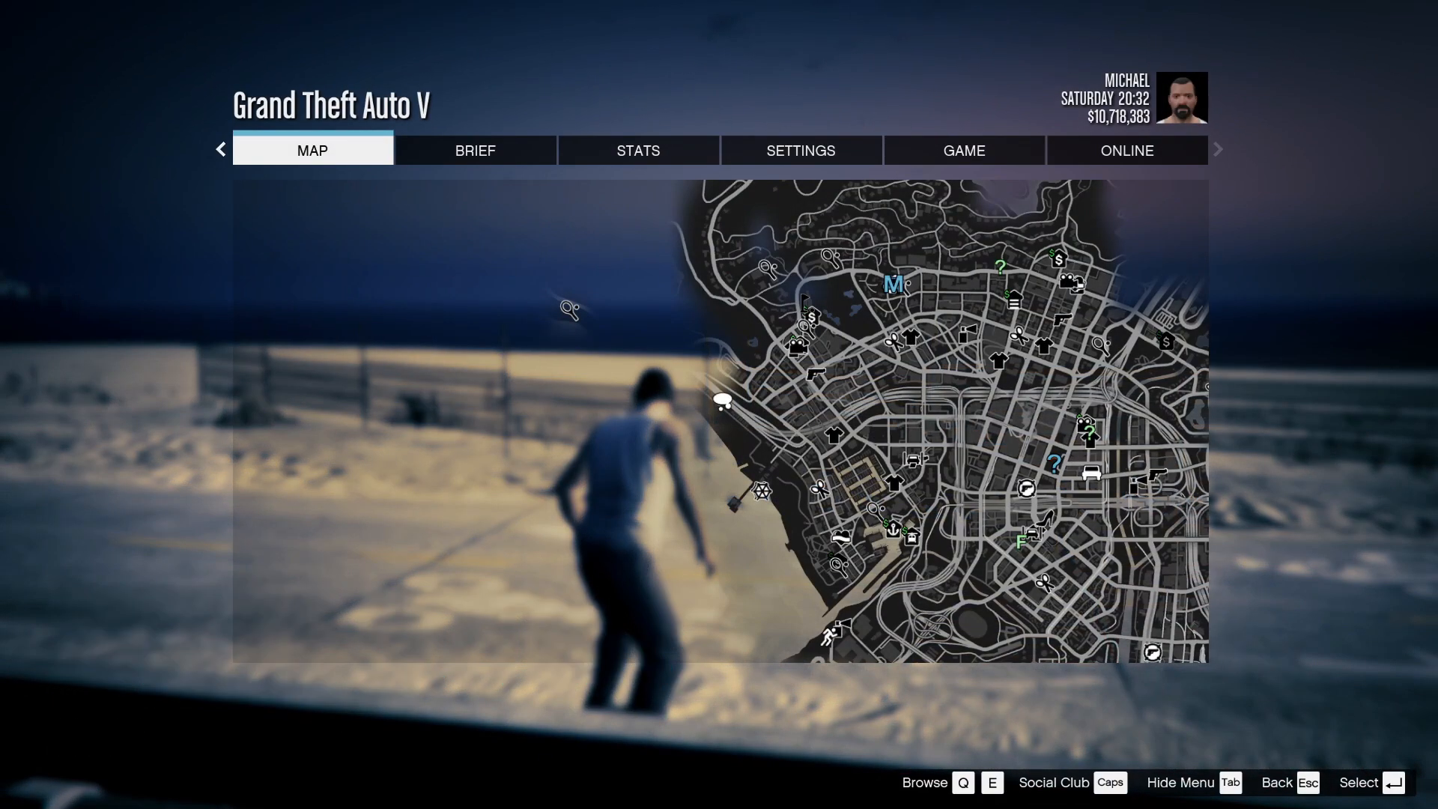
Toggle DirectX through 10.1 back to 11 and keep the refresh rate at 75Hz in Graphics settings.
click(798, 149)
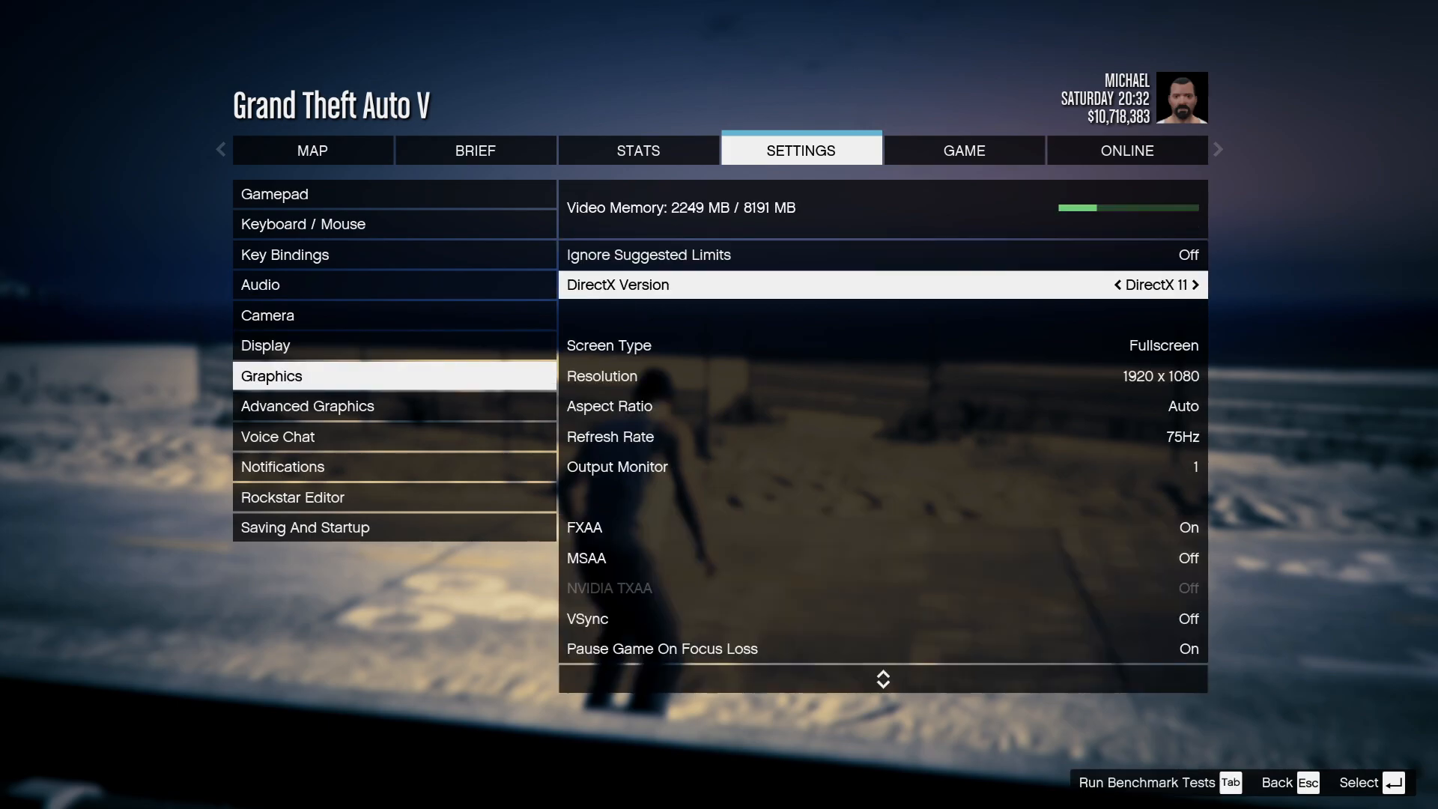
click(1101, 284)
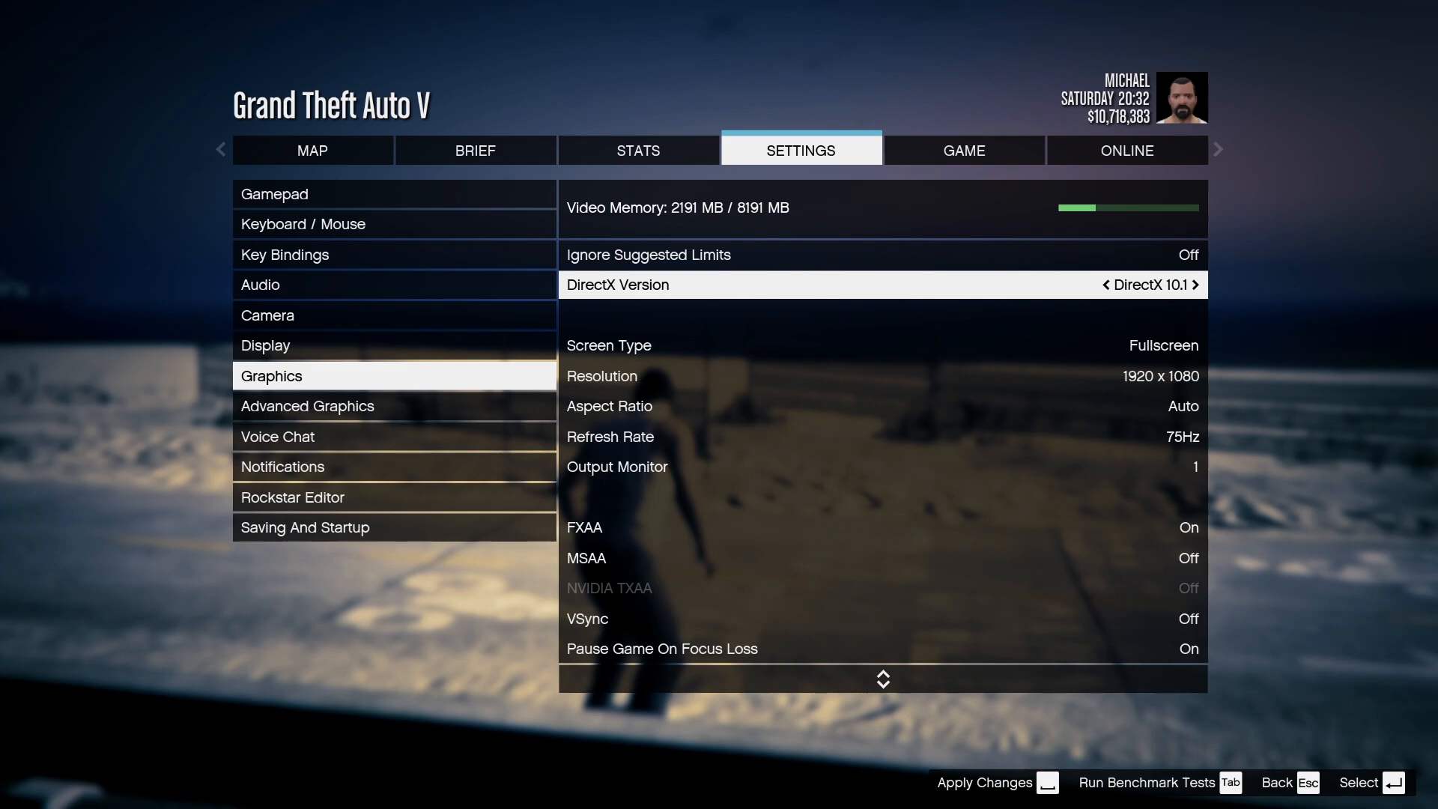
click(1195, 285)
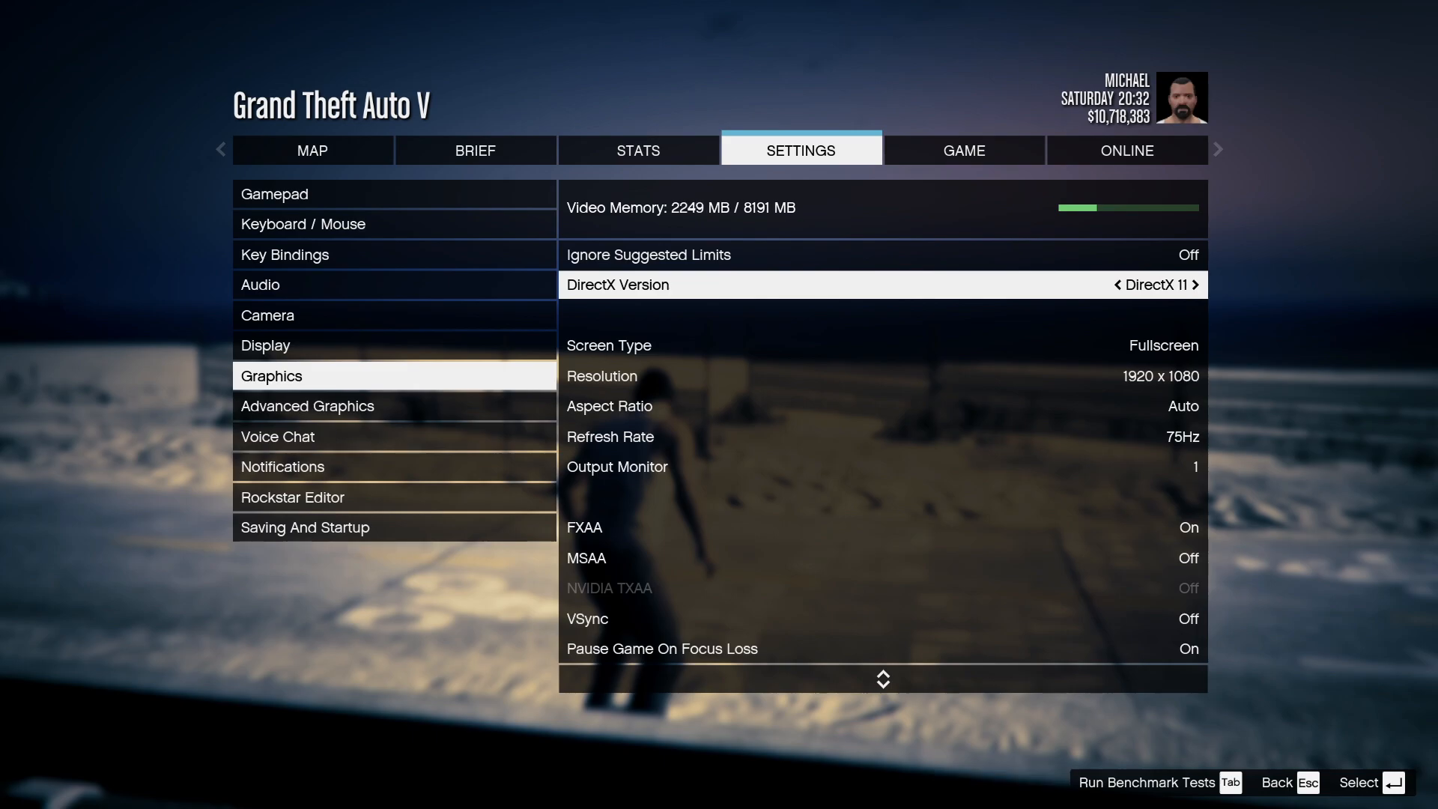
click(1107, 284)
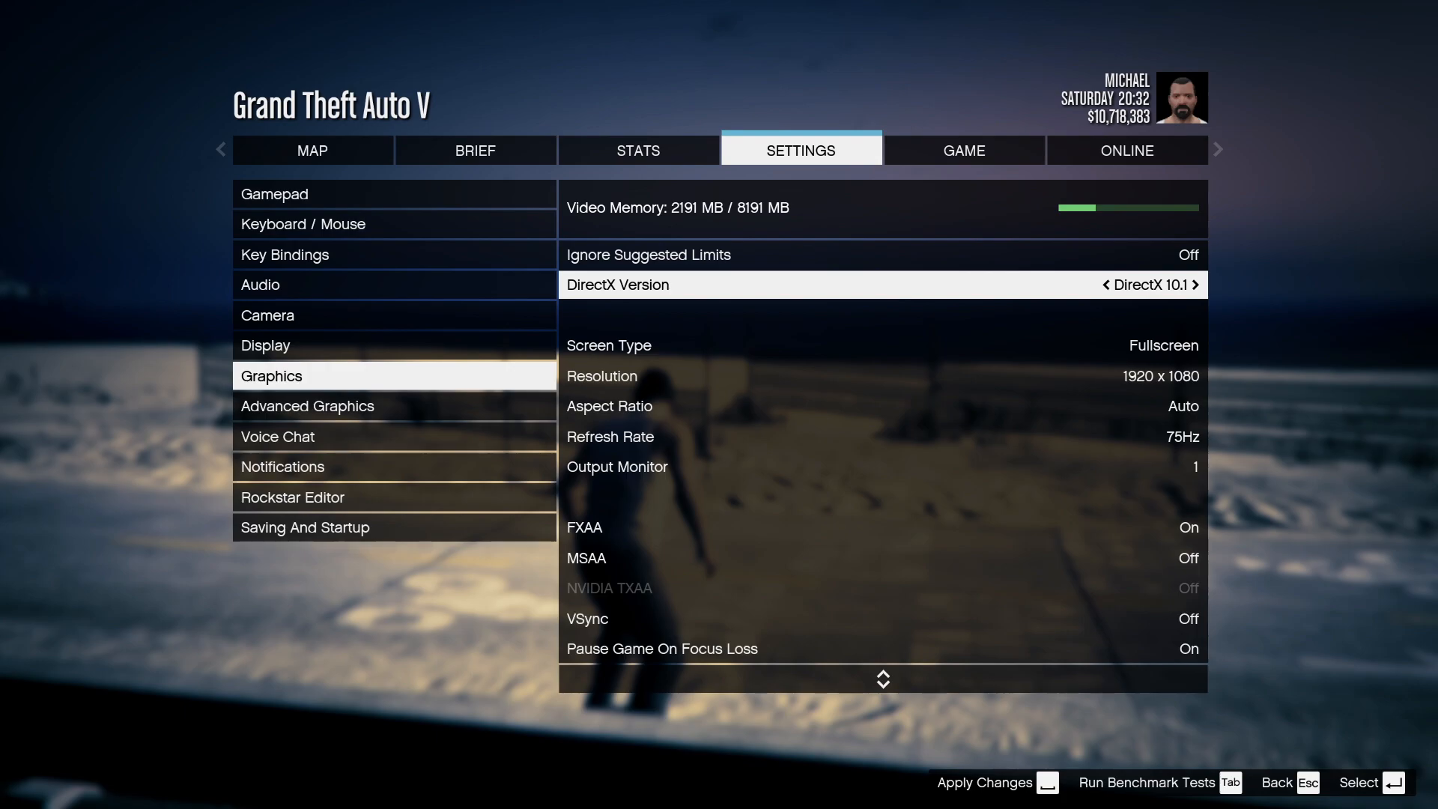
click(1195, 285)
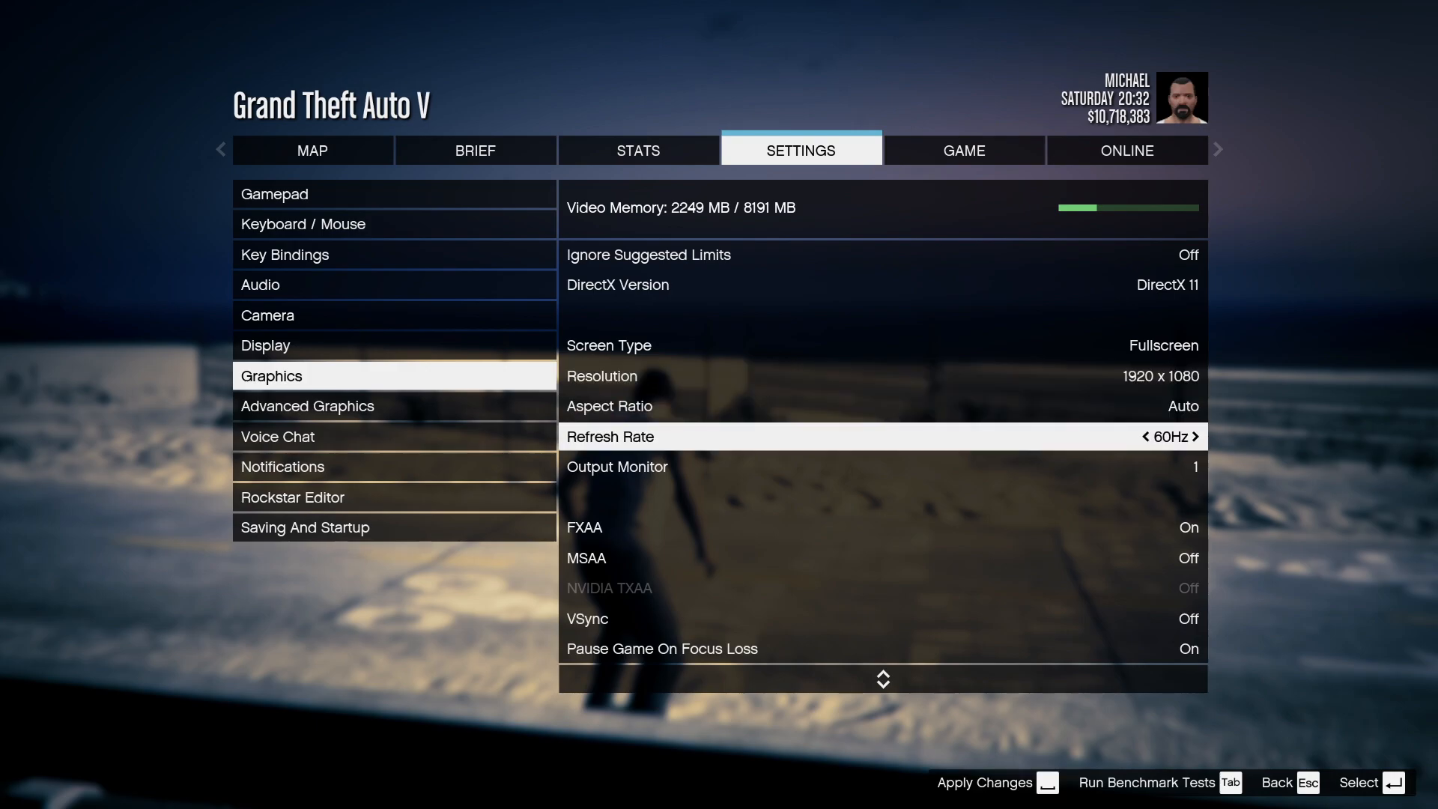
click(1195, 436)
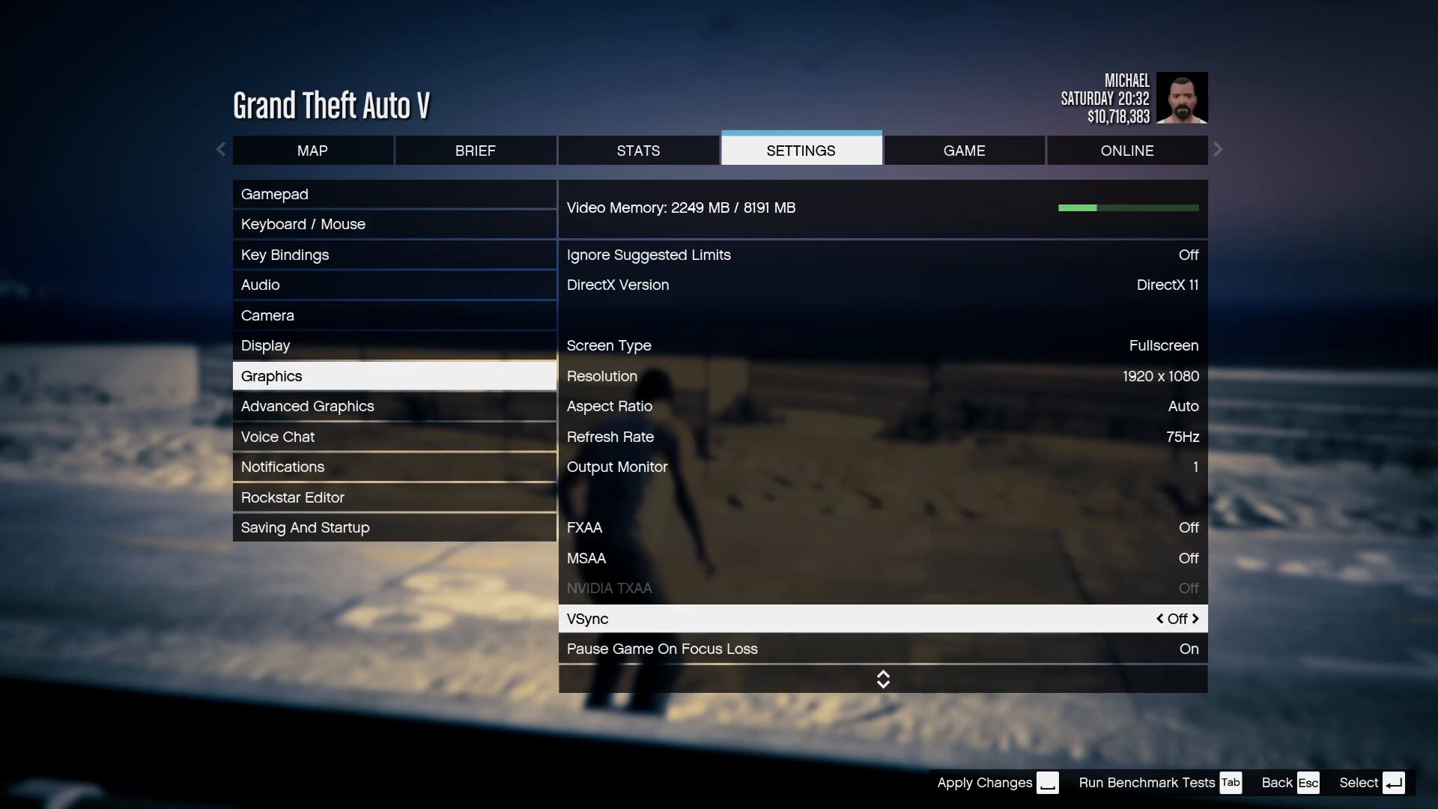
Scroll down the Graphics list, turn anisotropic filtering off and adjust tessellation.
scroll(down, 3)
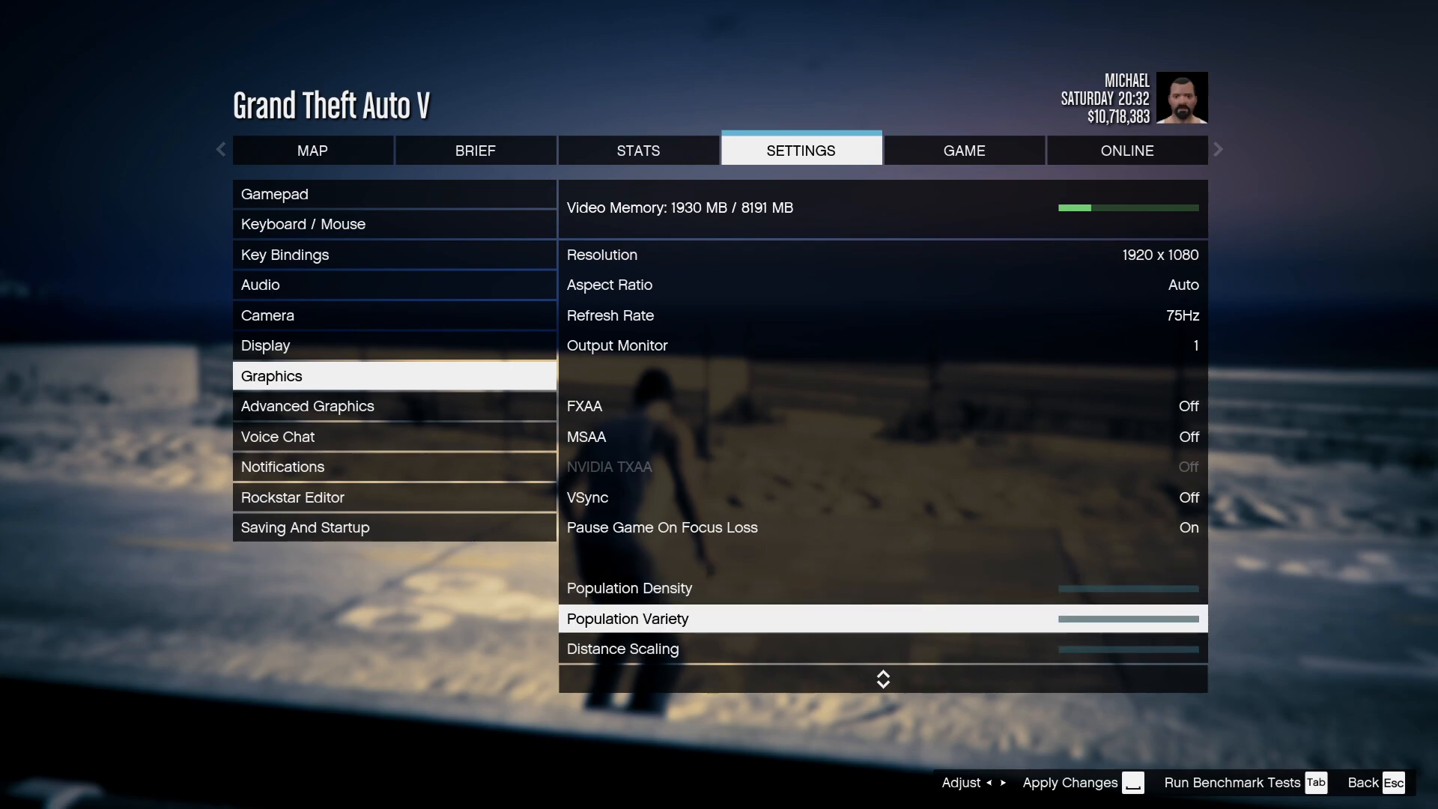
scroll(down, 3)
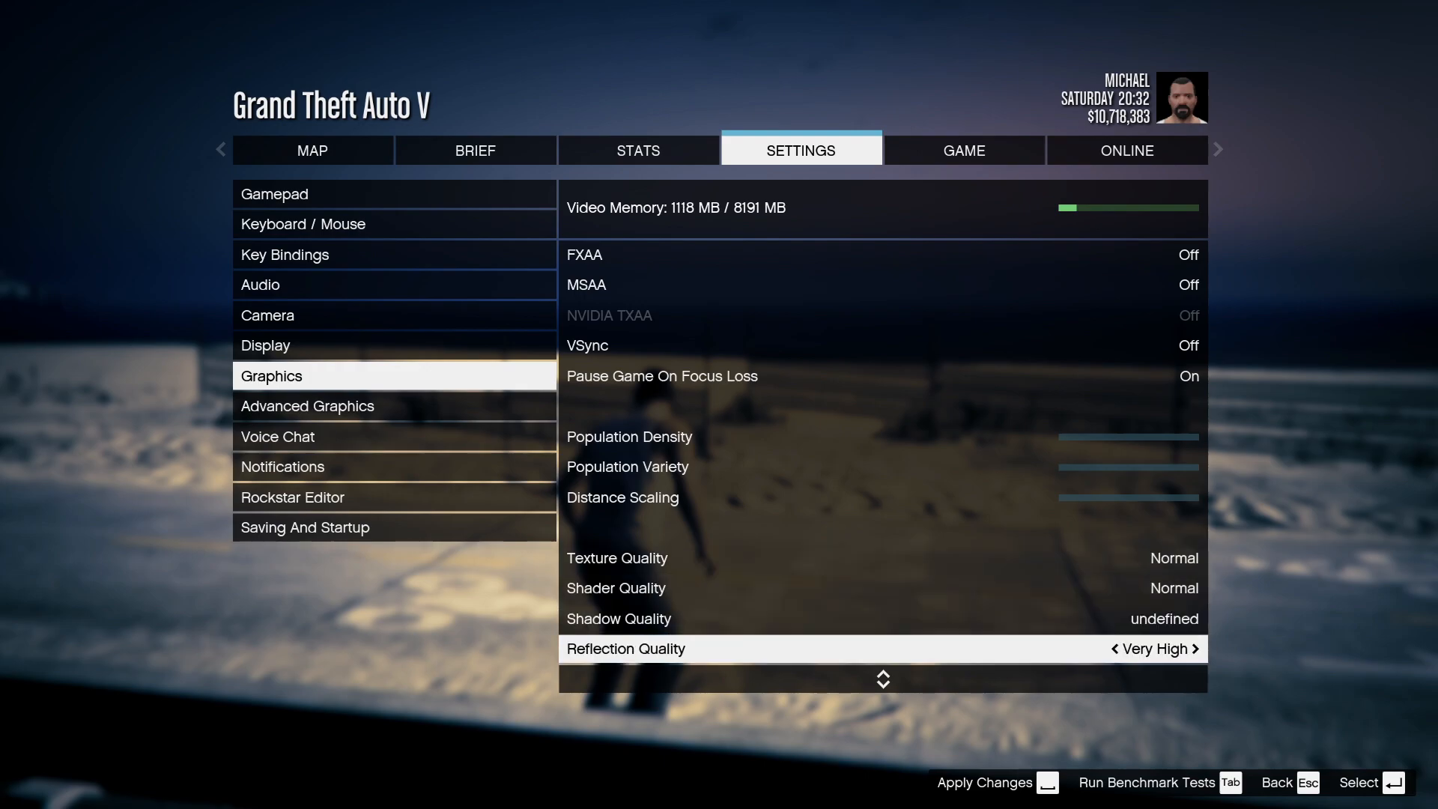
scroll(down, 3)
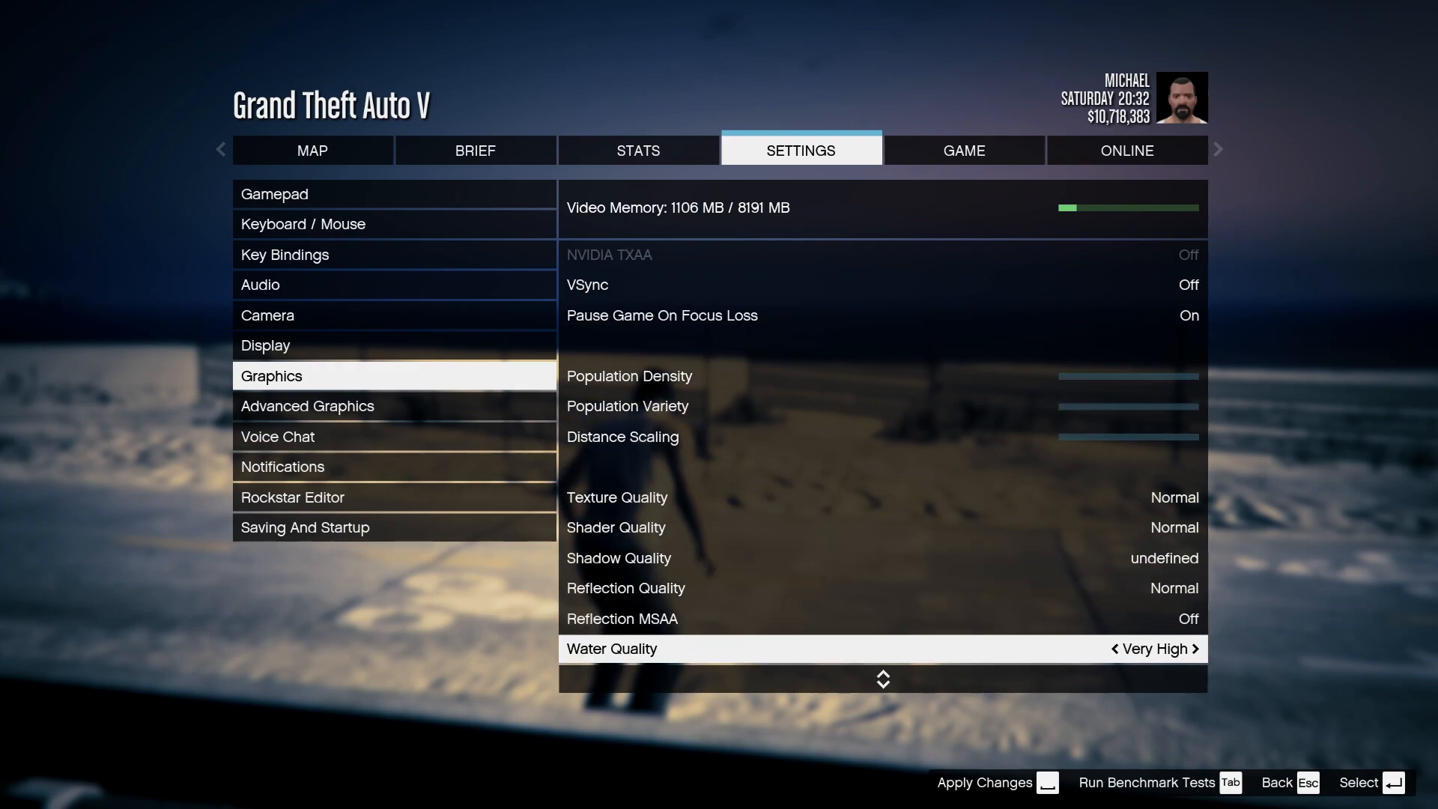
scroll(down, 3)
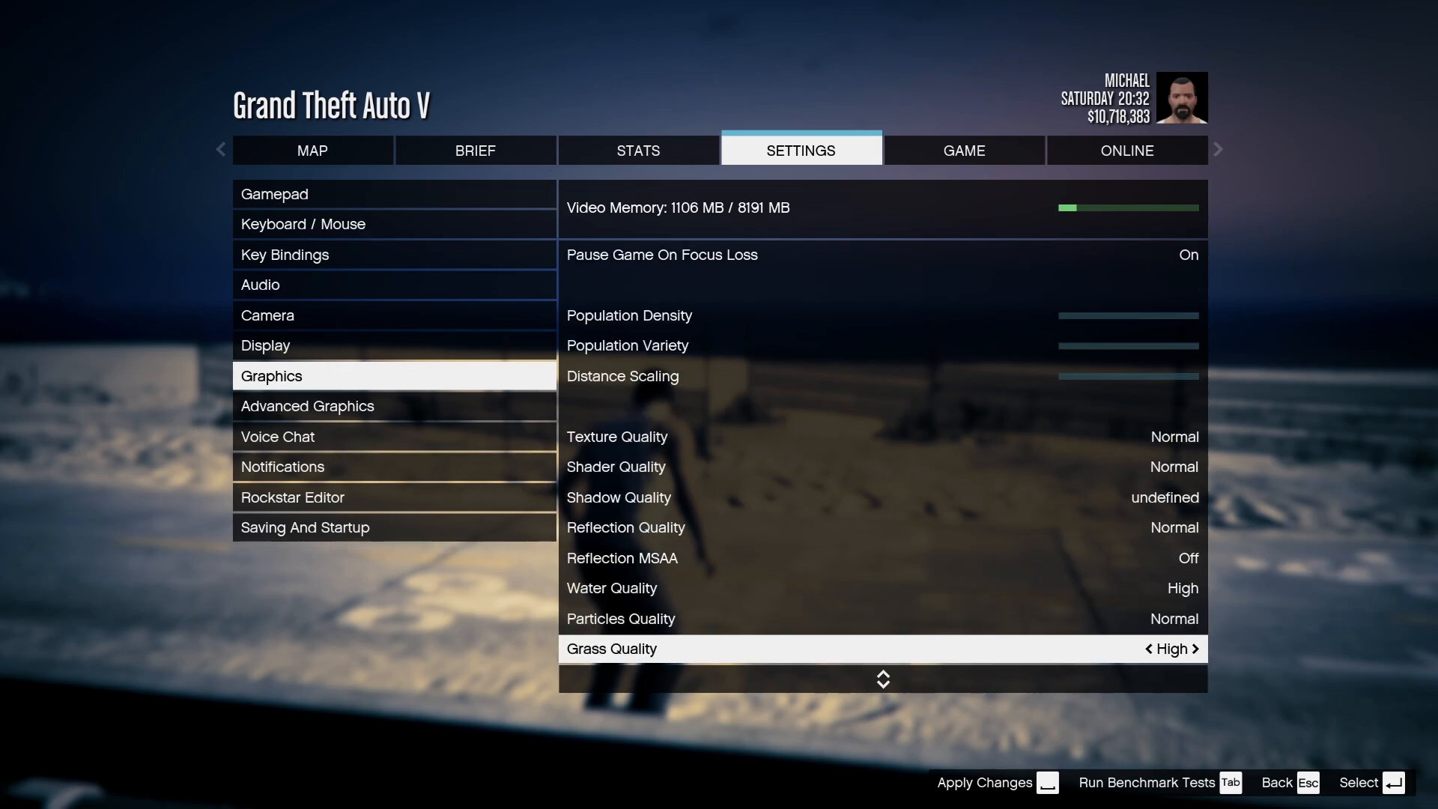
scroll(down, 3)
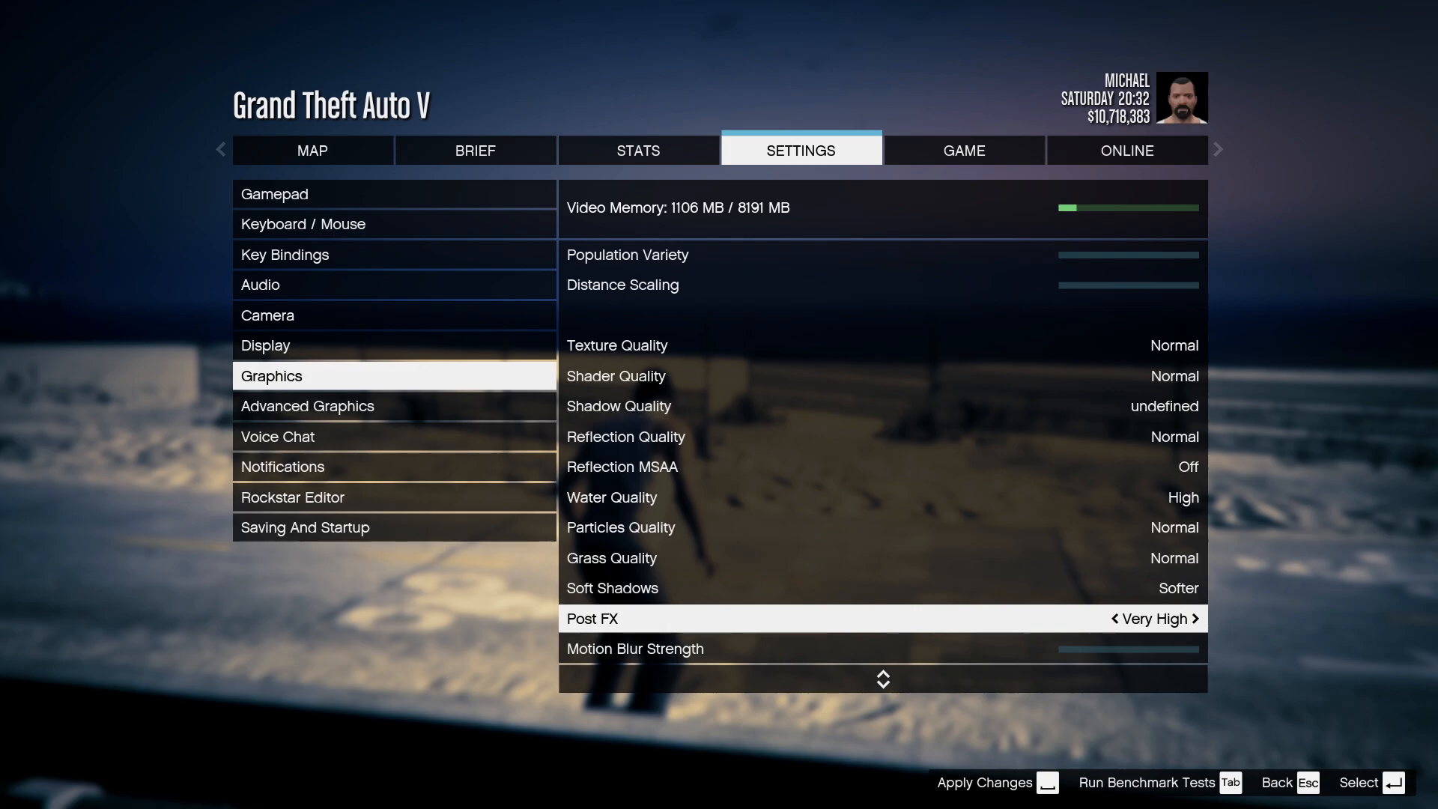
scroll(down, 3)
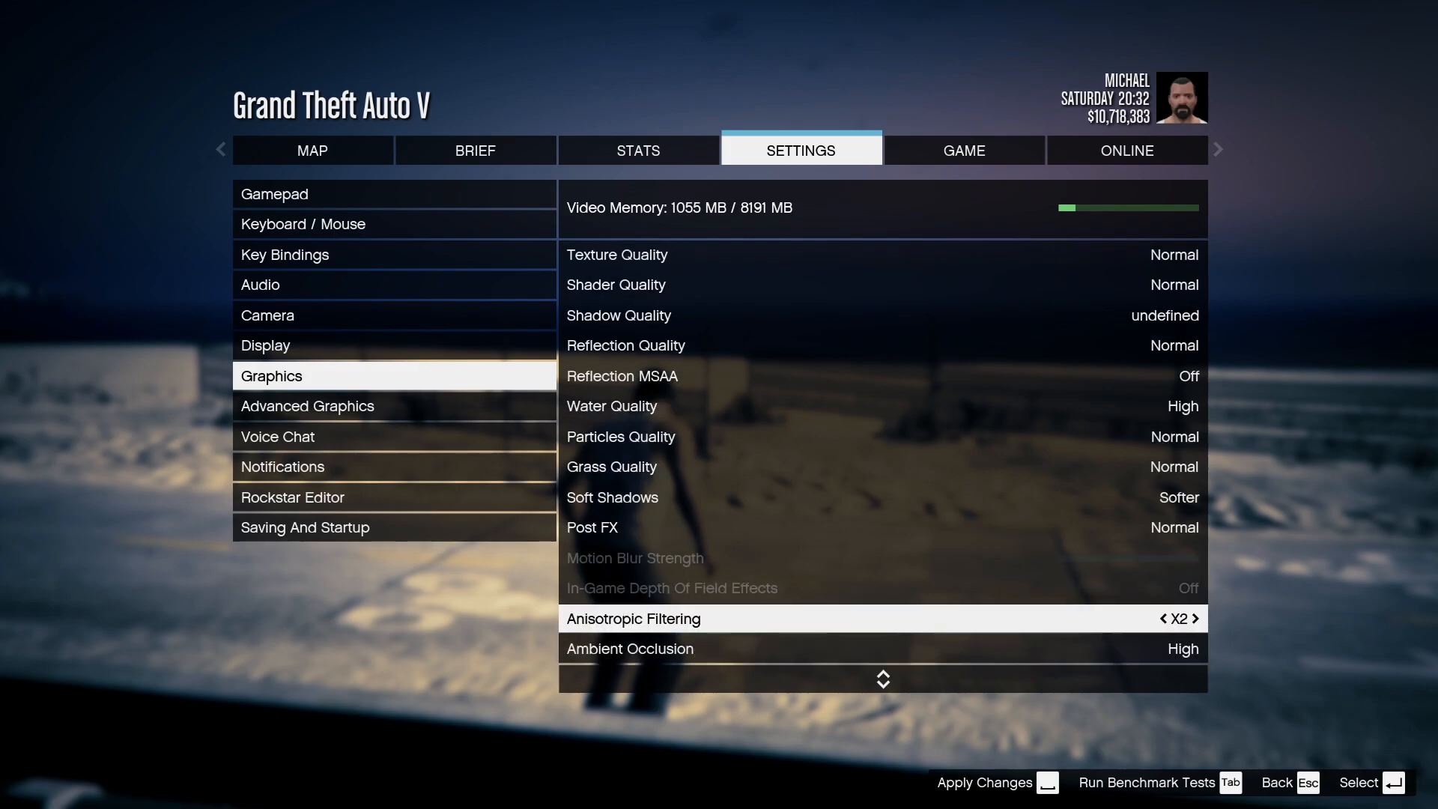
click(1162, 618)
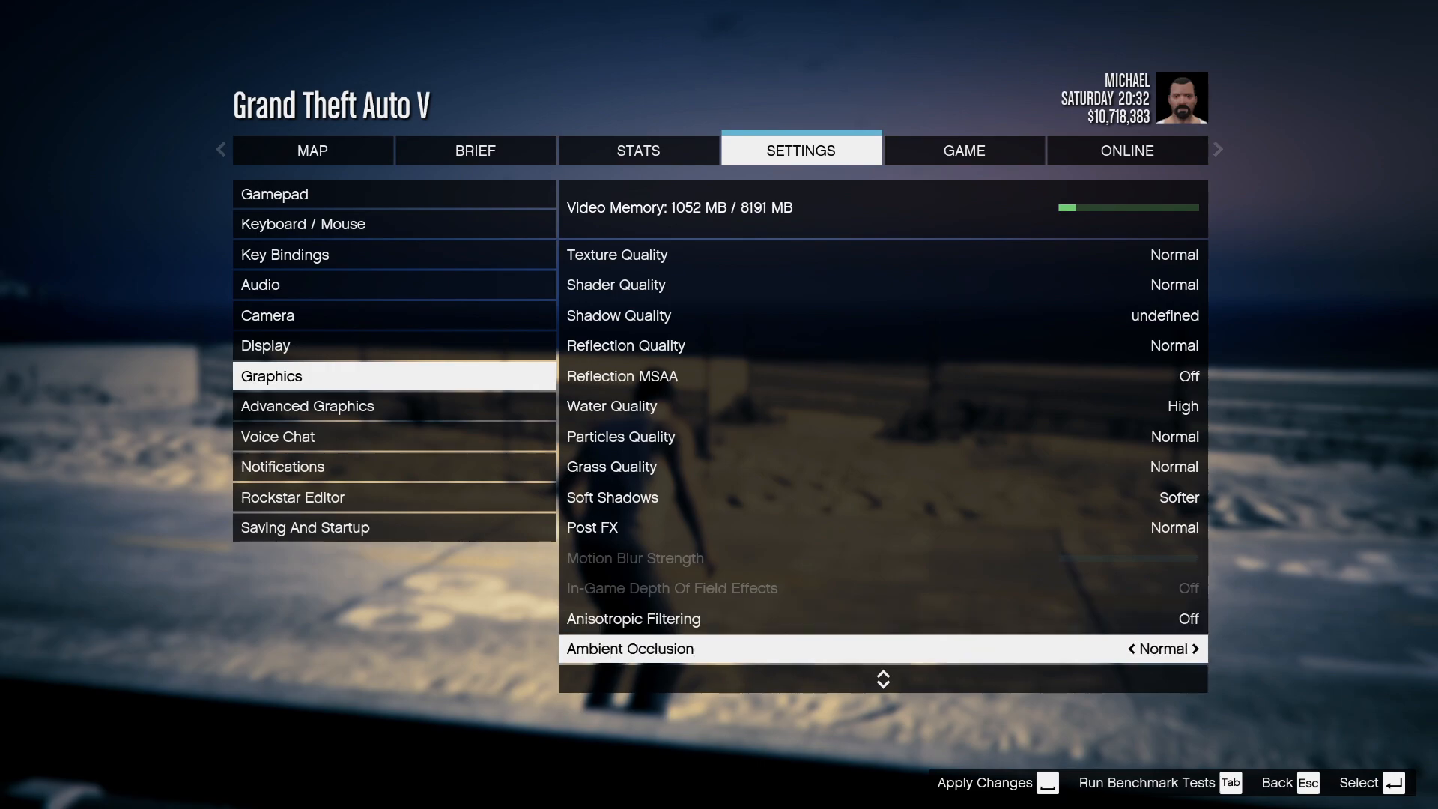
scroll(down, 3)
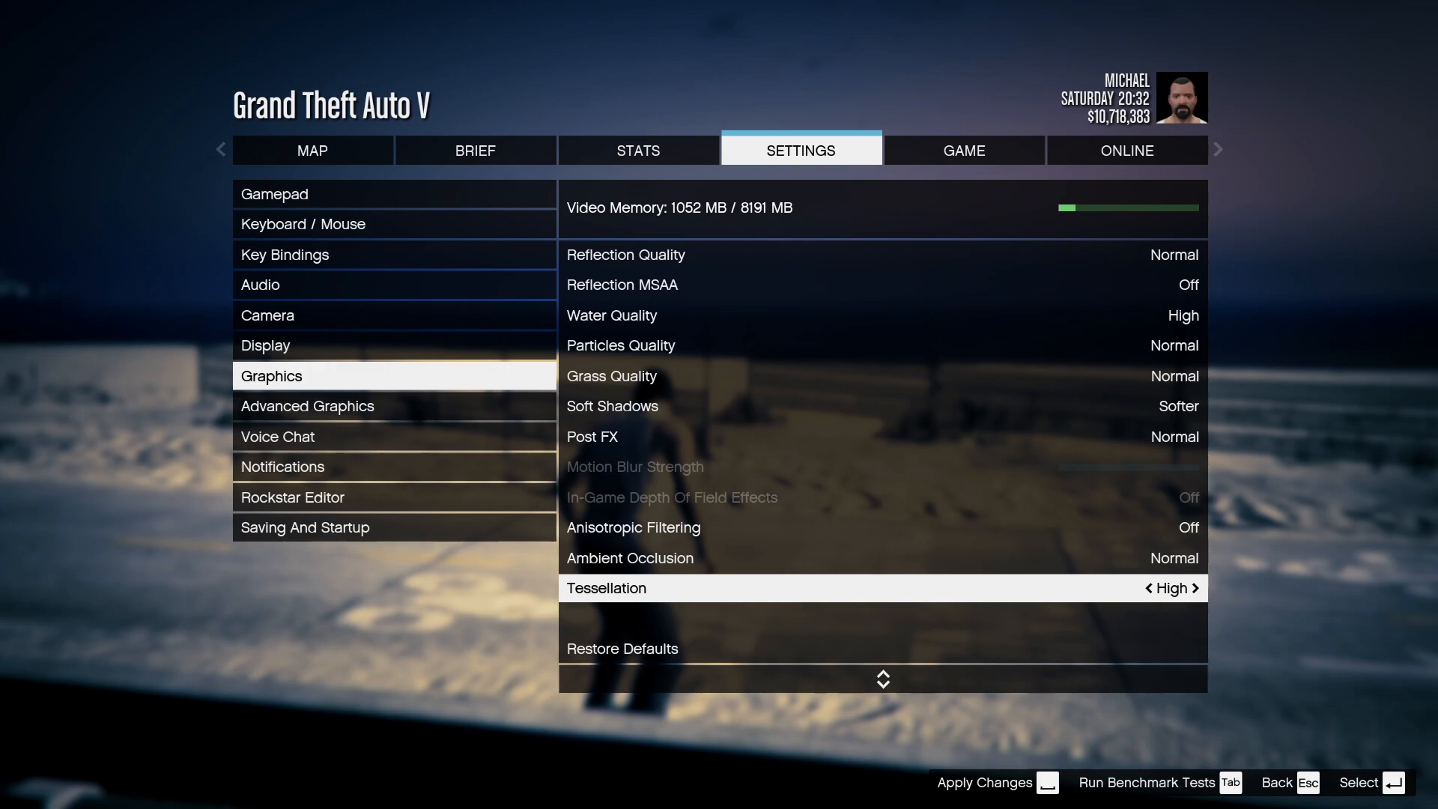
click(1147, 588)
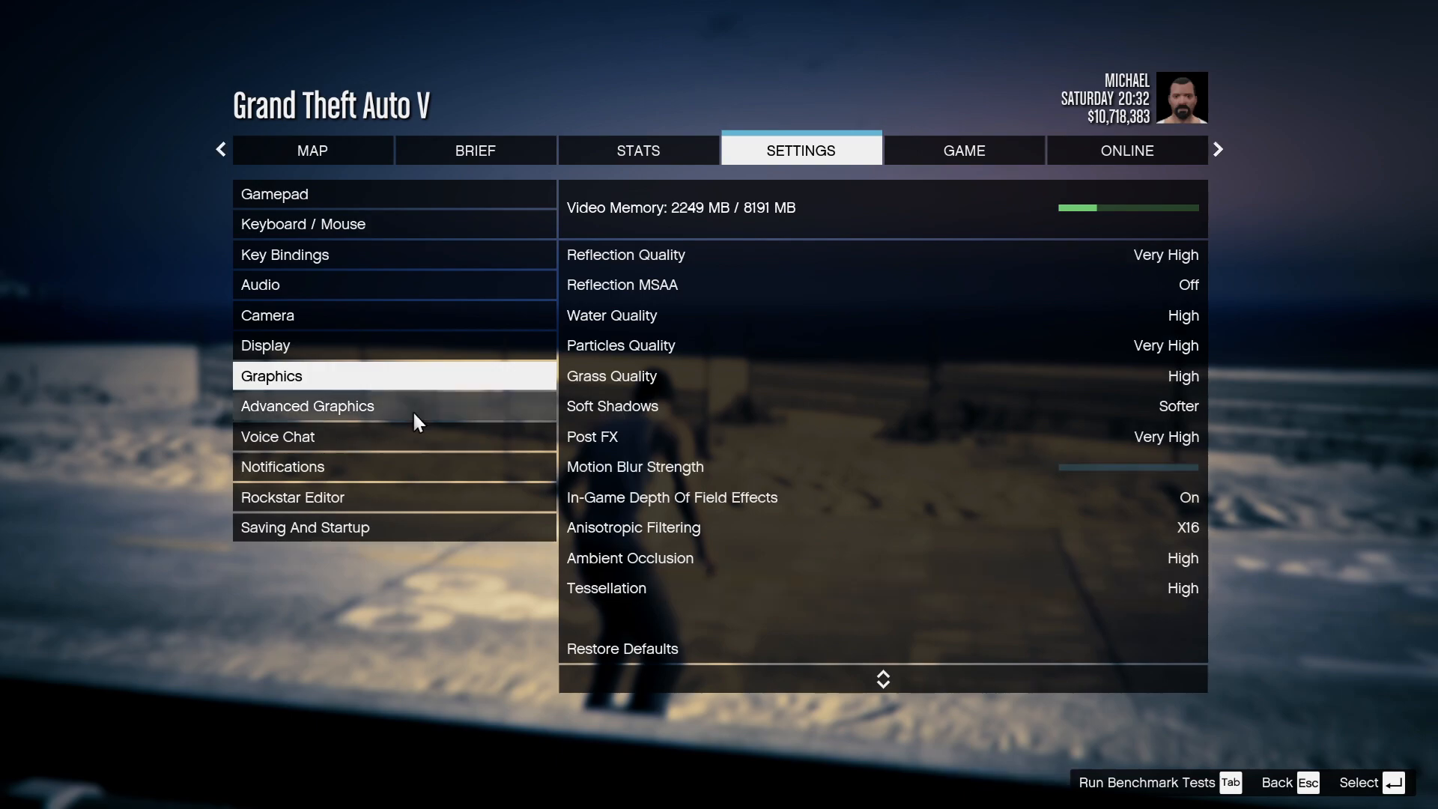
Show the Advanced Graphics options with all shadow, streaming and frame scaling settings off.
click(307, 406)
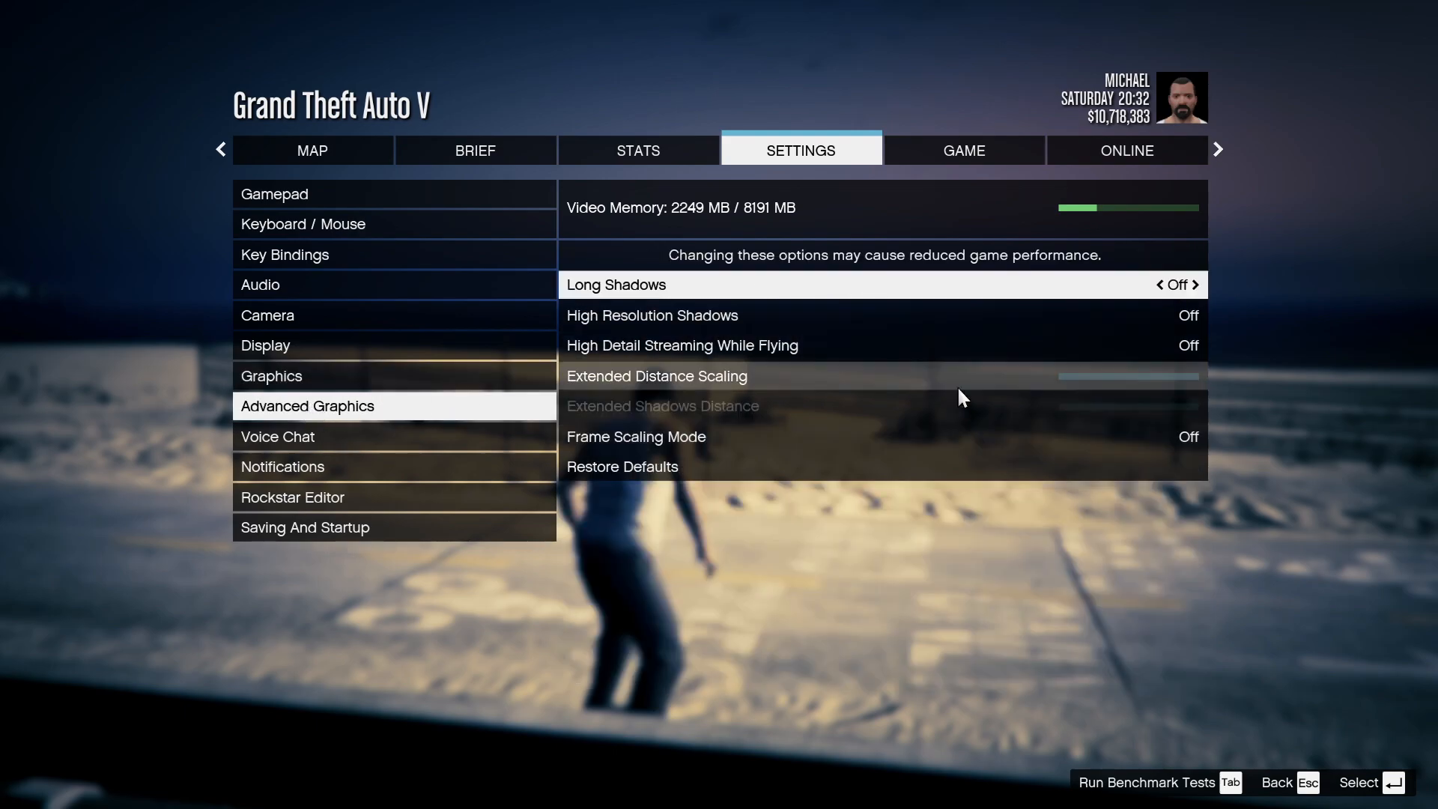
mouse_move(734, 354)
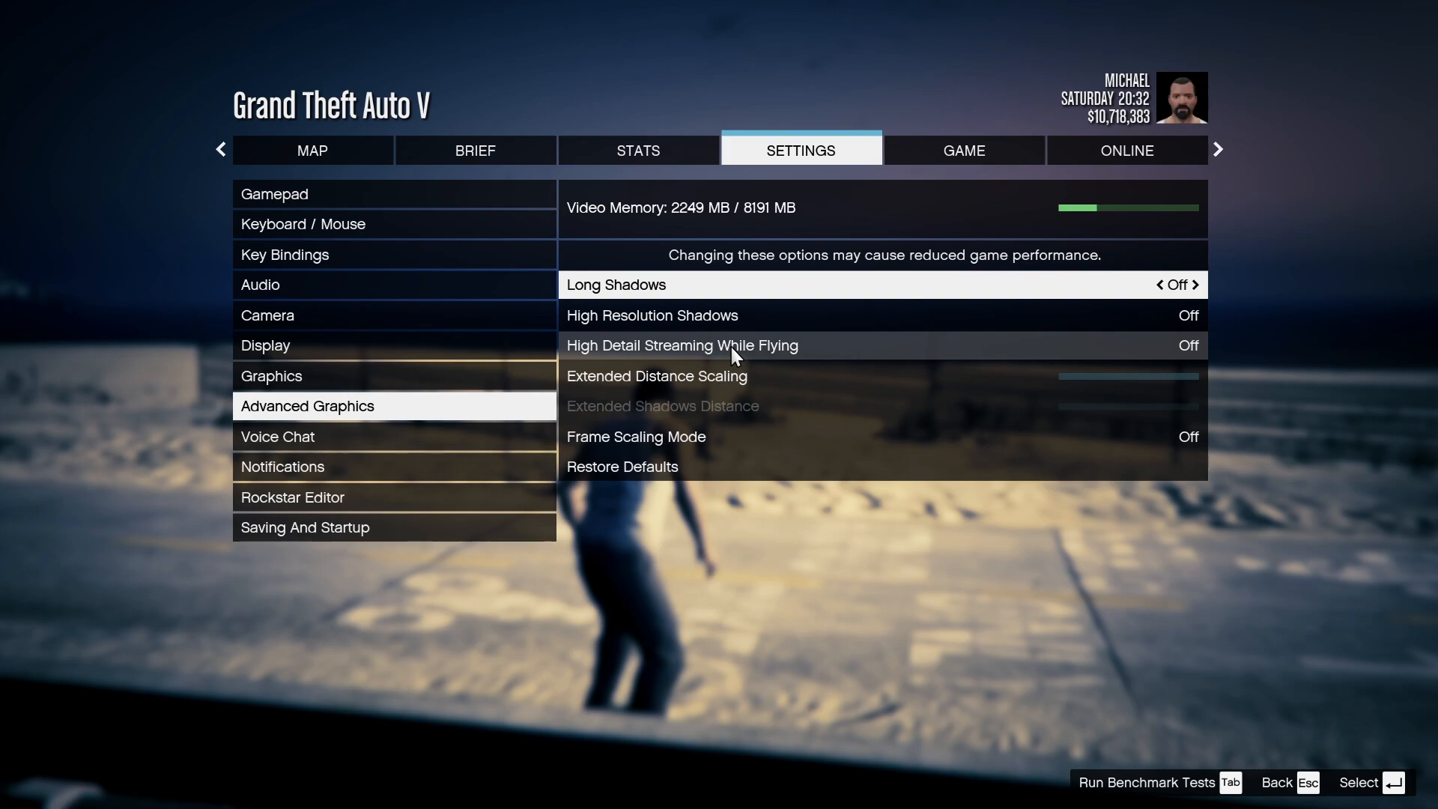
mouse_move(734, 277)
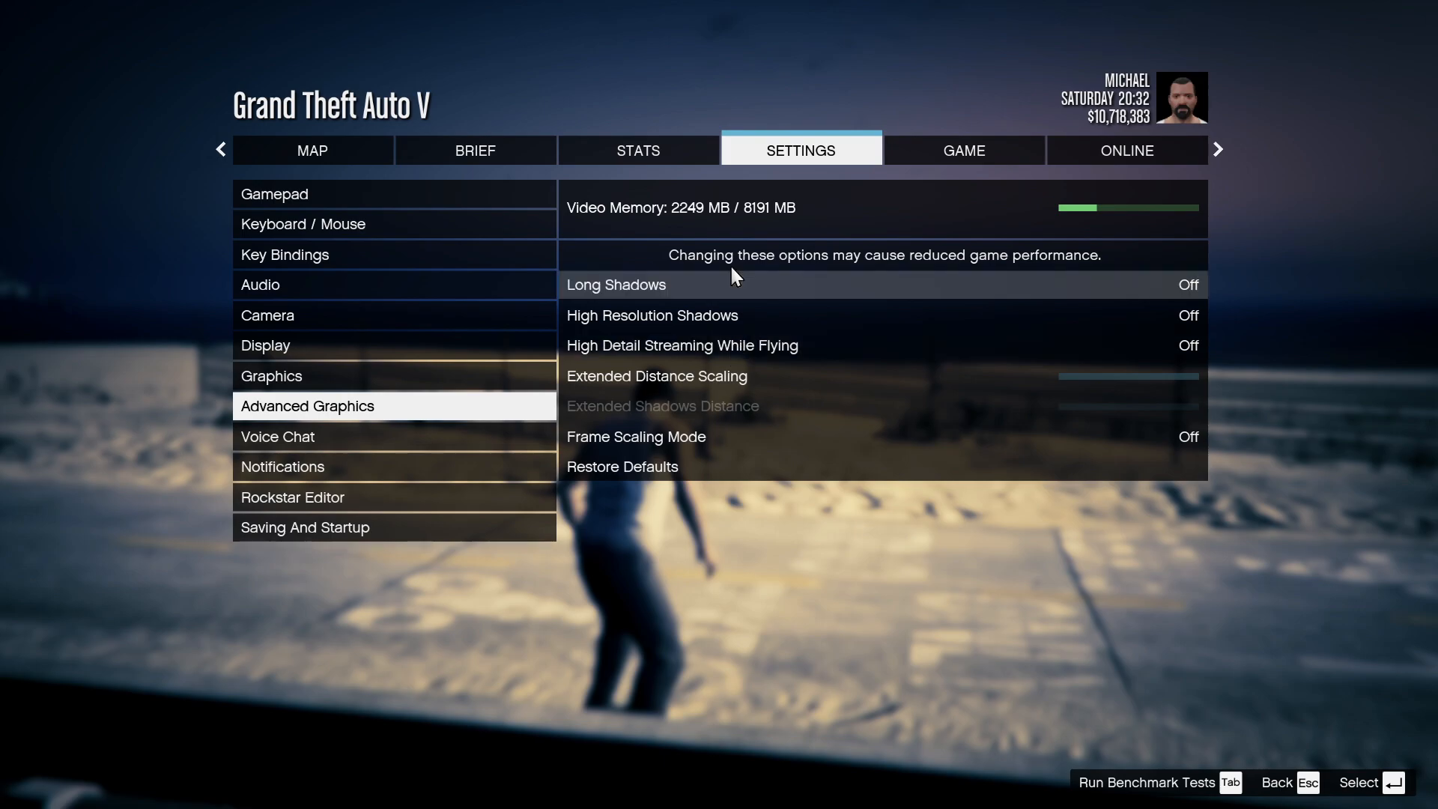